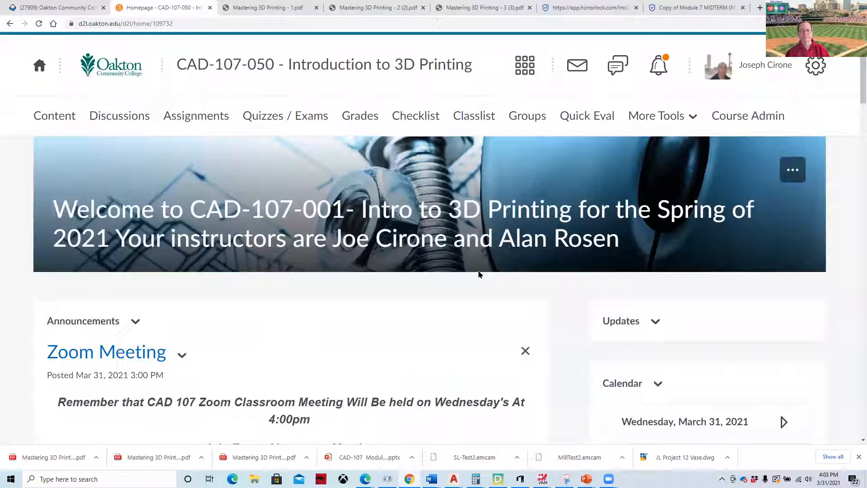
- Scroll down the course page and highlight the April 7th exam availability date
{"action": "scroll", "scroll_direction": "down", "scroll_amount": 3}
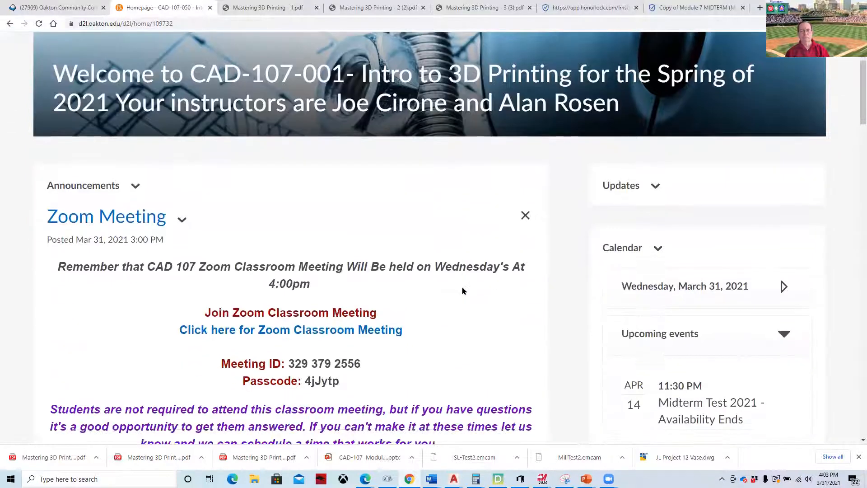
{"action": "scroll", "scroll_direction": "down", "scroll_amount": 3}
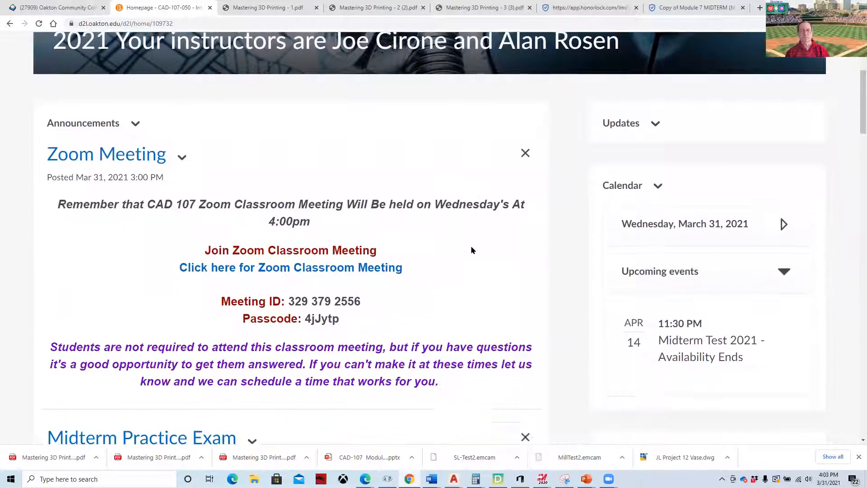
{"action": "scroll", "scroll_direction": "down", "scroll_amount": 3}
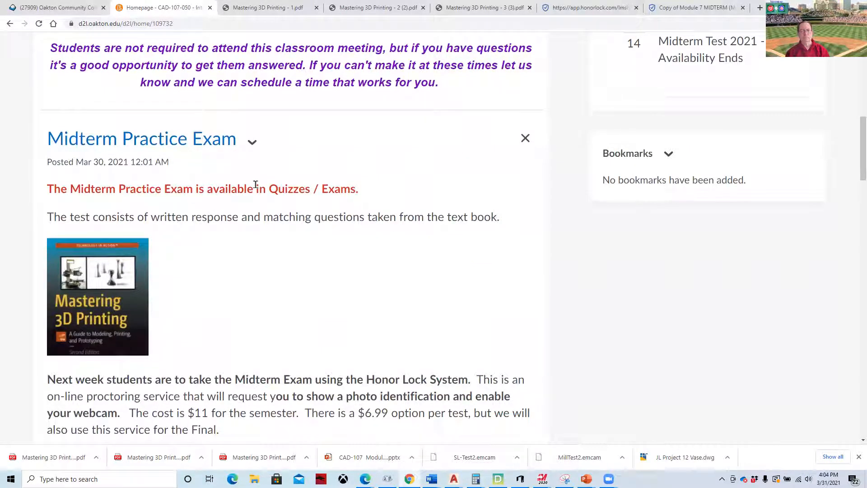
{"action": "mouse_move", "coordinate": [249, 181]}
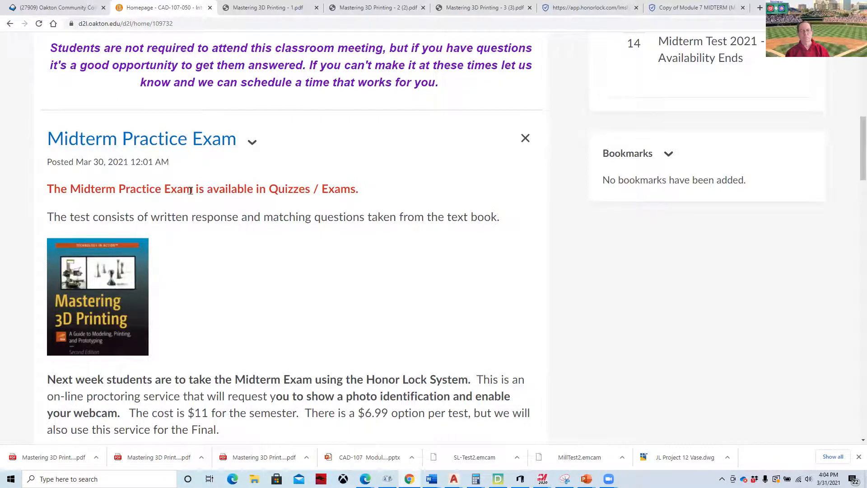
{"action": "scroll", "scroll_direction": "down", "scroll_amount": 3}
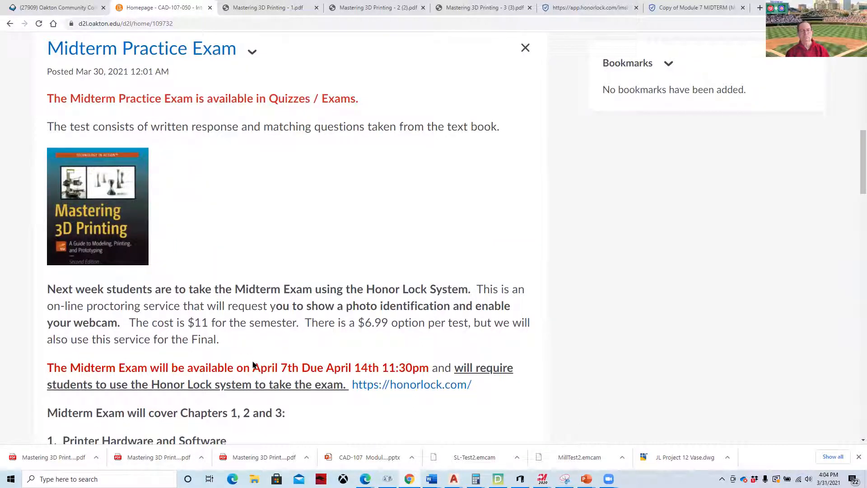
{"action": "left_click_drag", "start_coordinate": [252, 367], "coordinate": [301, 367]}
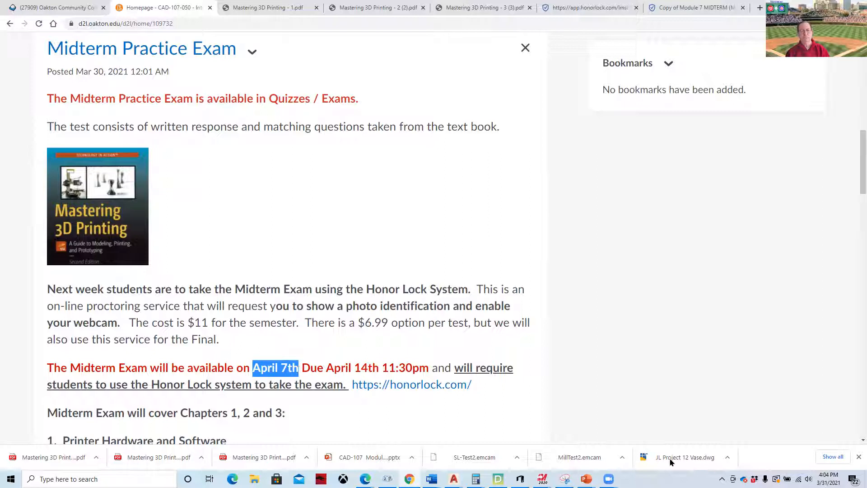
{"action": "left_click", "coordinate": [830, 478]}
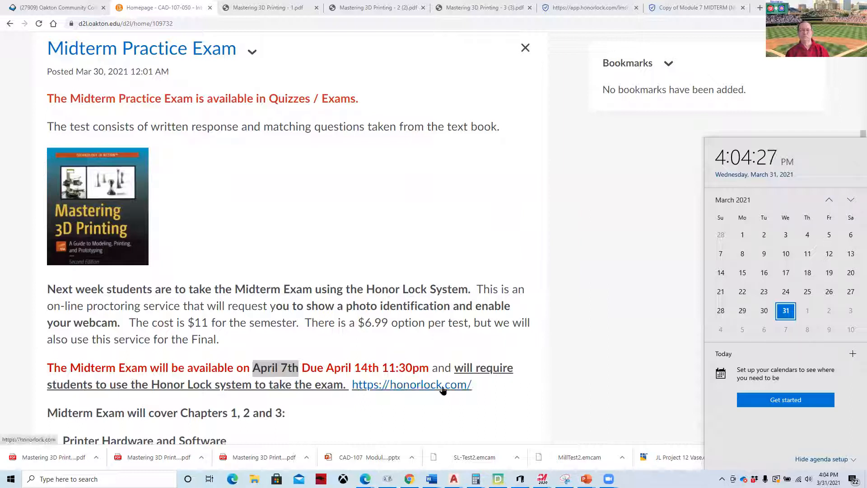
- Return to the top and go to the course Content page
{"action": "scroll", "scroll_direction": "down", "scroll_amount": 3}
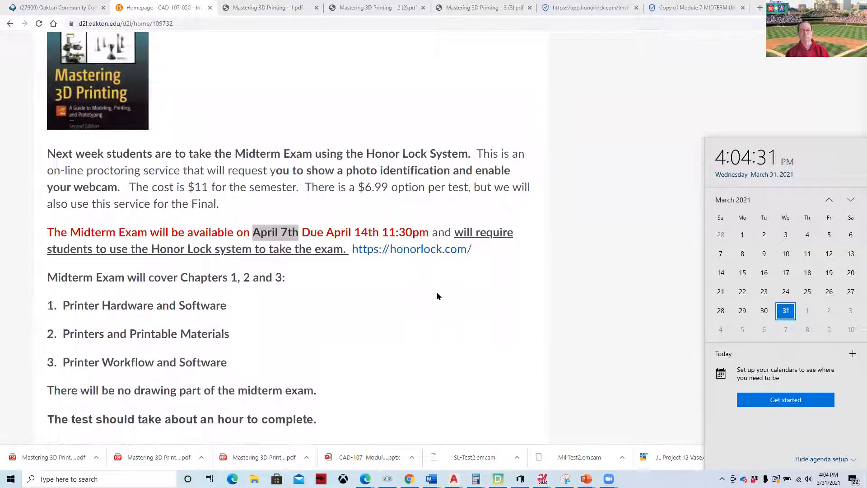
{"action": "mouse_move", "coordinate": [431, 286]}
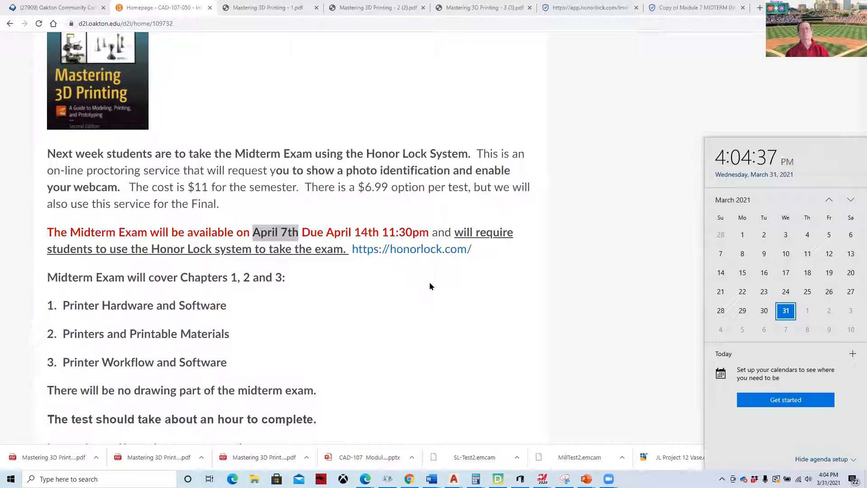
{"action": "mouse_move", "coordinate": [418, 275]}
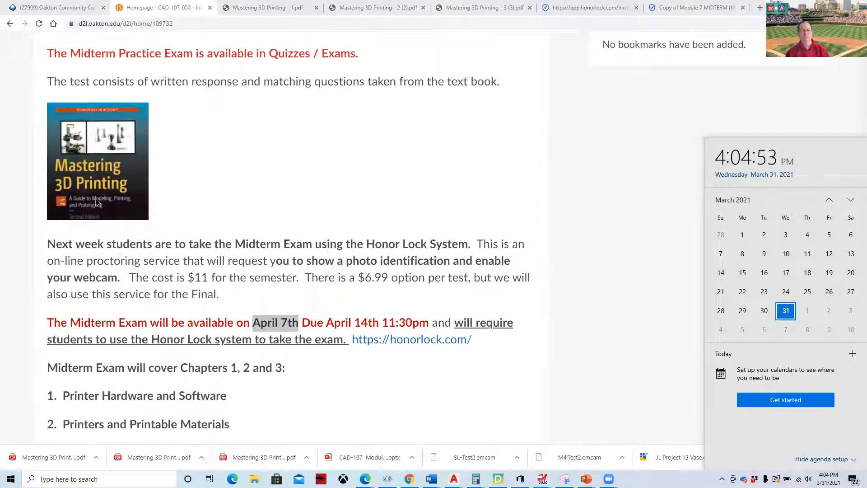
{"action": "mouse_move", "coordinate": [248, 306]}
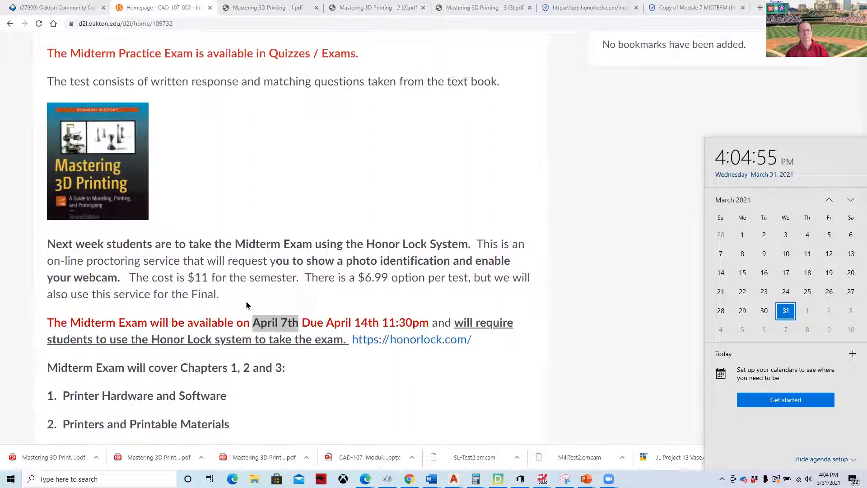
{"action": "mouse_move", "coordinate": [261, 301]}
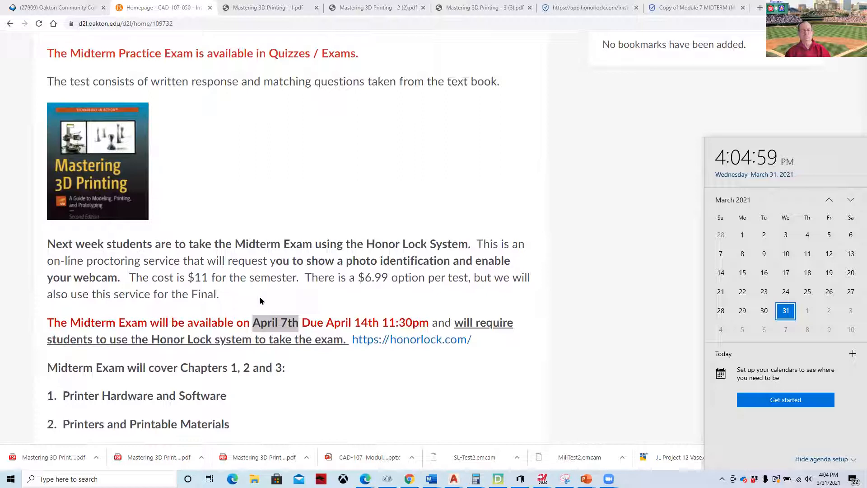
{"action": "mouse_move", "coordinate": [42, 155]}
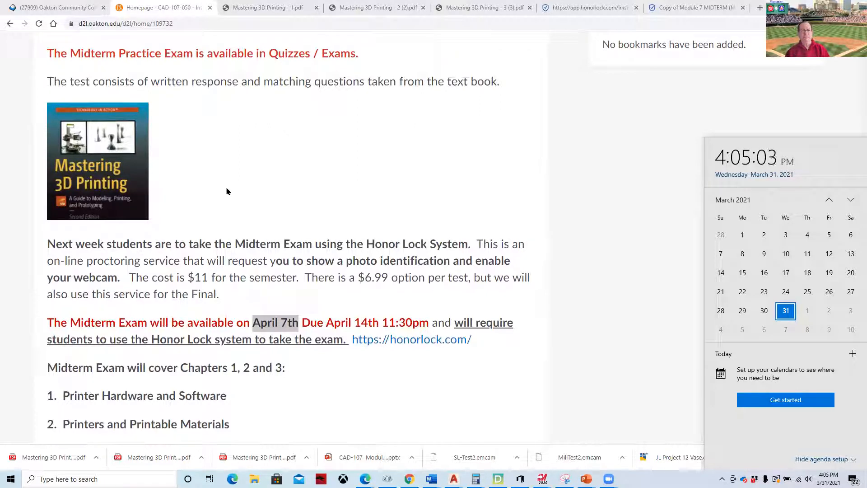
{"action": "scroll", "scroll_direction": "down", "scroll_amount": 3}
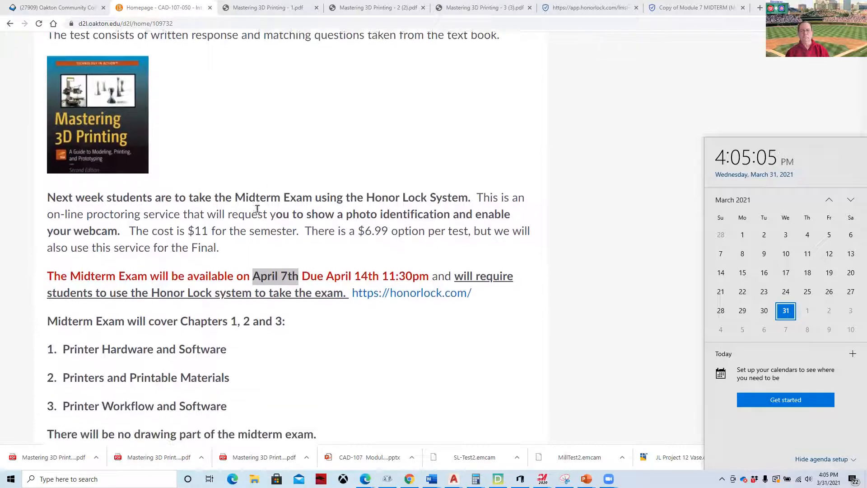
{"action": "scroll", "scroll_direction": "down", "scroll_amount": 3}
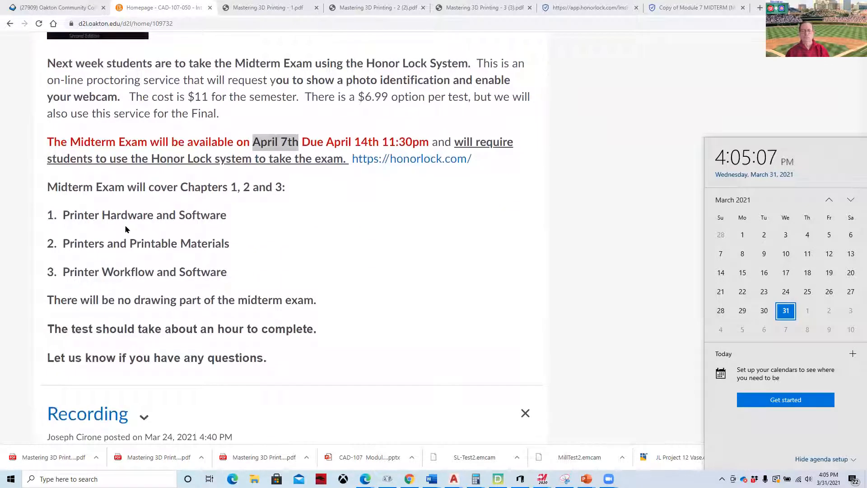
{"action": "mouse_move", "coordinate": [138, 257]}
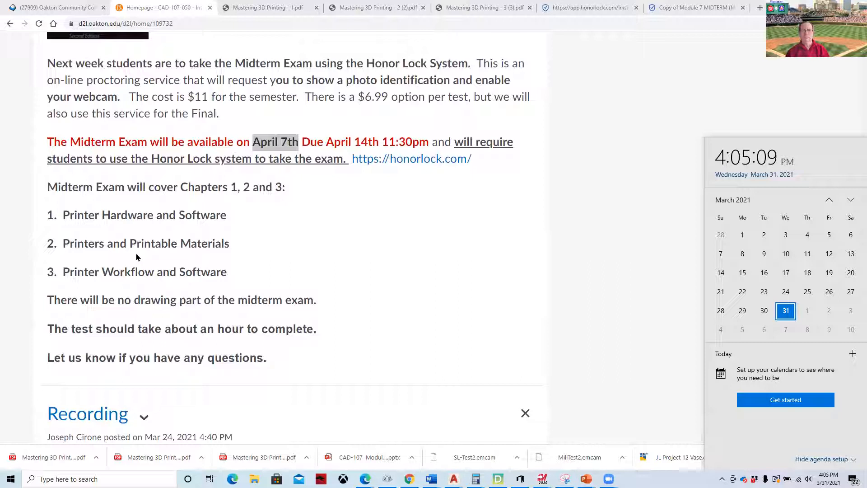
{"action": "mouse_move", "coordinate": [128, 283]}
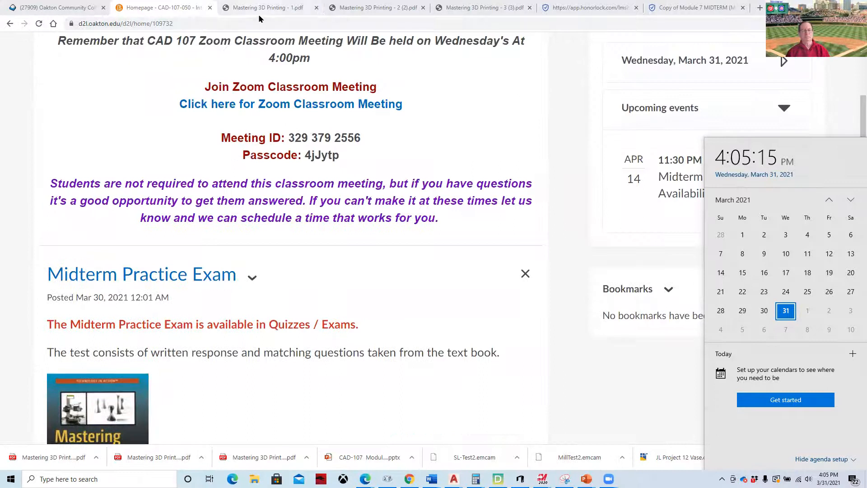
{"action": "scroll", "scroll_direction": "up", "scroll_amount": 3}
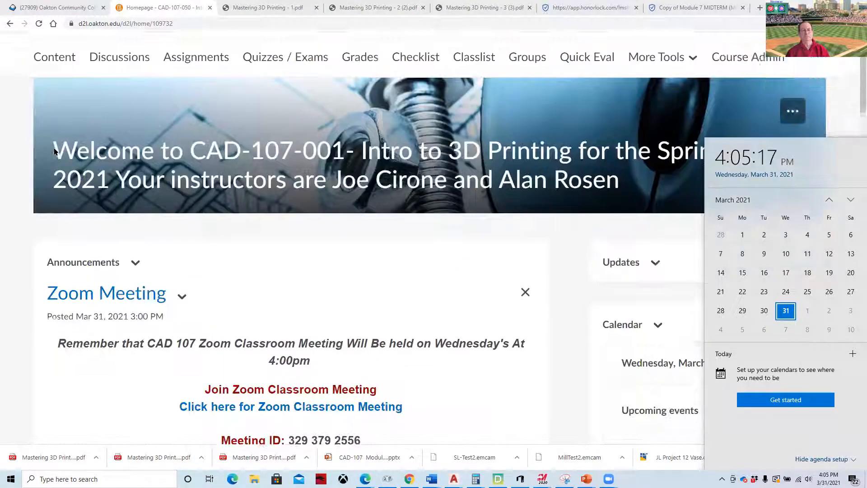
{"action": "left_click", "coordinate": [54, 56]}
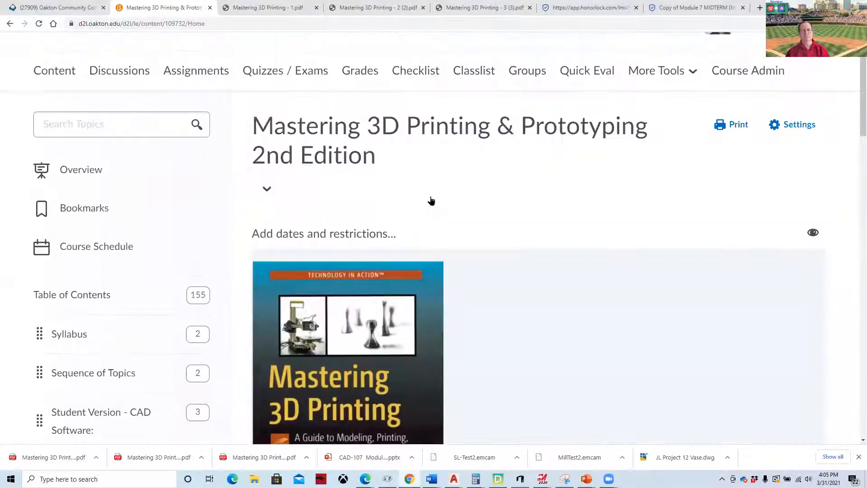
- Switch to Mastering 3D Printing - 1.pdf and read pages 6–9 to 'Kit or Fully Assembled?'
{"action": "left_click", "coordinate": [264, 8]}
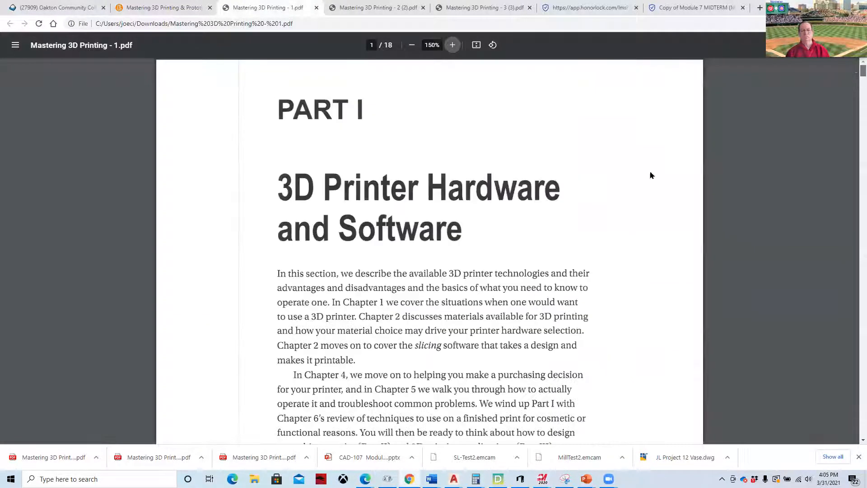
{"action": "mouse_move", "coordinate": [564, 232]}
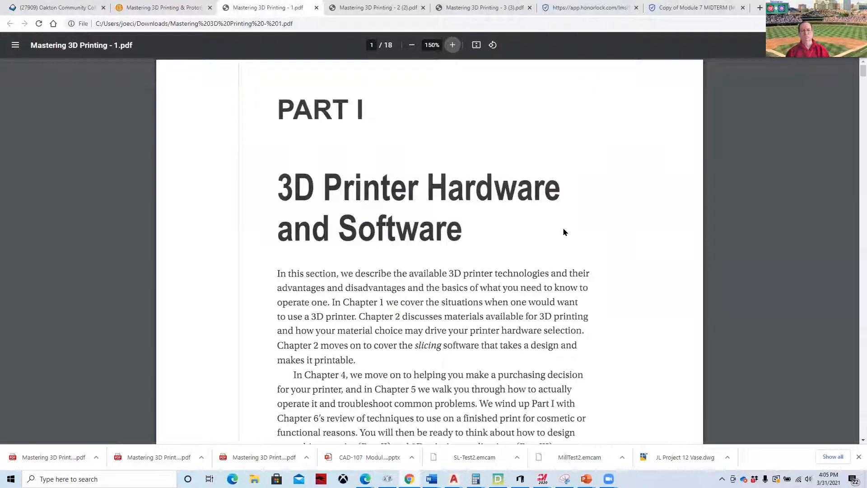
{"action": "scroll", "scroll_direction": "down", "scroll_amount": 3}
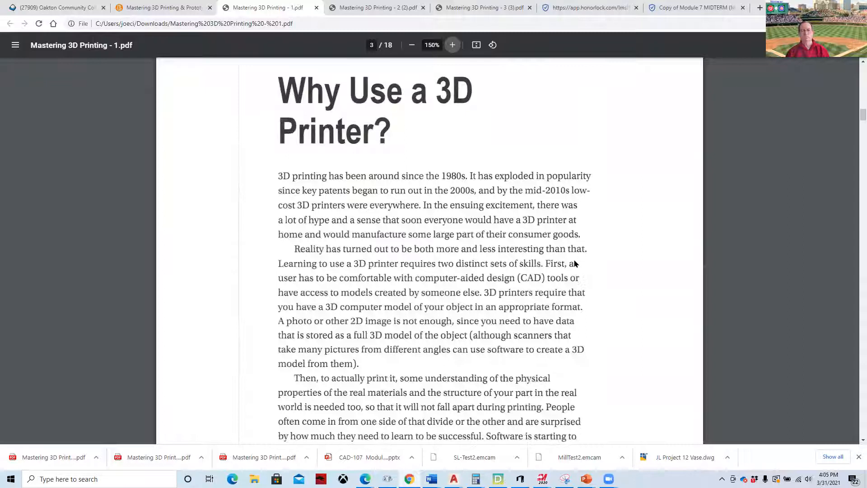
{"action": "scroll", "scroll_direction": "down", "scroll_amount": 3}
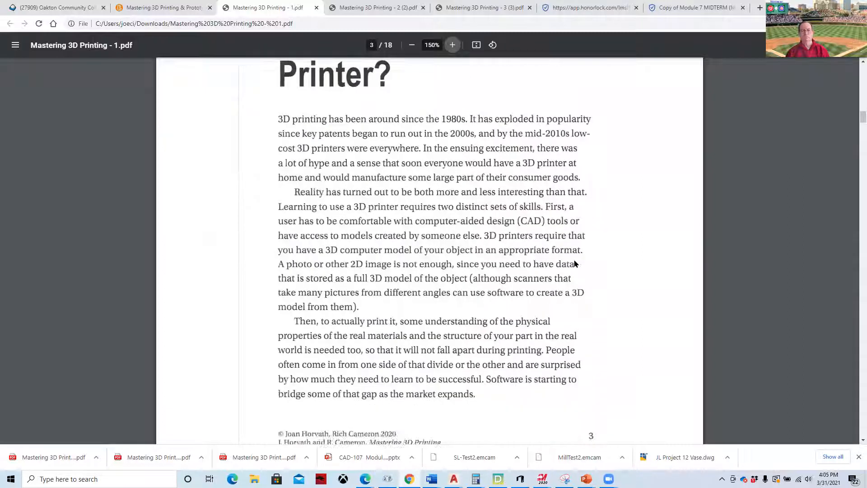
{"action": "scroll", "scroll_direction": "down", "scroll_amount": 3}
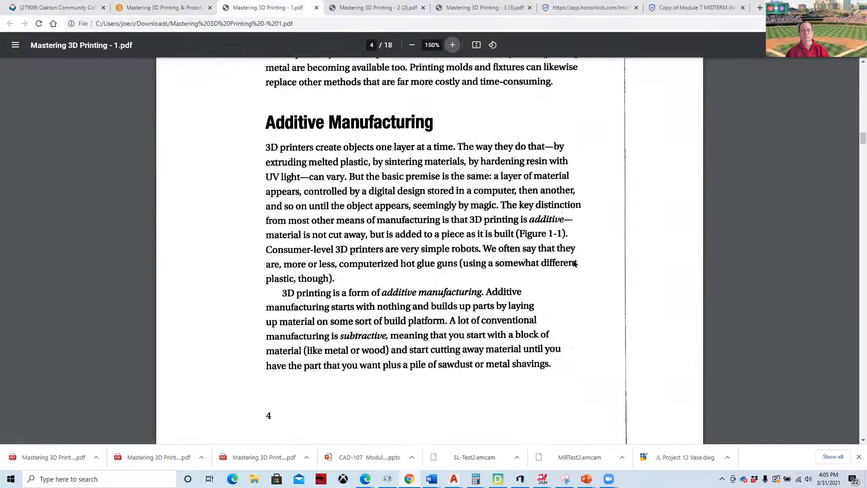
{"action": "mouse_move", "coordinate": [299, 144]}
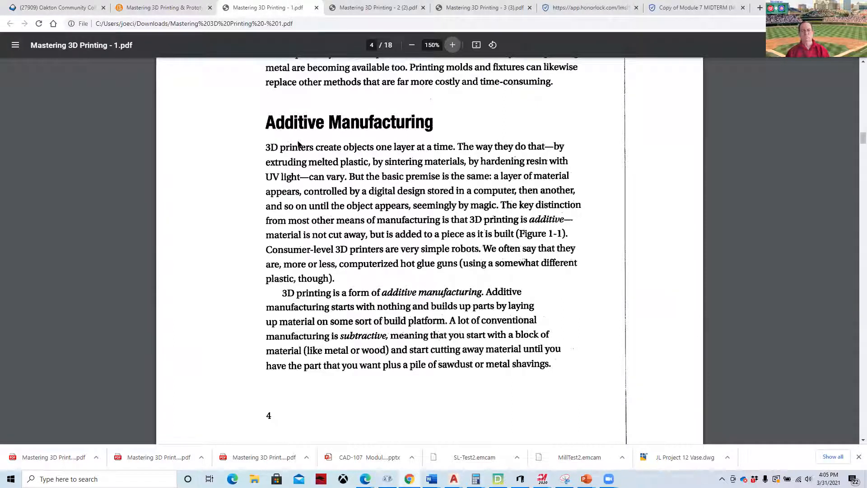
{"action": "mouse_move", "coordinate": [421, 244]}
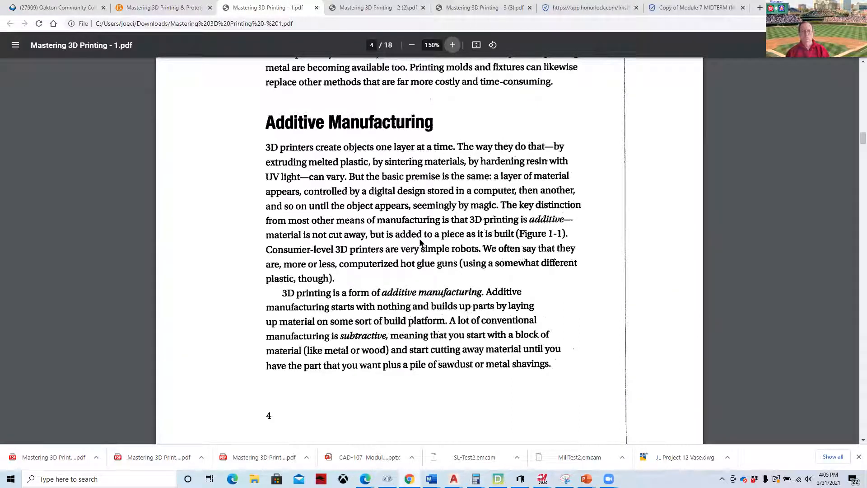
{"action": "scroll", "scroll_direction": "down", "scroll_amount": 3}
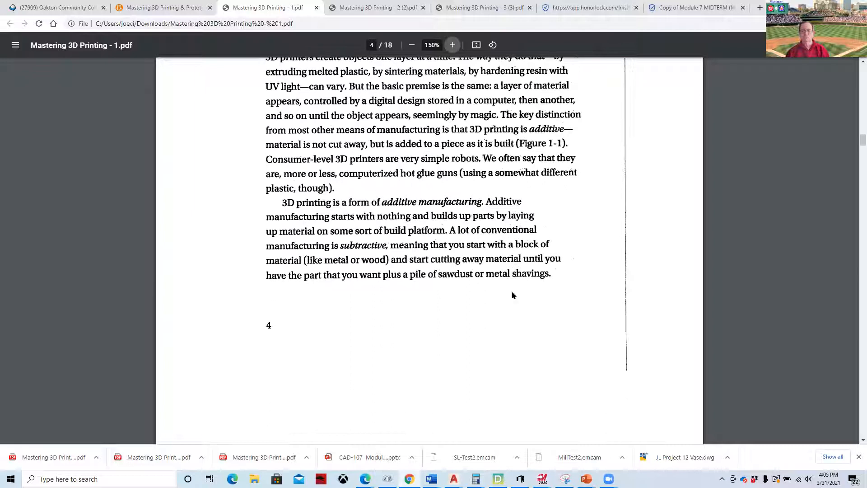
{"action": "scroll", "scroll_direction": "down", "scroll_amount": 3}
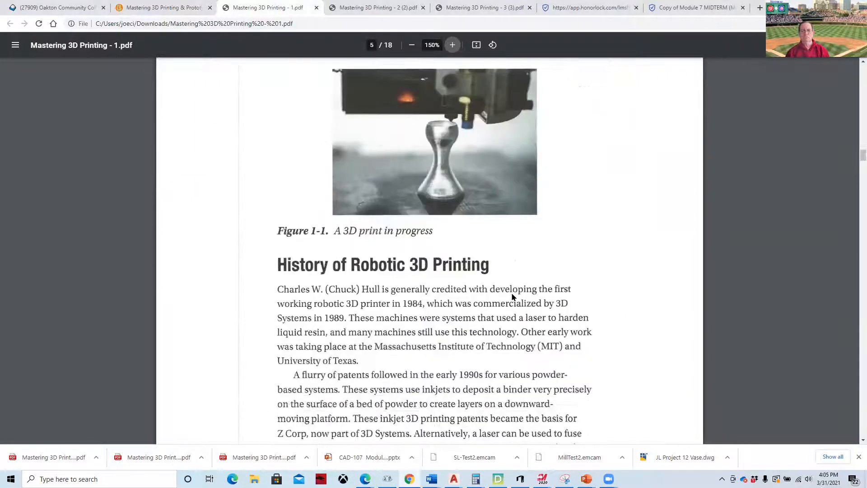
{"action": "scroll", "scroll_direction": "down", "scroll_amount": 3}
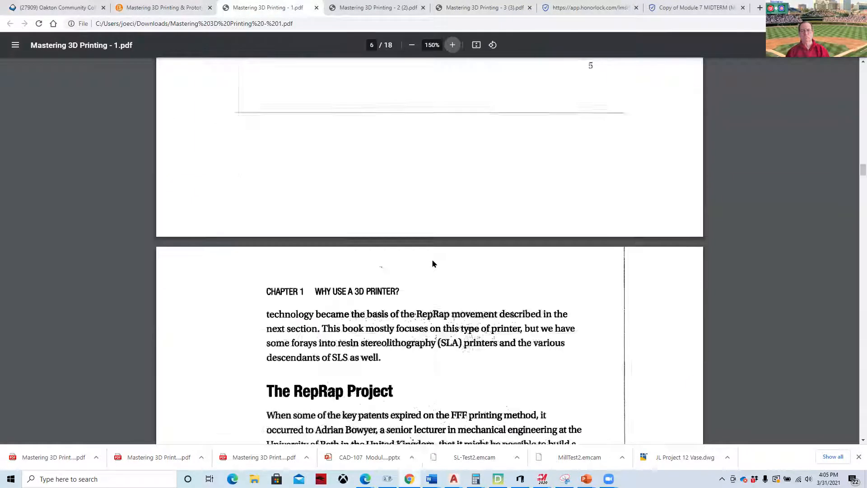
{"action": "scroll", "scroll_direction": "down", "scroll_amount": 3}
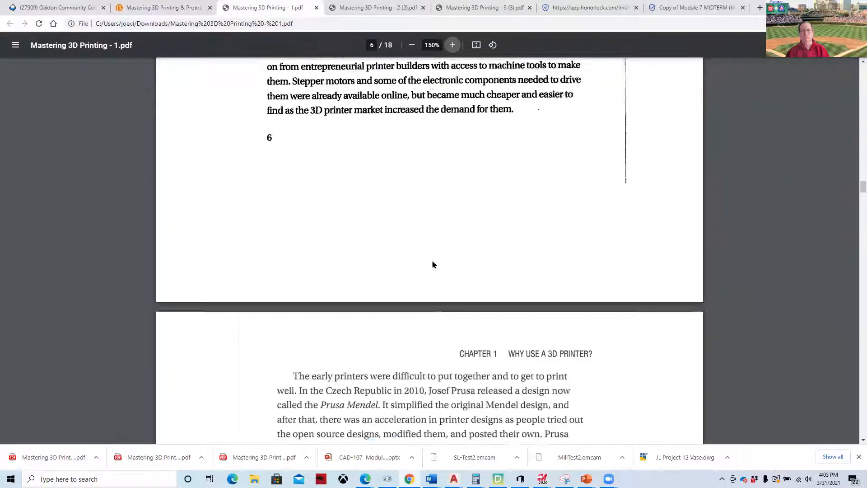
{"action": "scroll", "scroll_direction": "down", "scroll_amount": 3}
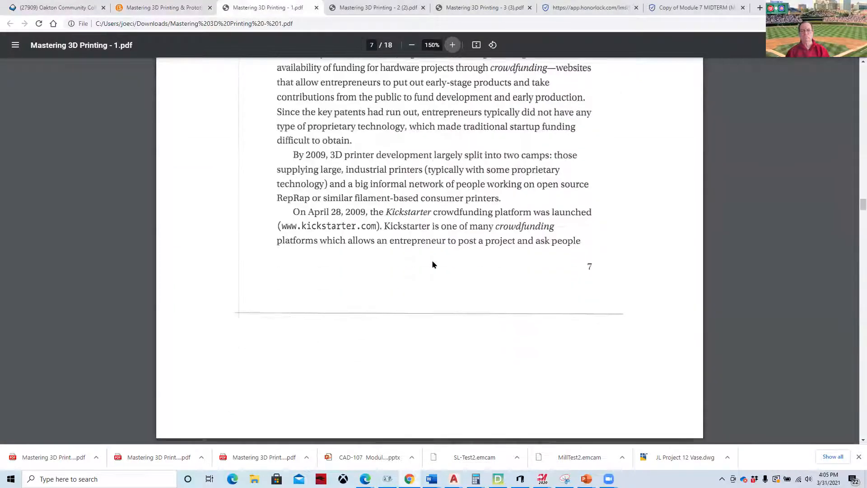
{"action": "scroll", "scroll_direction": "down", "scroll_amount": 3}
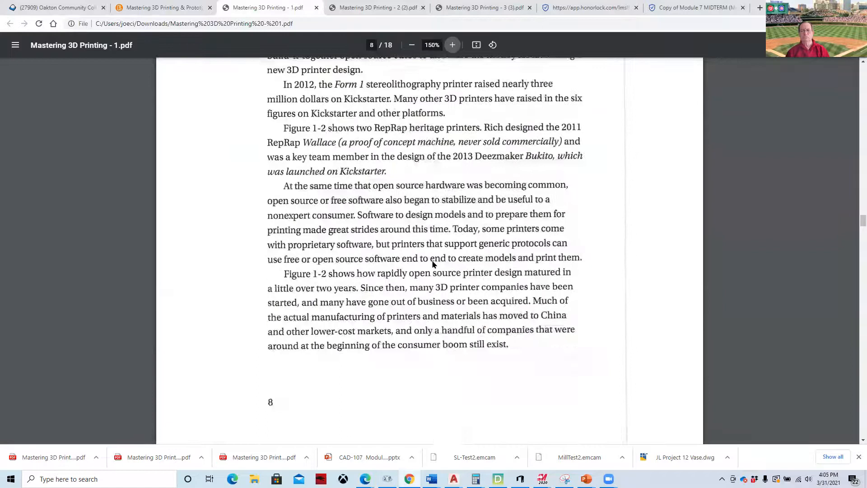
{"action": "scroll", "scroll_direction": "down", "scroll_amount": 3}
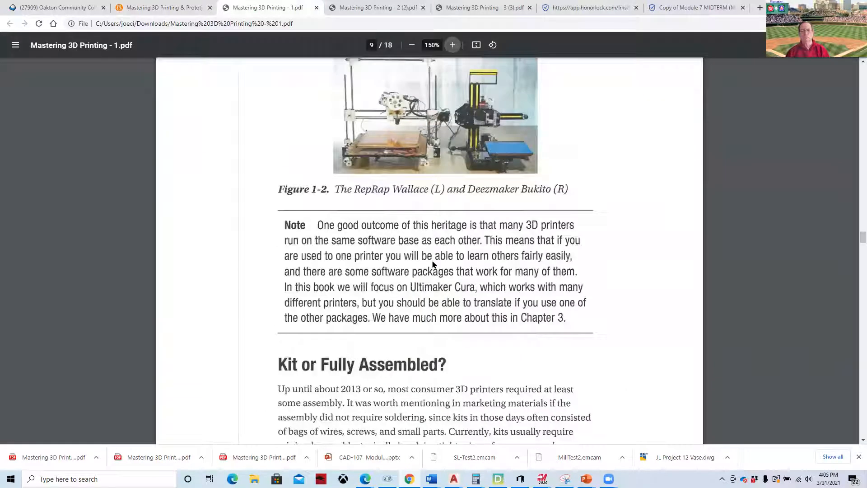
{"action": "scroll", "scroll_direction": "down", "scroll_amount": 3}
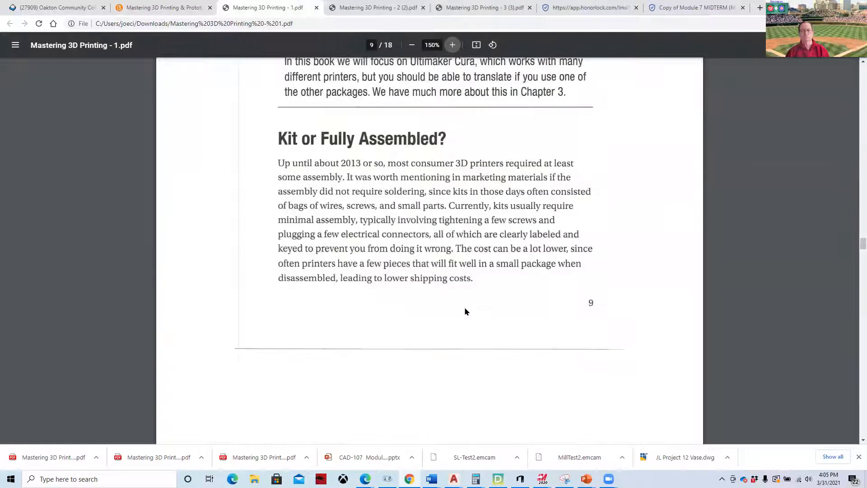
- Read Chapter 1 pages 10–17, past the comparison table to the summary's end
{"action": "scroll", "scroll_direction": "down", "scroll_amount": 3}
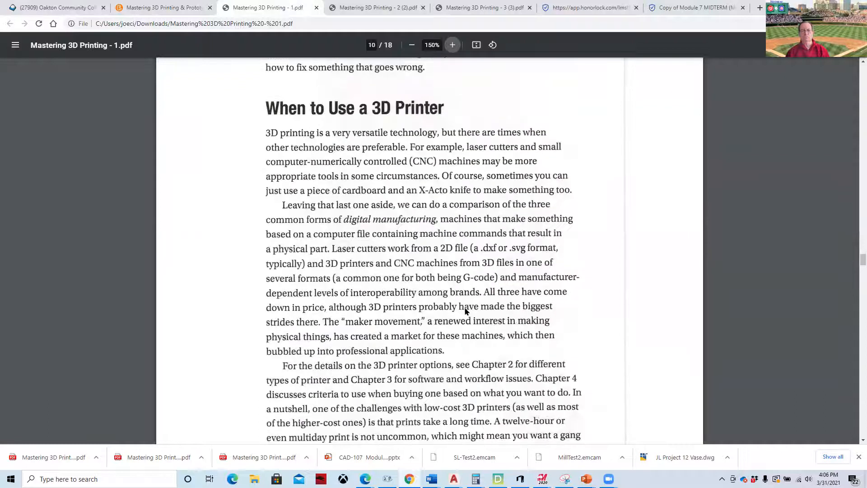
{"action": "scroll", "scroll_direction": "down", "scroll_amount": 3}
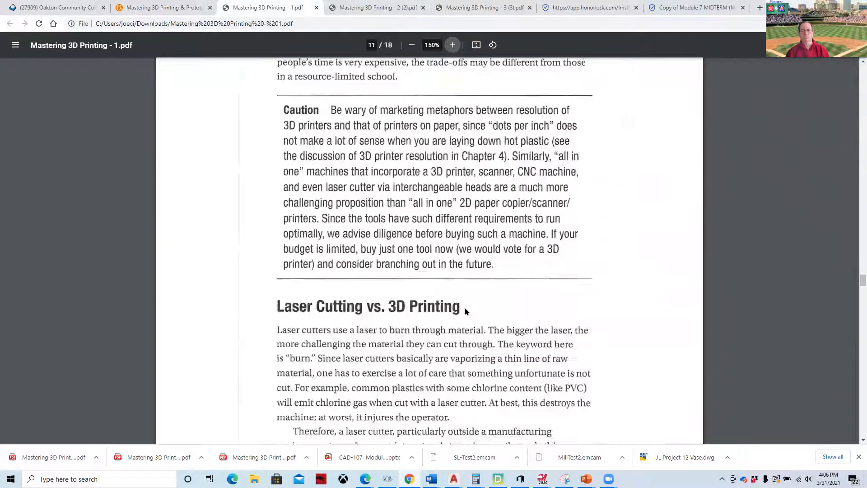
{"action": "scroll", "scroll_direction": "down", "scroll_amount": 3}
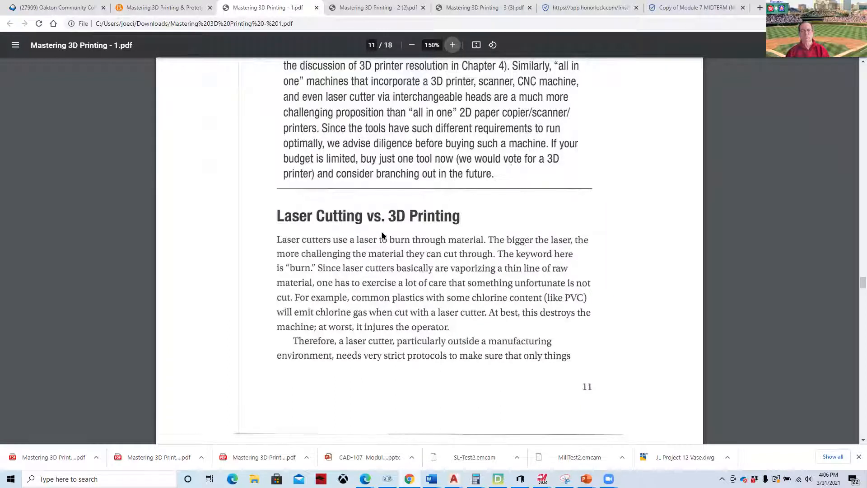
{"action": "scroll", "scroll_direction": "down", "scroll_amount": 3}
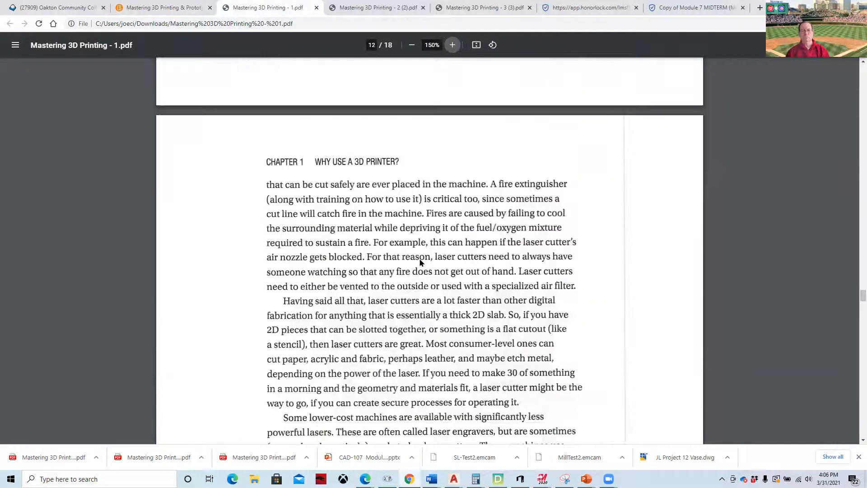
{"action": "scroll", "scroll_direction": "down", "scroll_amount": 3}
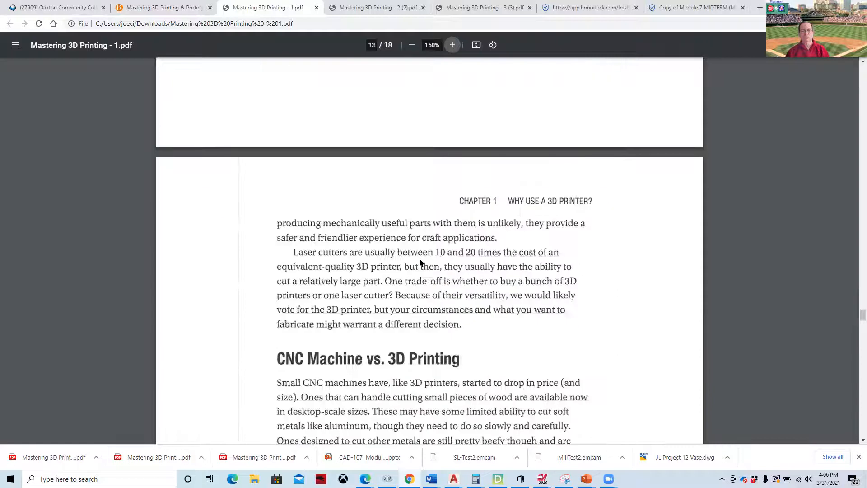
{"action": "scroll", "scroll_direction": "down", "scroll_amount": 3}
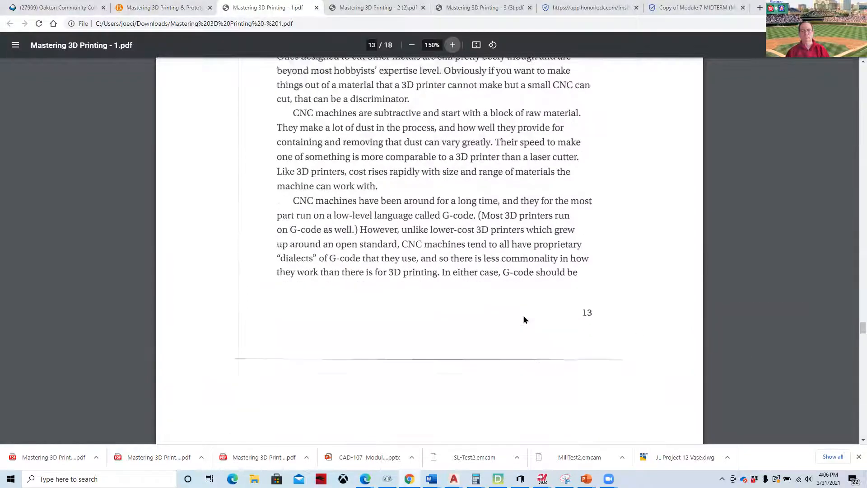
{"action": "scroll", "scroll_direction": "down", "scroll_amount": 3}
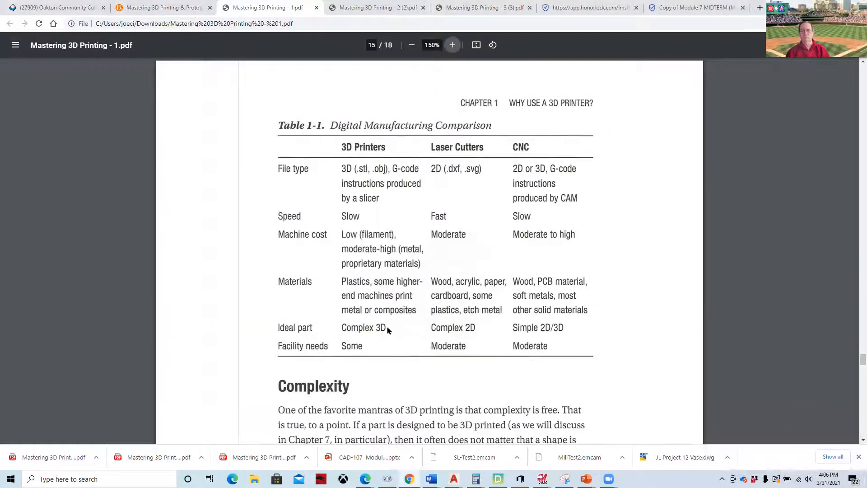
{"action": "scroll", "scroll_direction": "down", "scroll_amount": 3}
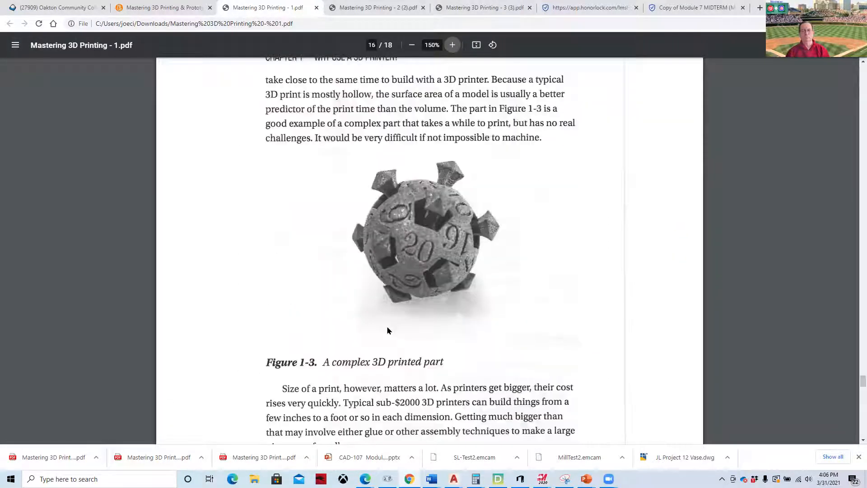
{"action": "scroll", "scroll_direction": "down", "scroll_amount": 3}
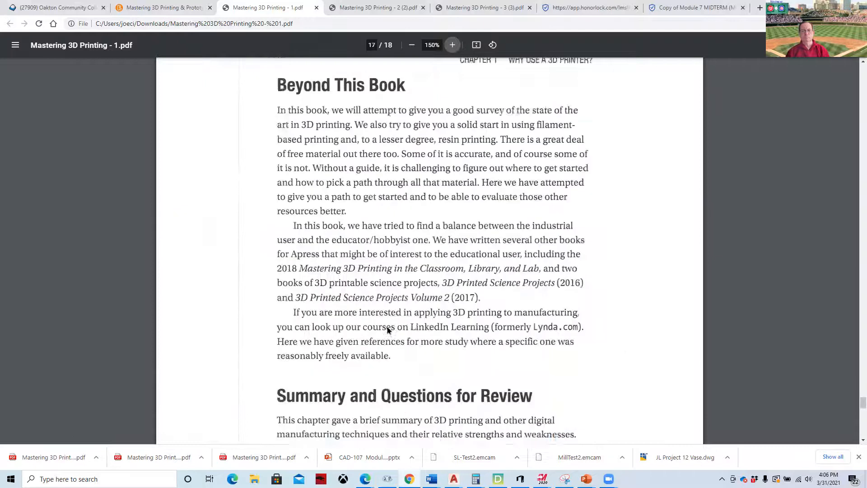
{"action": "scroll", "scroll_direction": "down", "scroll_amount": 3}
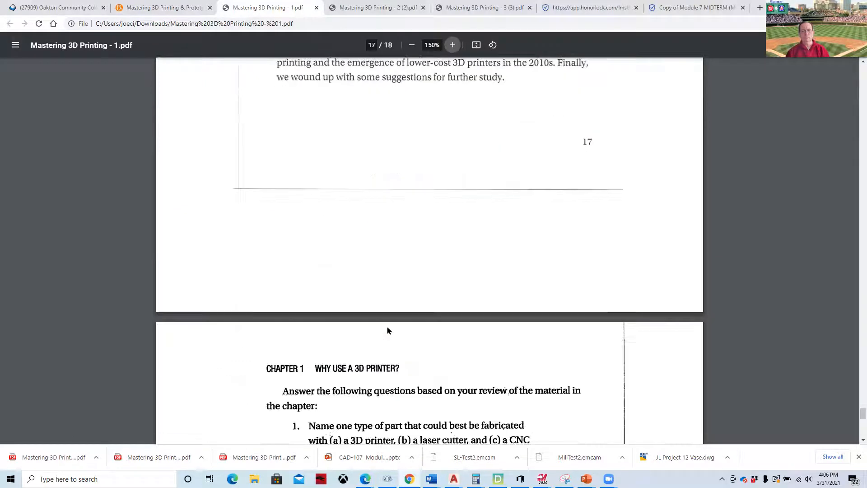
- Scroll to page 18 of 18 showing the three review questions
{"action": "scroll", "scroll_direction": "down", "scroll_amount": 3}
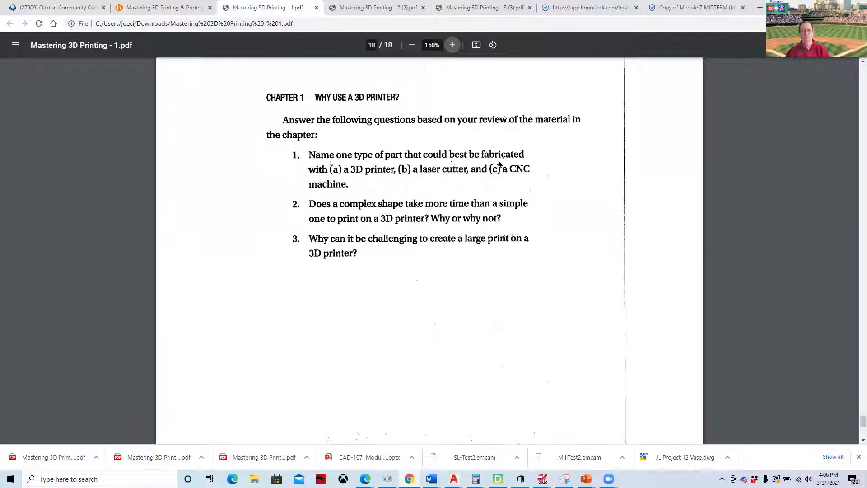
{"action": "mouse_move", "coordinate": [364, 178]}
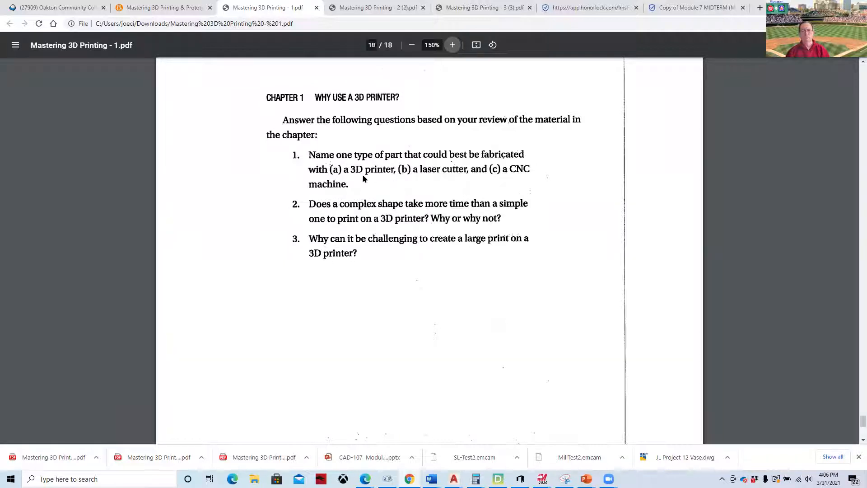
{"action": "mouse_move", "coordinate": [516, 176]}
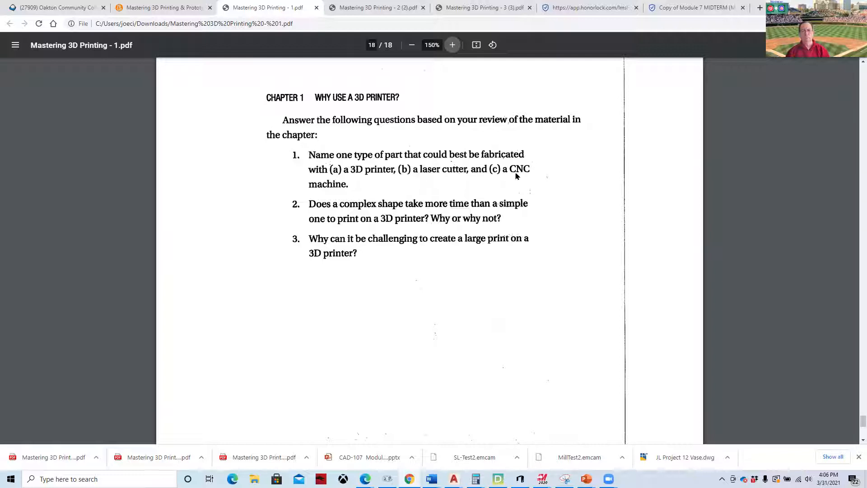
{"action": "mouse_move", "coordinate": [451, 218]}
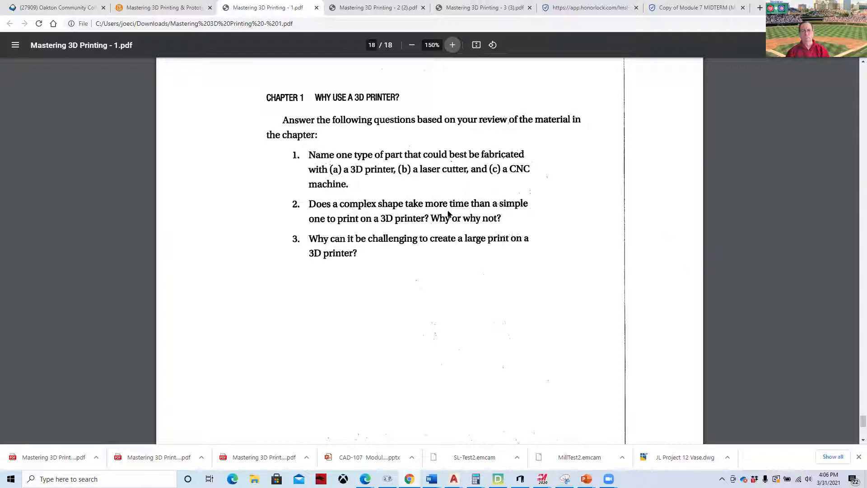
- Switch to the Chapter 2 PDF and start reading through its opening pages
{"action": "left_click", "coordinate": [379, 8]}
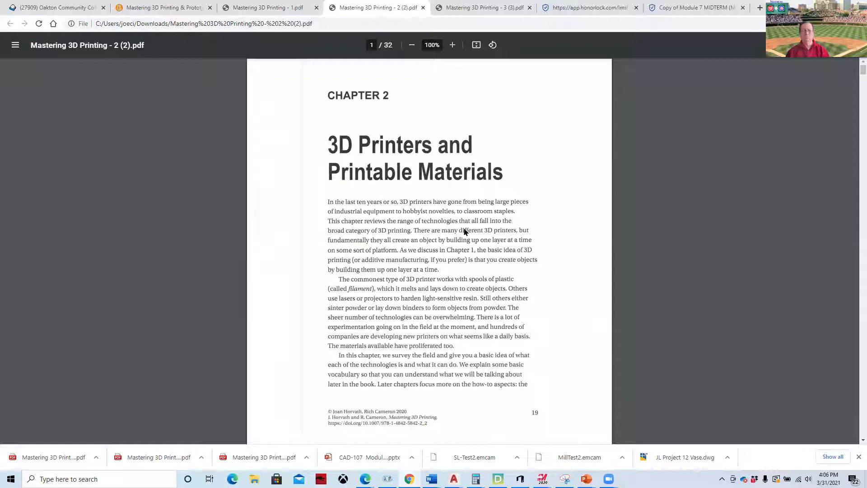
{"action": "mouse_move", "coordinate": [471, 264]}
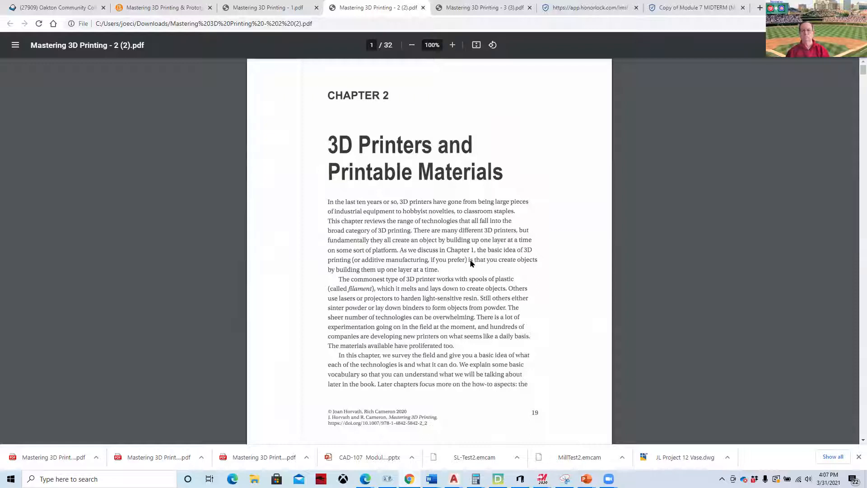
{"action": "scroll", "scroll_direction": "down", "scroll_amount": 3}
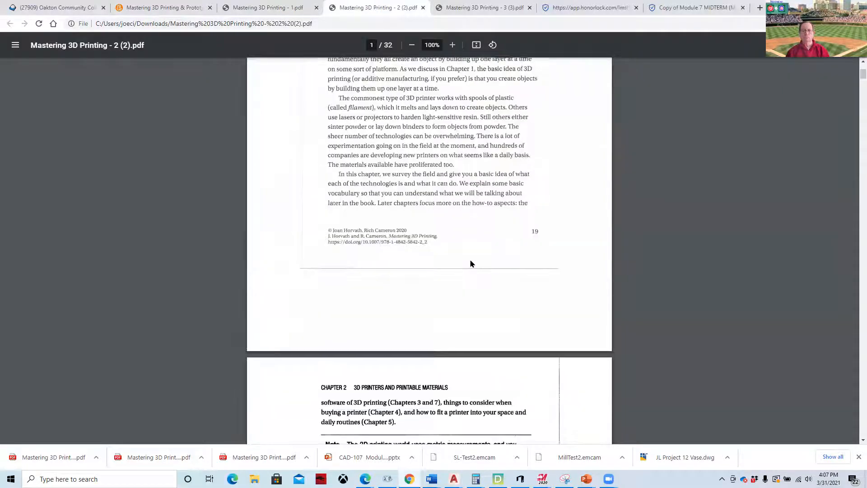
{"action": "scroll", "scroll_direction": "down", "scroll_amount": 3}
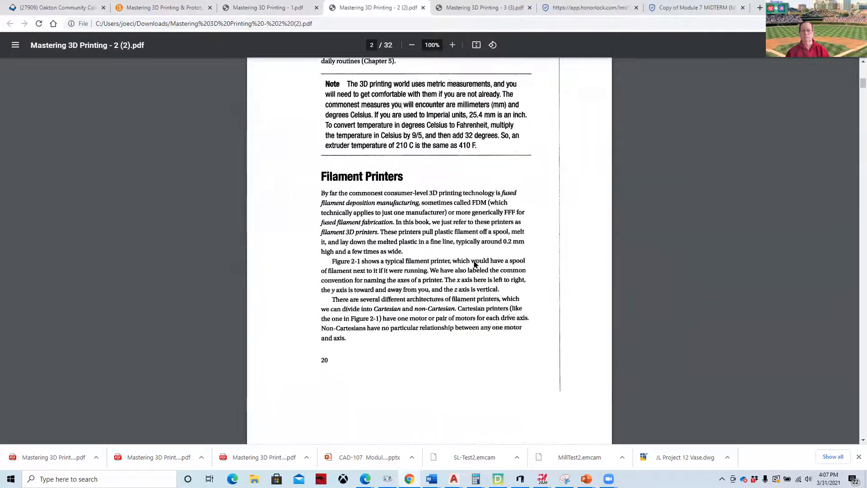
{"action": "scroll", "scroll_direction": "down", "scroll_amount": 3}
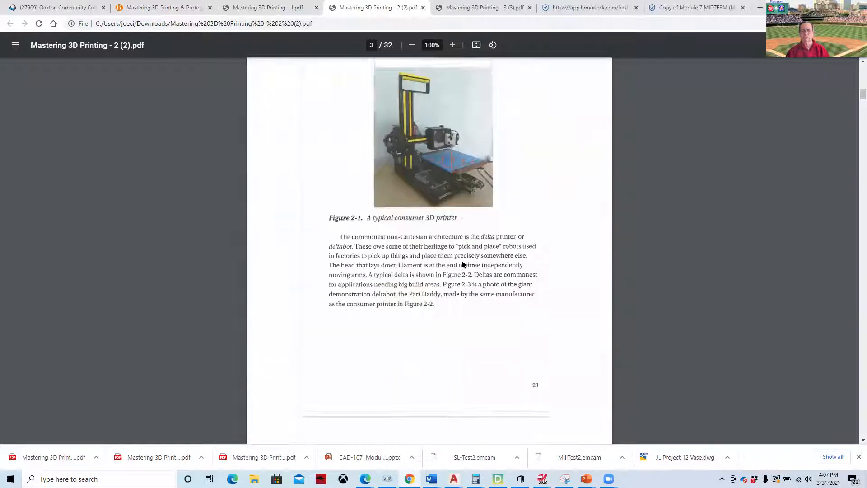
{"action": "scroll", "scroll_direction": "down", "scroll_amount": 3}
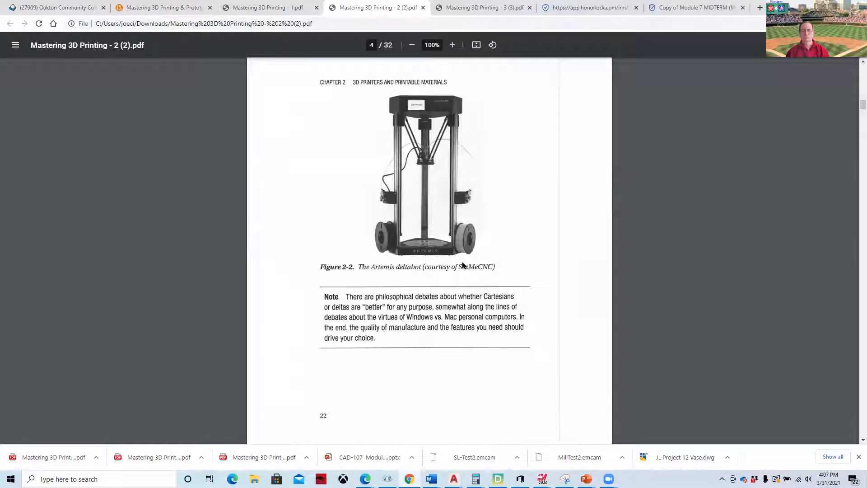
{"action": "scroll", "scroll_direction": "down", "scroll_amount": 3}
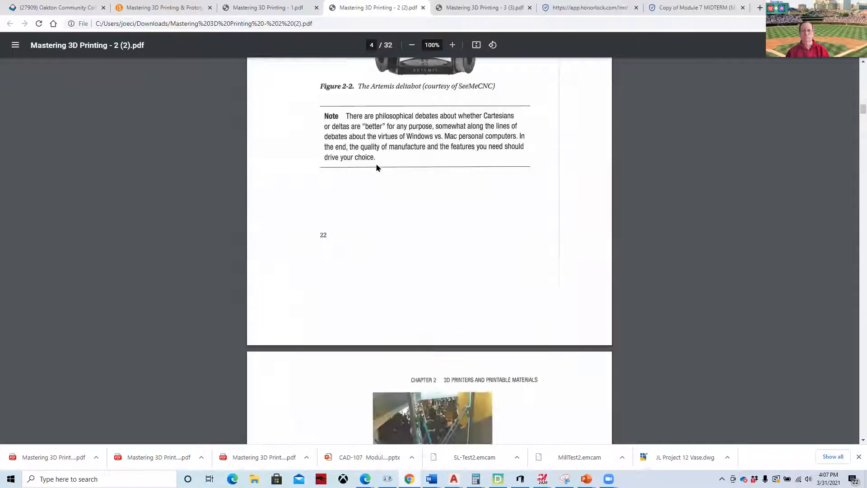
{"action": "scroll", "scroll_direction": "down", "scroll_amount": 3}
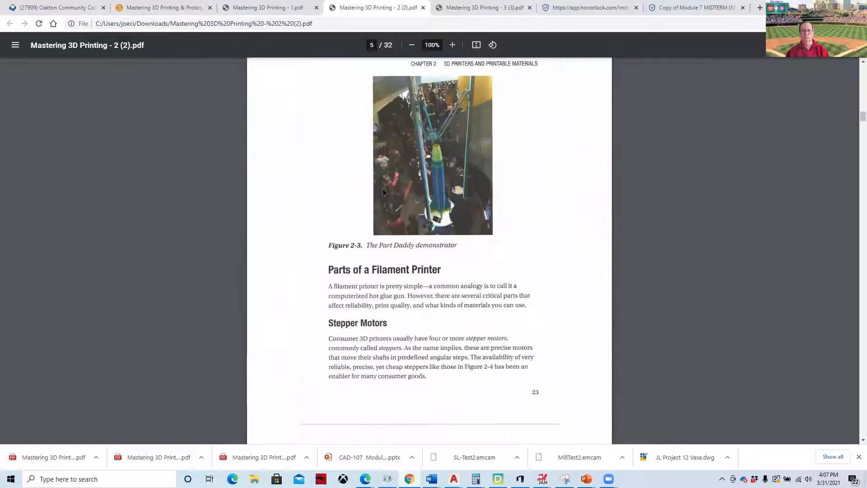
{"action": "scroll", "scroll_direction": "down", "scroll_amount": 3}
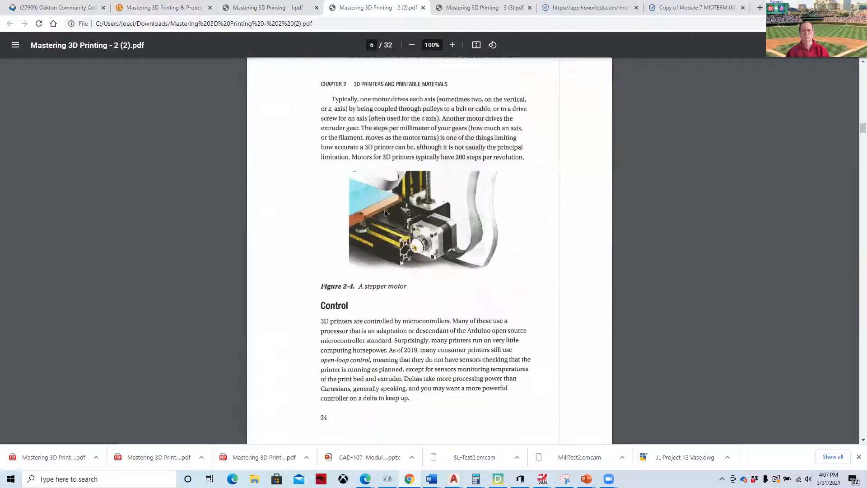
{"action": "scroll", "scroll_direction": "down", "scroll_amount": 3}
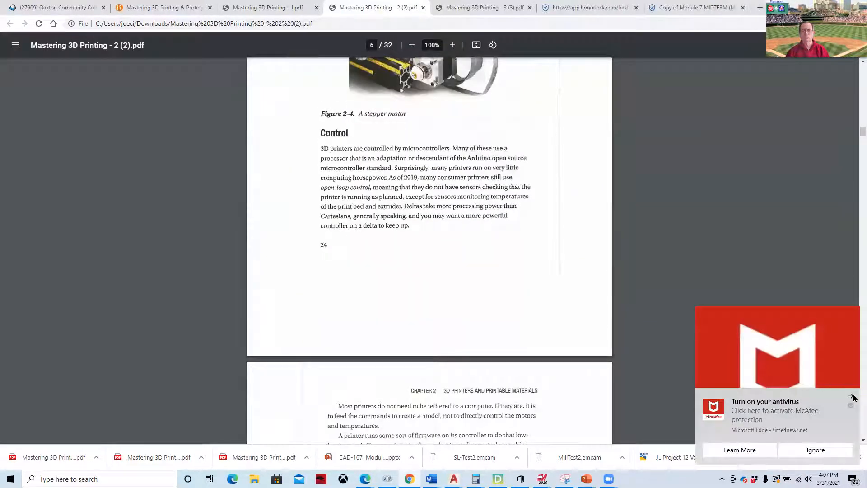
- Keep reading down to page 12, showing Figure 2-8's failed print
{"action": "scroll", "scroll_direction": "down", "scroll_amount": 3}
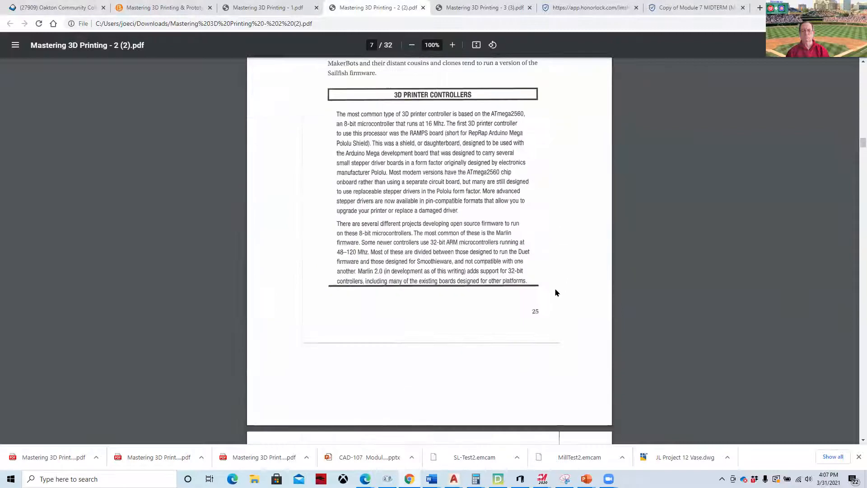
{"action": "scroll", "scroll_direction": "down", "scroll_amount": 3}
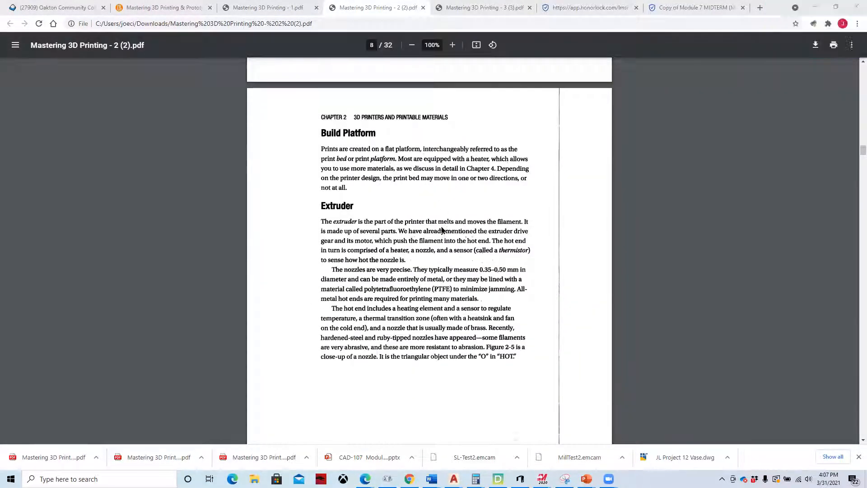
{"action": "scroll", "scroll_direction": "down", "scroll_amount": 3}
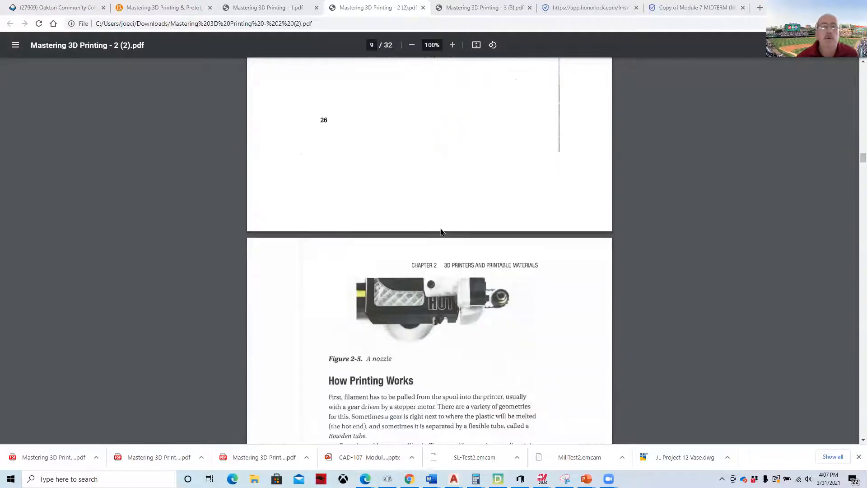
{"action": "scroll", "scroll_direction": "down", "scroll_amount": 3}
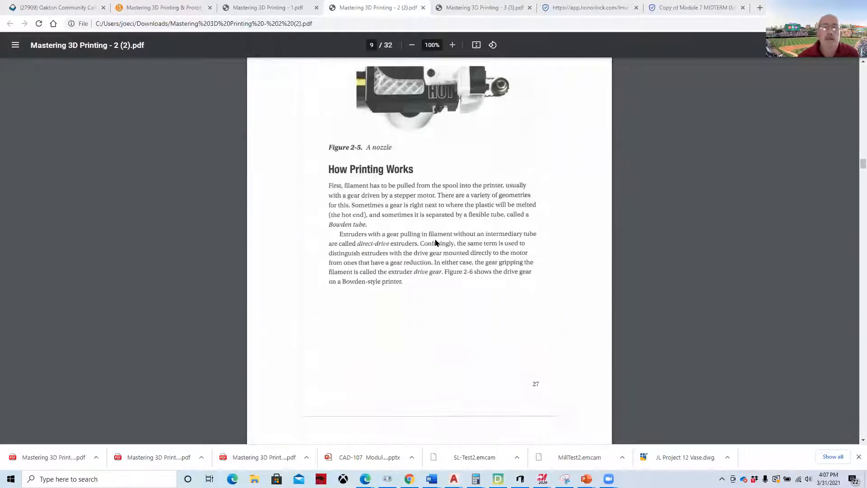
{"action": "scroll", "scroll_direction": "down", "scroll_amount": 3}
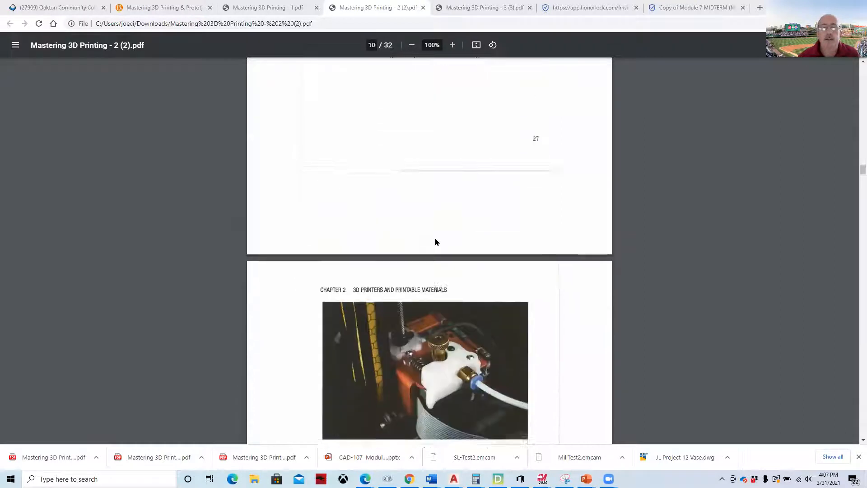
{"action": "scroll", "scroll_direction": "down", "scroll_amount": 3}
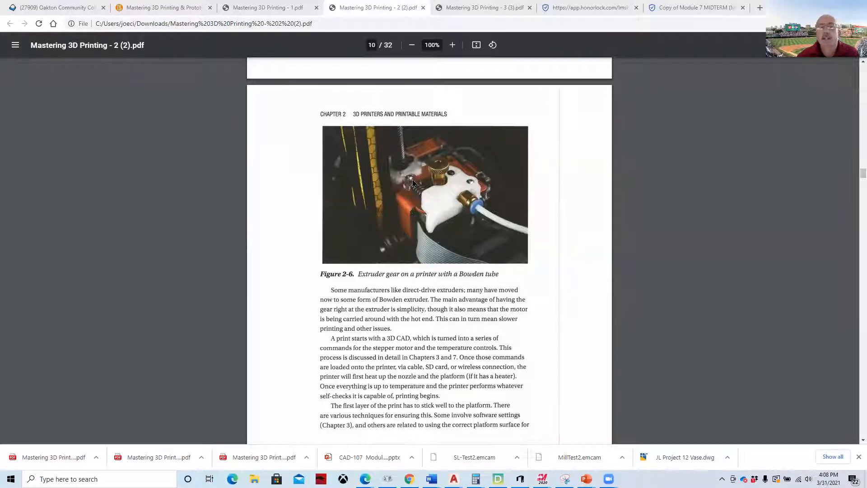
{"action": "scroll", "scroll_direction": "down", "scroll_amount": 3}
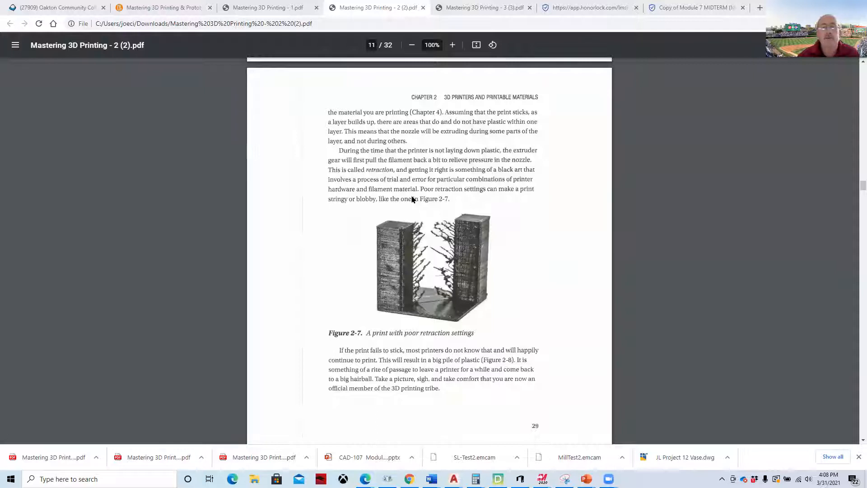
{"action": "scroll", "scroll_direction": "down", "scroll_amount": 3}
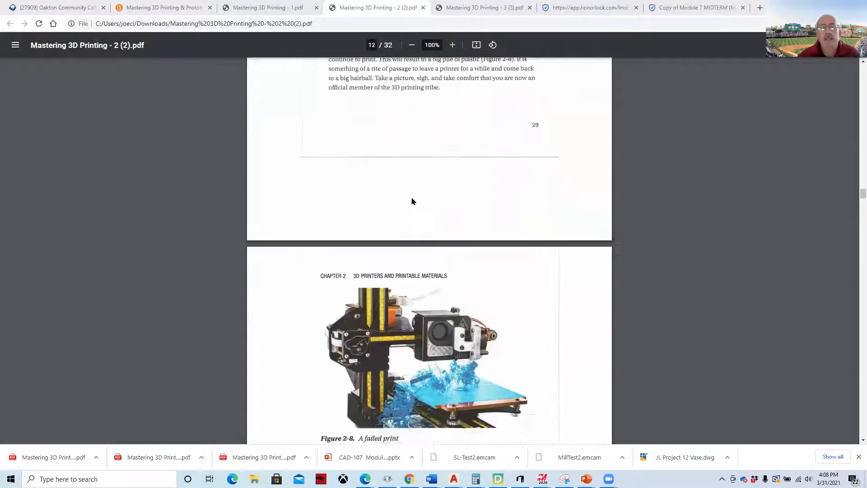
{"action": "scroll", "scroll_direction": "down", "scroll_amount": 3}
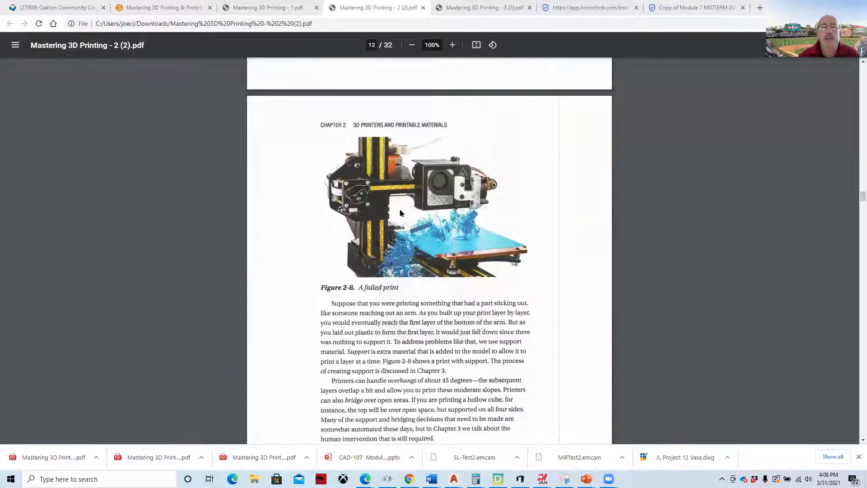
{"action": "mouse_move", "coordinate": [460, 254]}
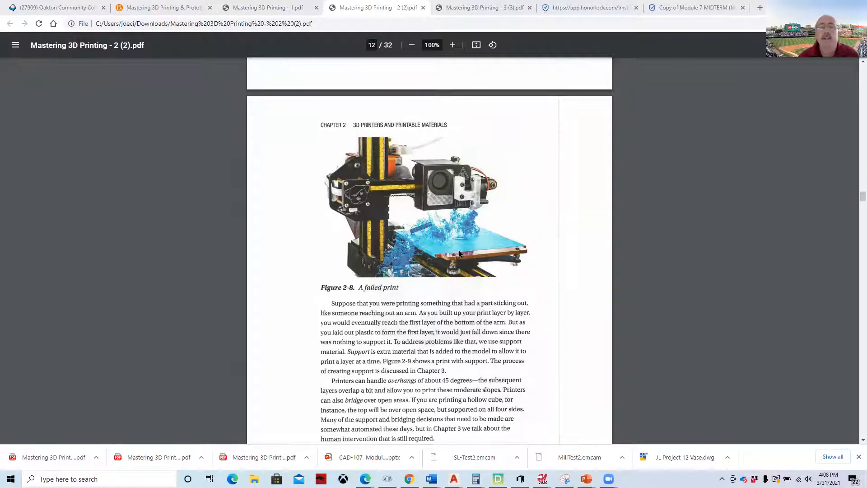
{"action": "mouse_move", "coordinate": [499, 237]}
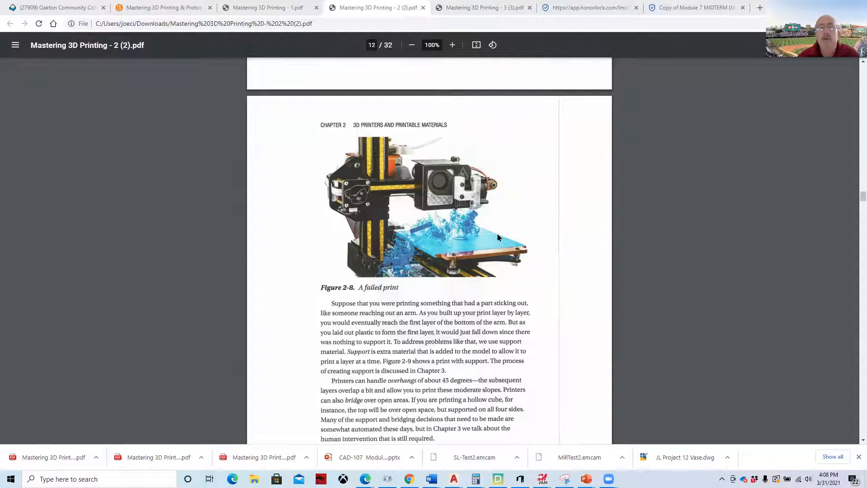
{"action": "mouse_move", "coordinate": [447, 245]}
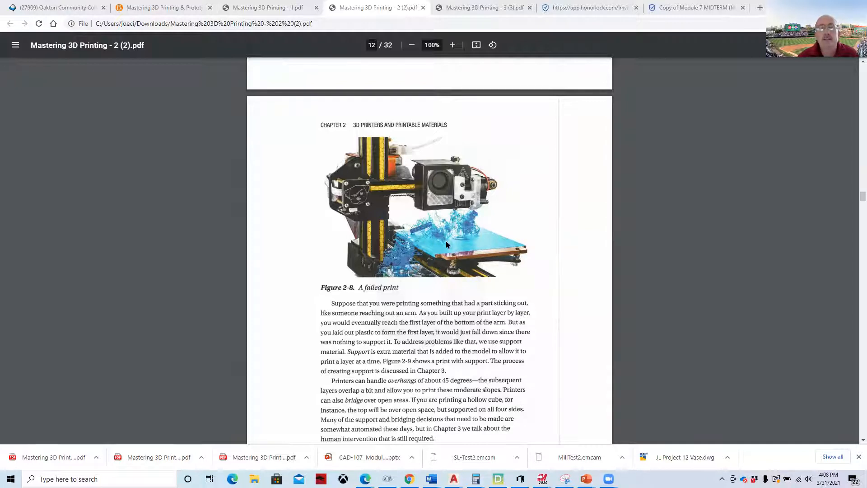
- Read Chapter 2 down to page 18, showing Figures 2-12 and 2-13
{"action": "scroll", "scroll_direction": "down", "scroll_amount": 3}
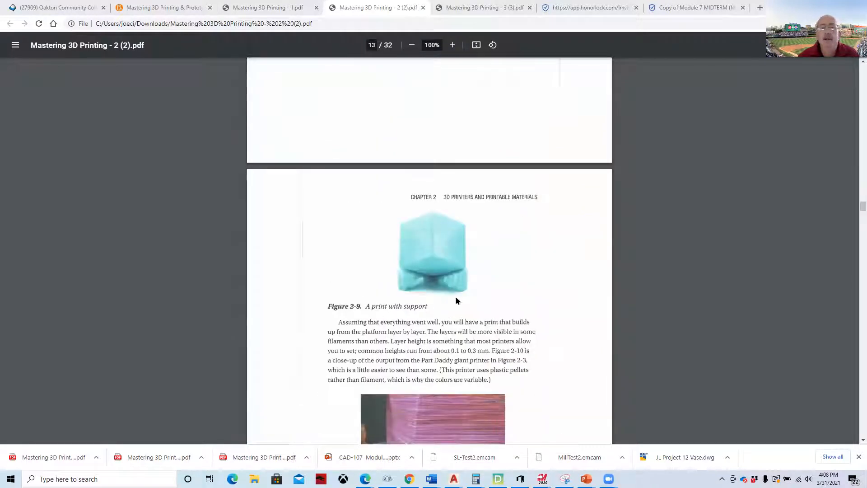
{"action": "mouse_move", "coordinate": [405, 272]}
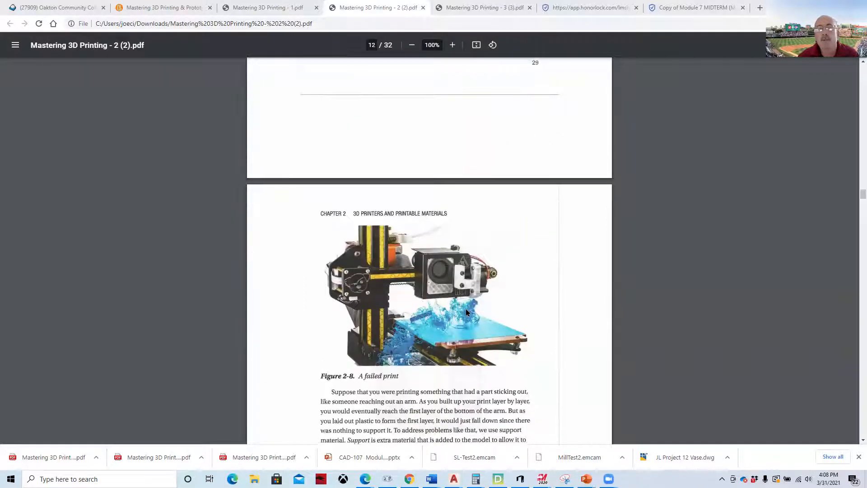
{"action": "scroll", "scroll_direction": "down", "scroll_amount": 3}
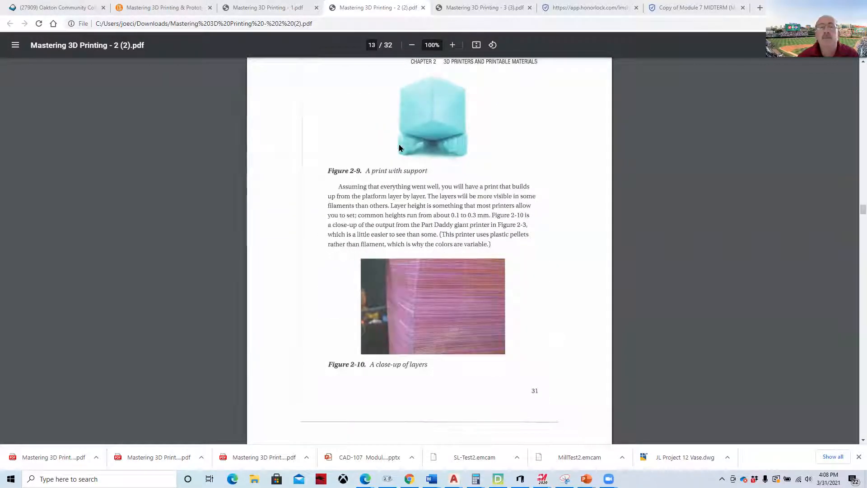
{"action": "mouse_move", "coordinate": [437, 181]}
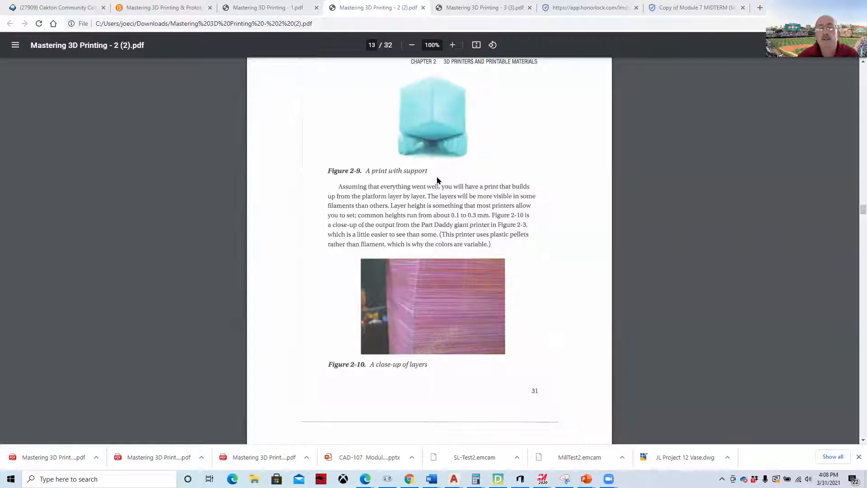
{"action": "scroll", "scroll_direction": "down", "scroll_amount": 3}
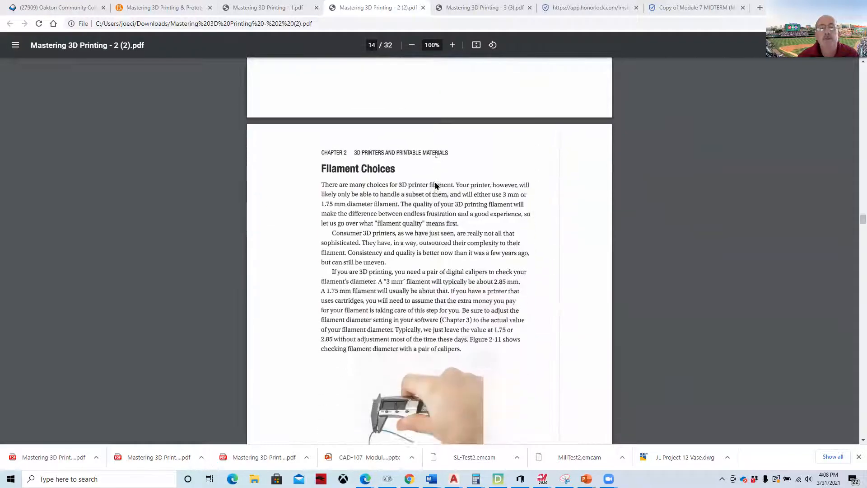
{"action": "scroll", "scroll_direction": "down", "scroll_amount": 3}
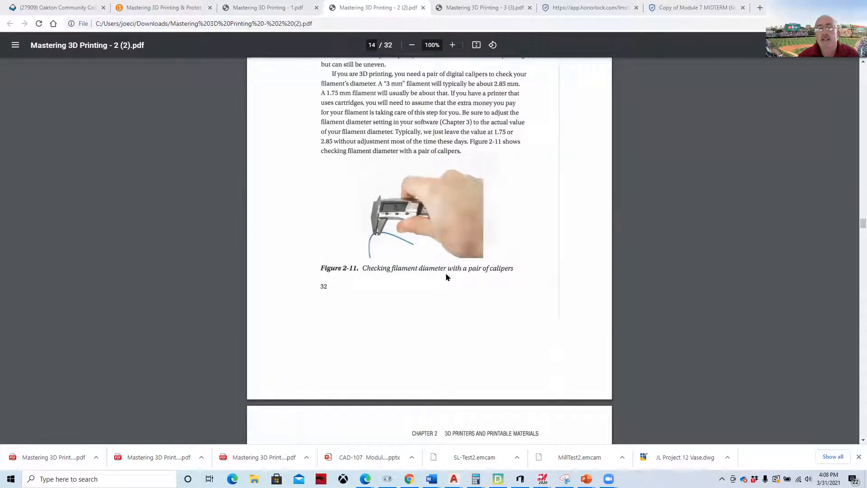
{"action": "mouse_move", "coordinate": [438, 219]}
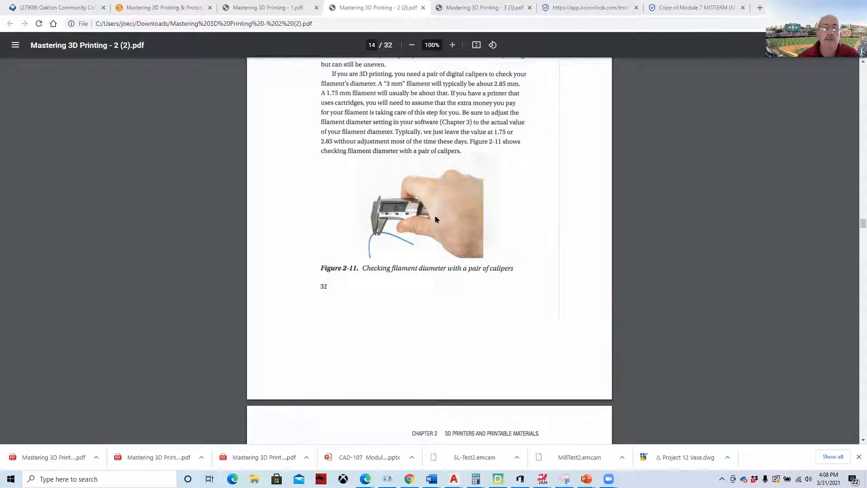
{"action": "mouse_move", "coordinate": [435, 219]}
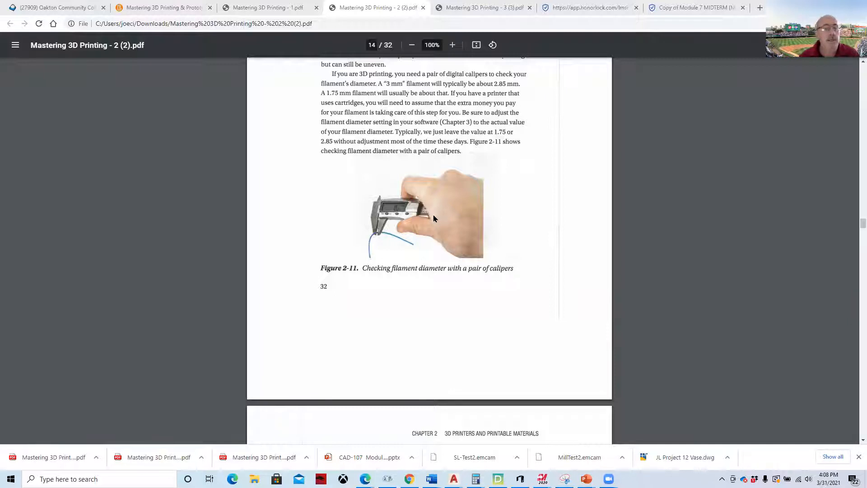
{"action": "scroll", "scroll_direction": "down", "scroll_amount": 3}
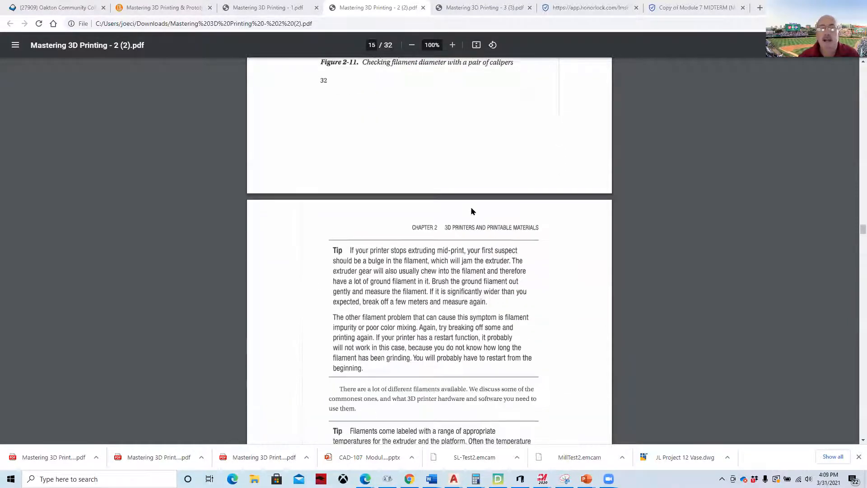
{"action": "scroll", "scroll_direction": "down", "scroll_amount": 3}
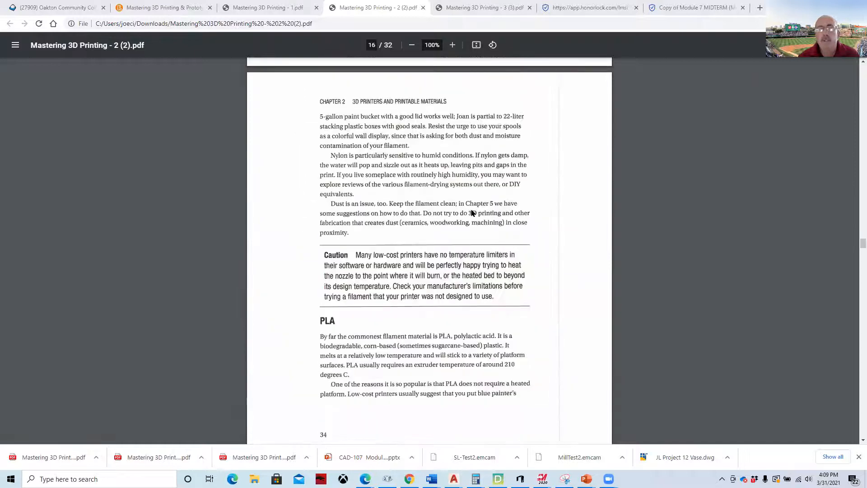
{"action": "scroll", "scroll_direction": "down", "scroll_amount": 3}
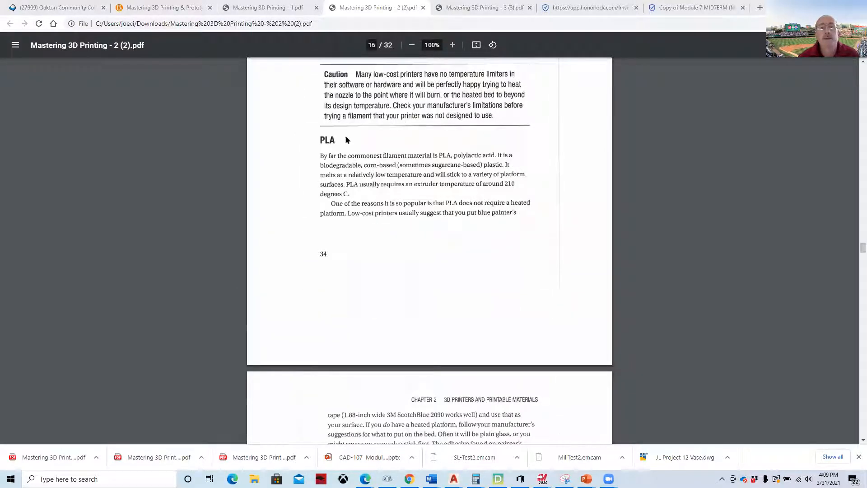
{"action": "scroll", "scroll_direction": "down", "scroll_amount": 3}
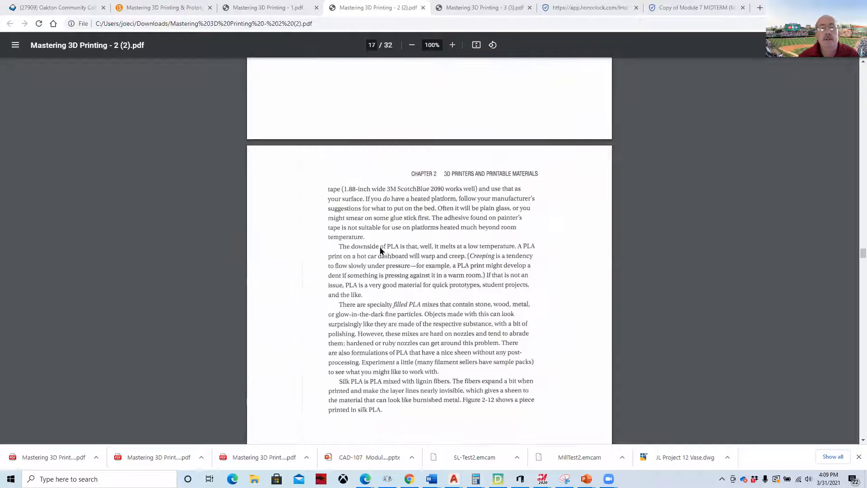
{"action": "scroll", "scroll_direction": "down", "scroll_amount": 3}
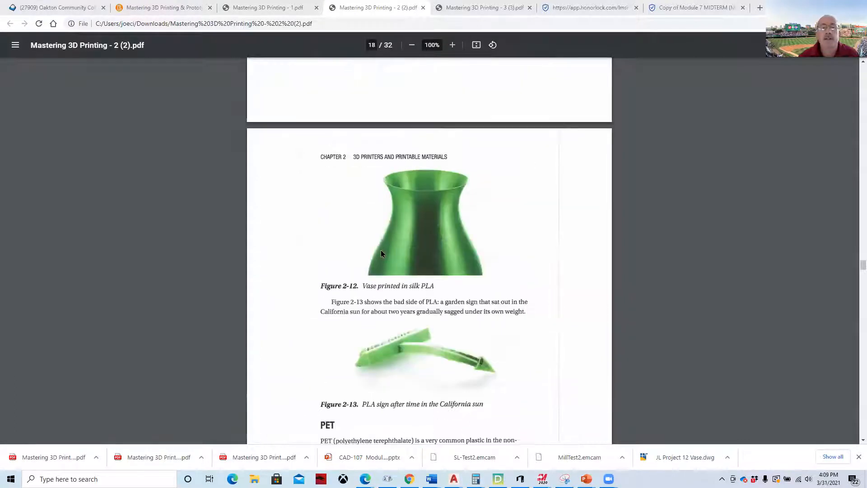
{"action": "scroll", "scroll_direction": "down", "scroll_amount": 3}
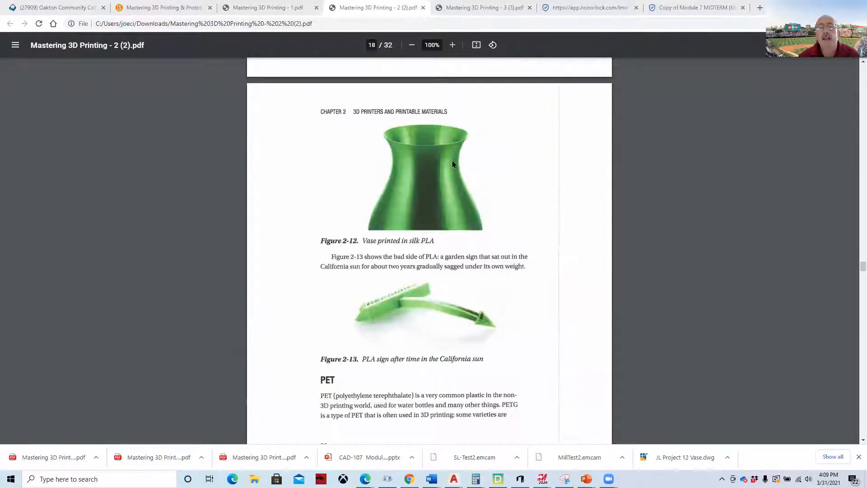
{"action": "mouse_move", "coordinate": [443, 252]}
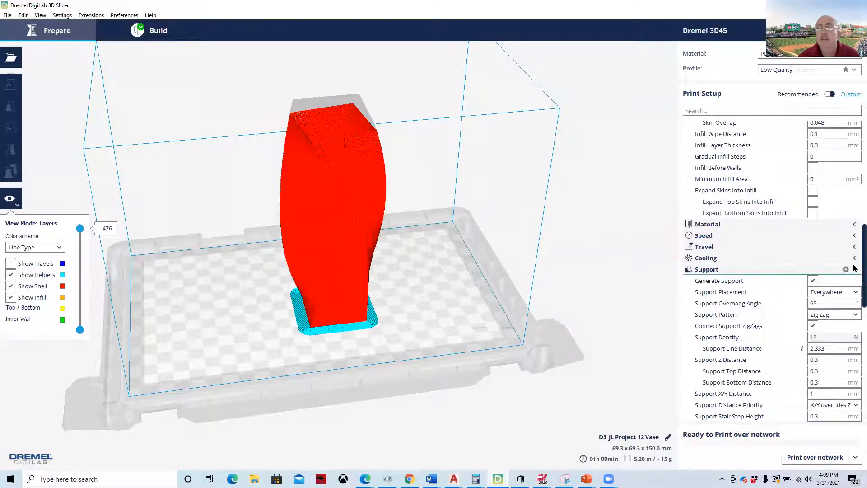
- Scroll Custom Print Setup from Support to Special Modes, showing brim and spiralize settings
{"action": "scroll", "scroll_direction": "down", "scroll_amount": 3}
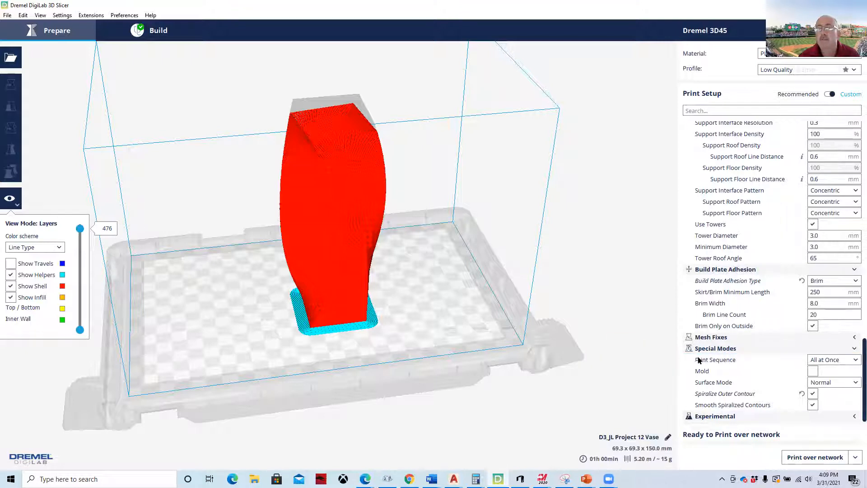
{"action": "mouse_move", "coordinate": [725, 394]}
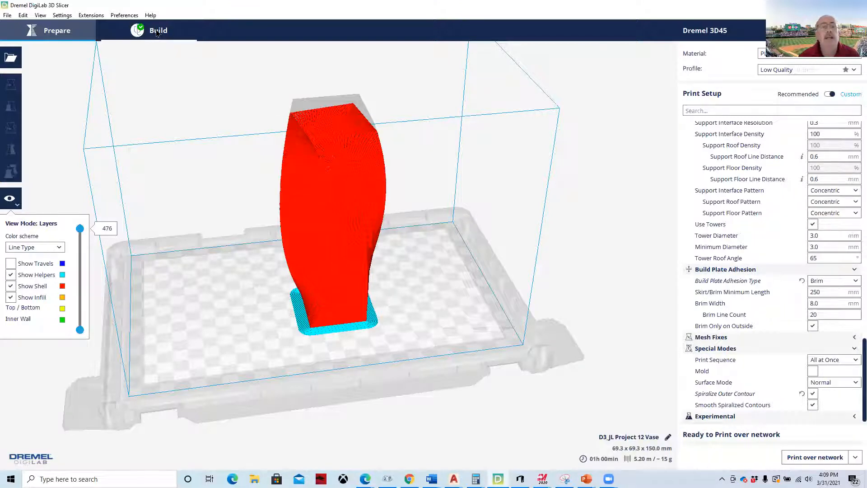
{"action": "left_click", "coordinate": [158, 30]}
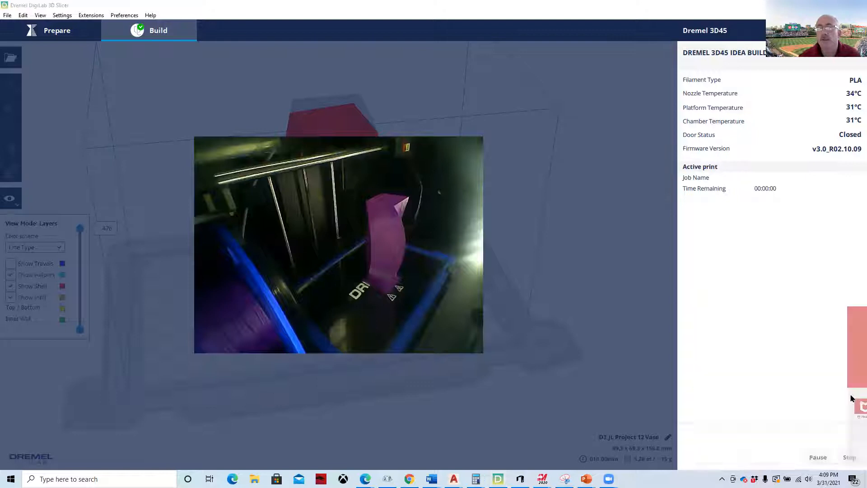
{"action": "left_click", "coordinate": [56, 30]}
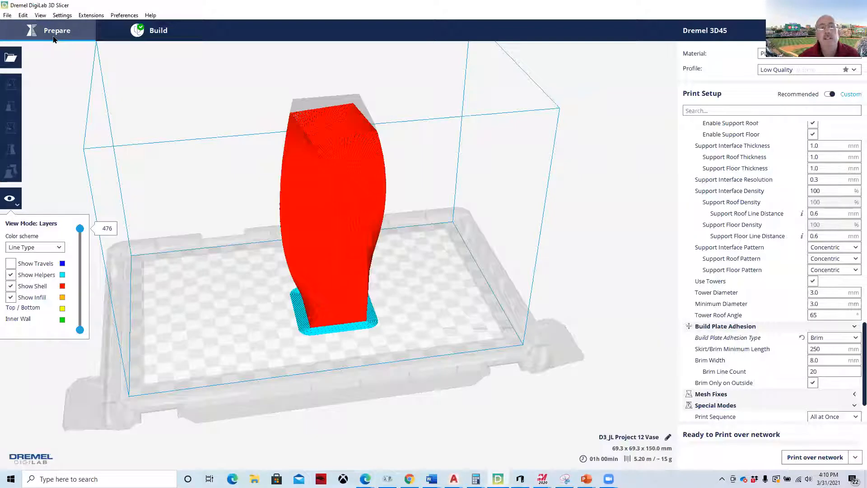
{"action": "mouse_move", "coordinate": [582, 237]}
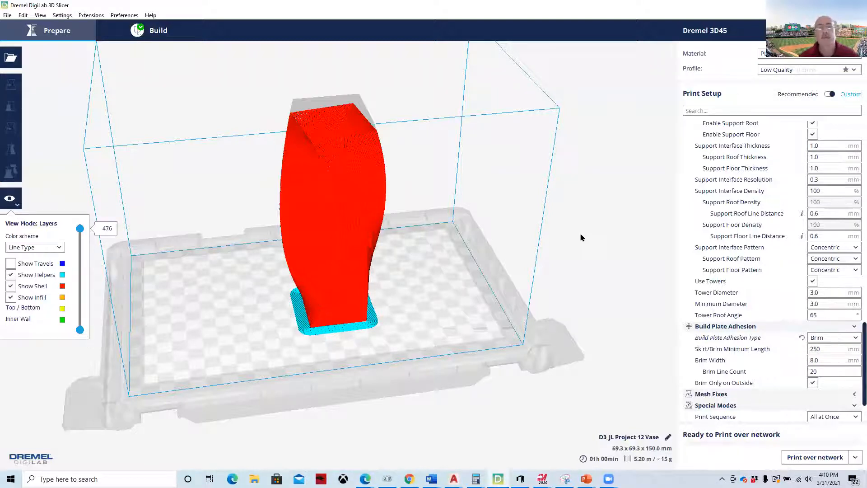
{"action": "mouse_move", "coordinate": [565, 236]}
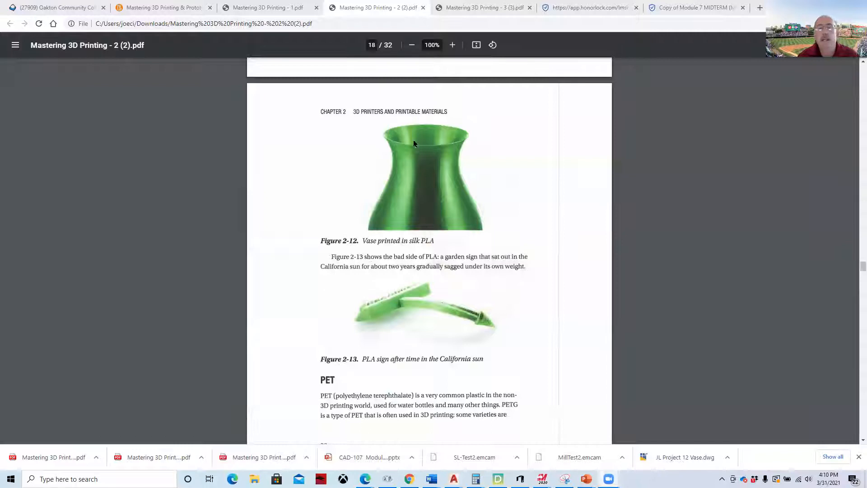
{"action": "mouse_move", "coordinate": [360, 182]}
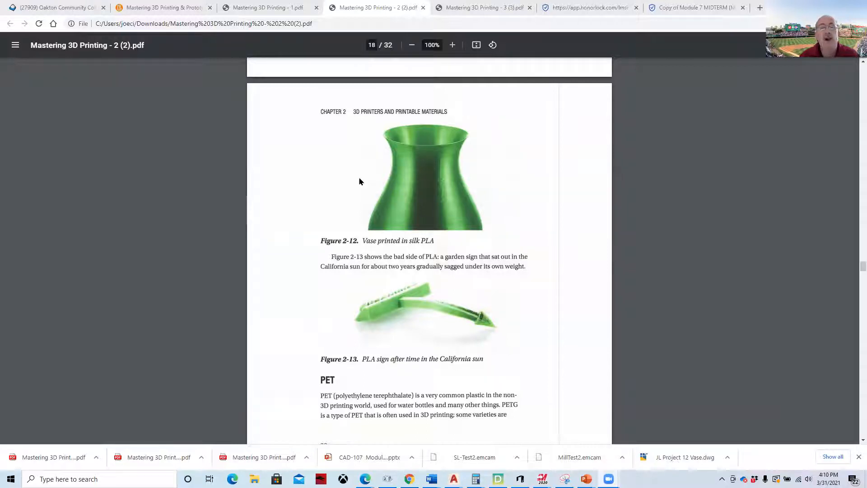
- Read Chapter 2 to its page-32 review questions, then switch to the Chapter 3 PDF
{"action": "scroll", "scroll_direction": "down", "scroll_amount": 3}
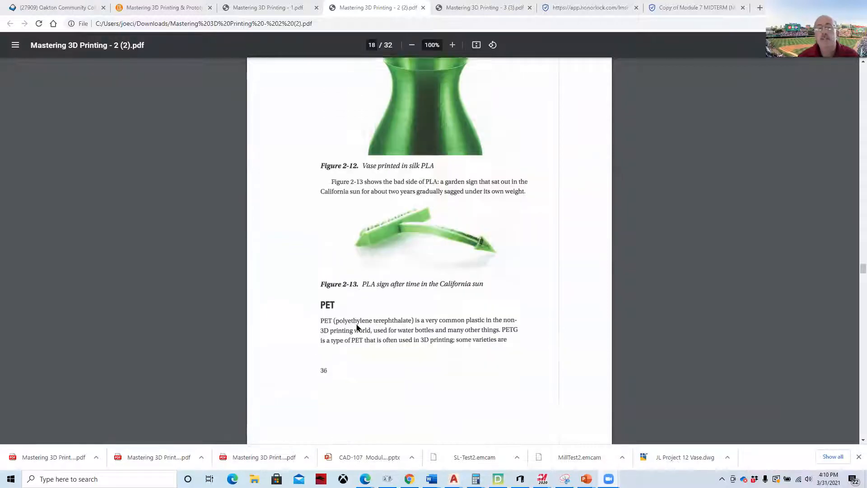
{"action": "scroll", "scroll_direction": "down", "scroll_amount": 3}
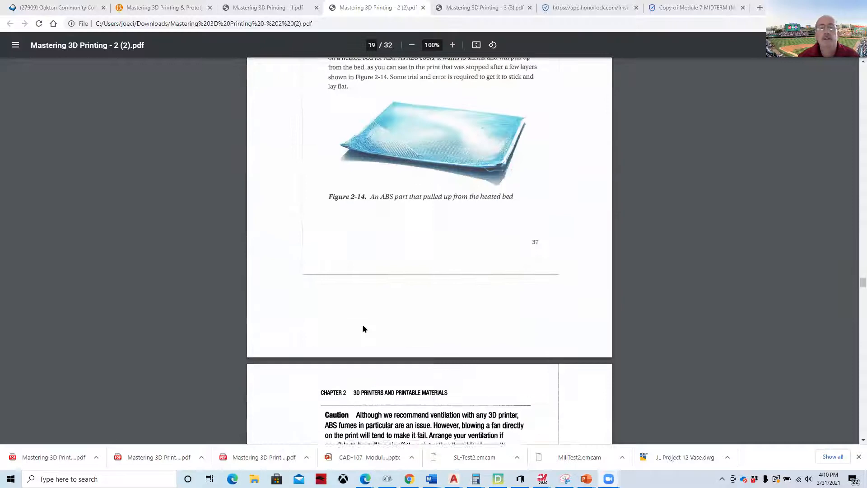
{"action": "scroll", "scroll_direction": "down", "scroll_amount": 3}
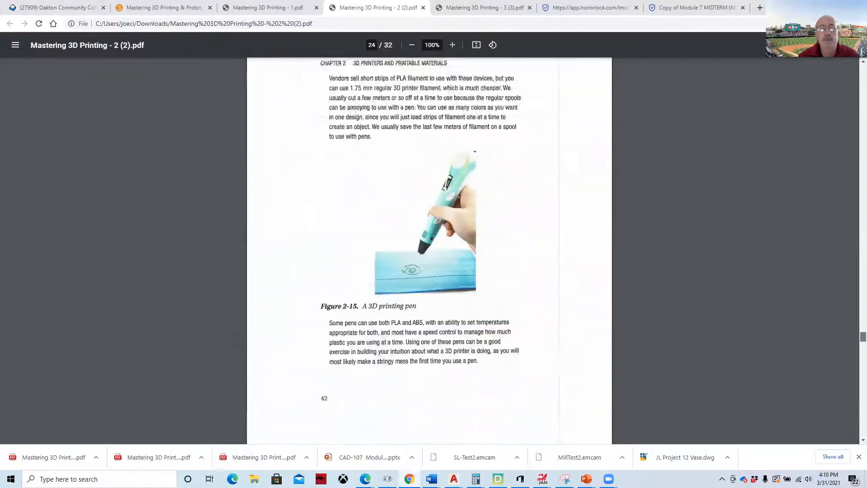
{"action": "scroll", "scroll_direction": "down", "scroll_amount": 3}
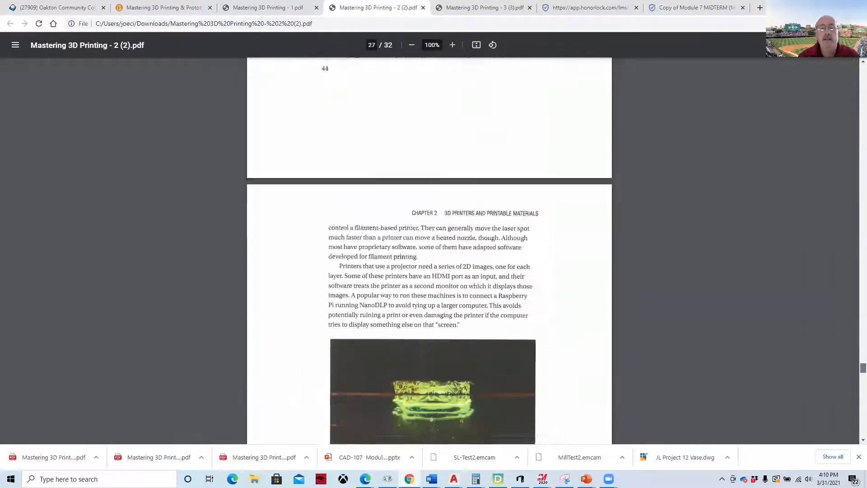
{"action": "scroll", "scroll_direction": "down", "scroll_amount": 3}
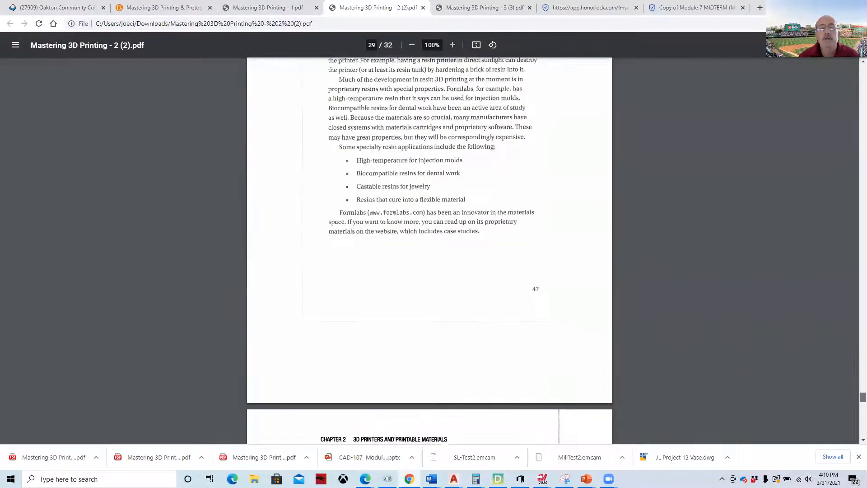
{"action": "scroll", "scroll_direction": "down", "scroll_amount": 3}
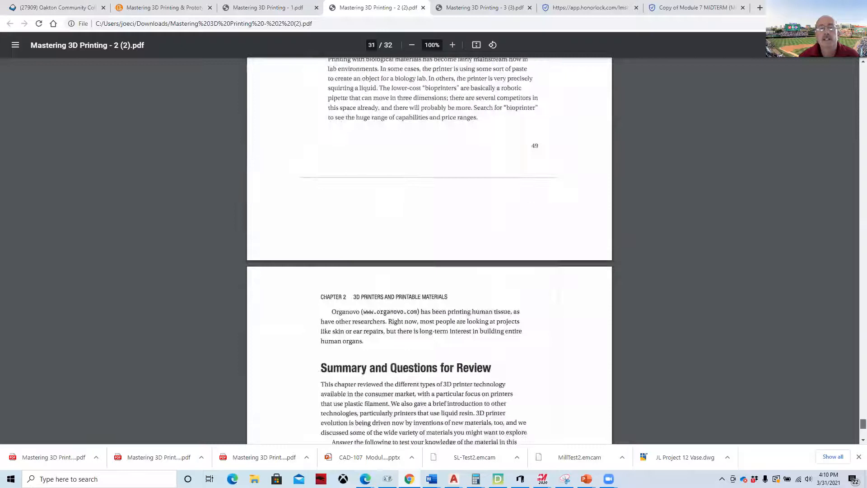
{"action": "scroll", "scroll_direction": "down", "scroll_amount": 3}
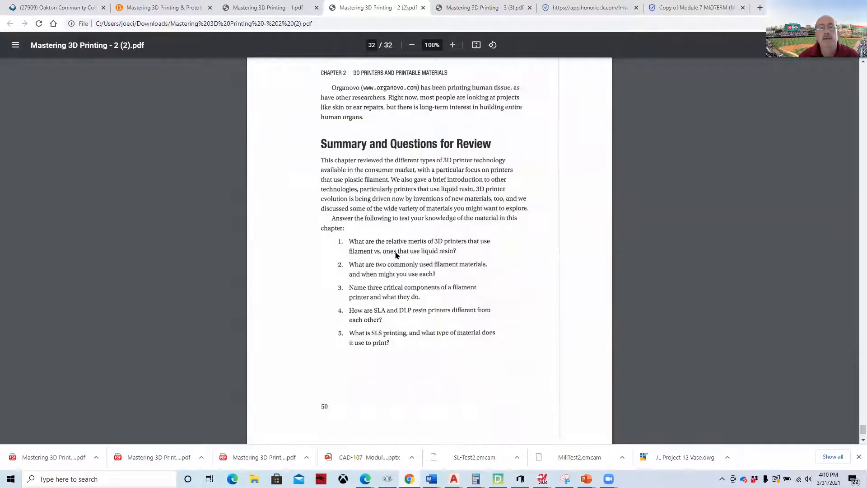
{"action": "mouse_move", "coordinate": [450, 310]}
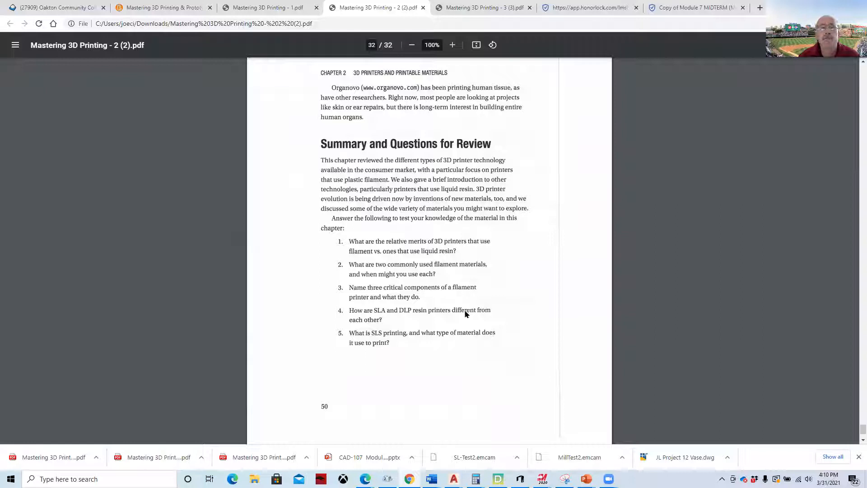
{"action": "left_click", "coordinate": [483, 7]}
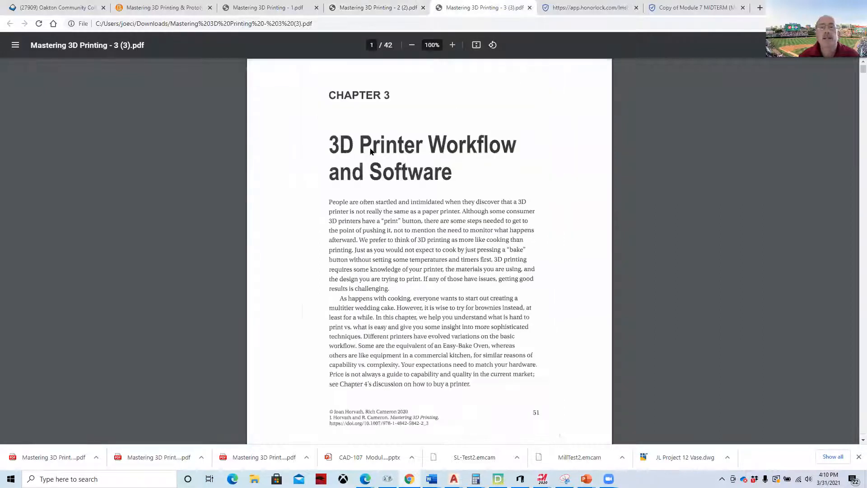
- Zoom the Chapter 3 PDF to 125% and read through its early pages
{"action": "scroll", "scroll_direction": "down", "scroll_amount": 3}
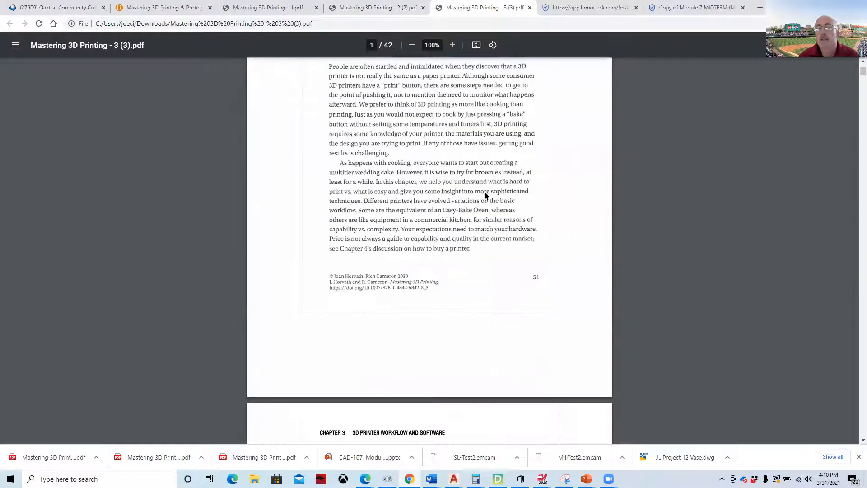
{"action": "scroll", "scroll_direction": "down", "scroll_amount": 3}
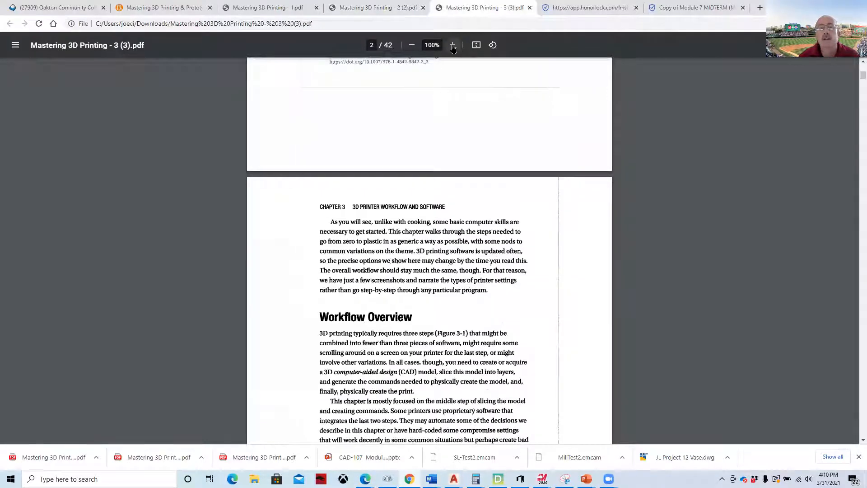
{"action": "left_click", "coordinate": [452, 45]}
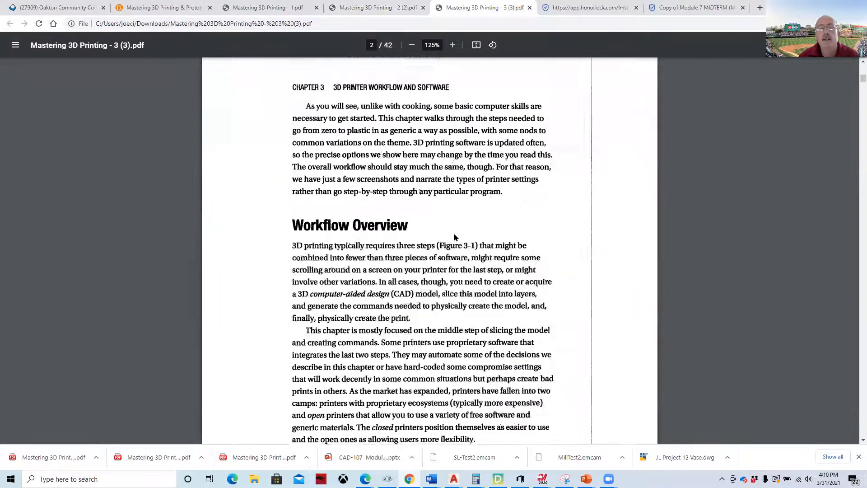
{"action": "scroll", "scroll_direction": "down", "scroll_amount": 3}
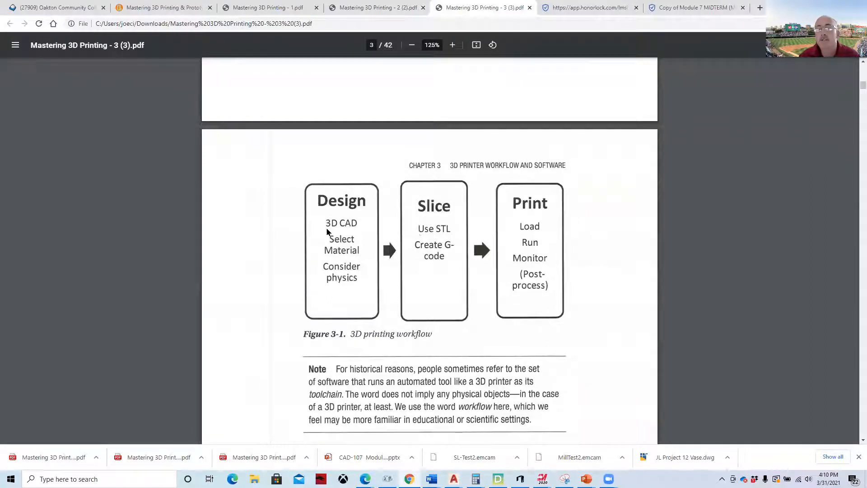
{"action": "mouse_move", "coordinate": [434, 236]}
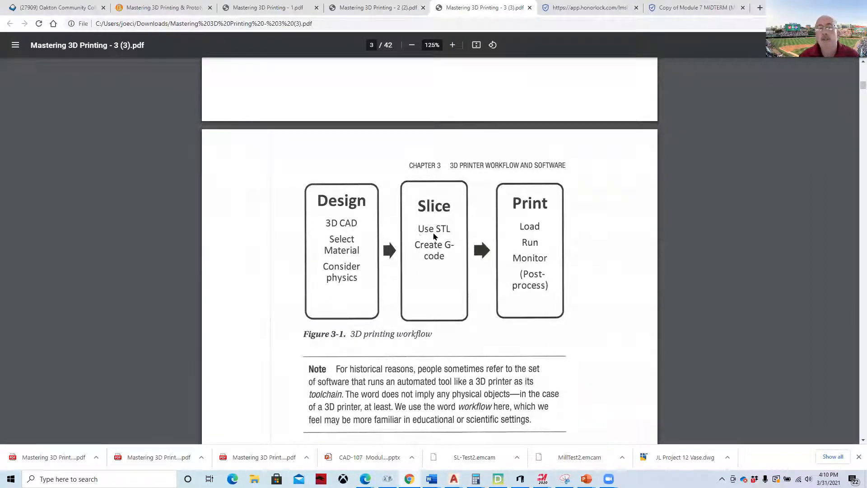
{"action": "mouse_move", "coordinate": [438, 232]}
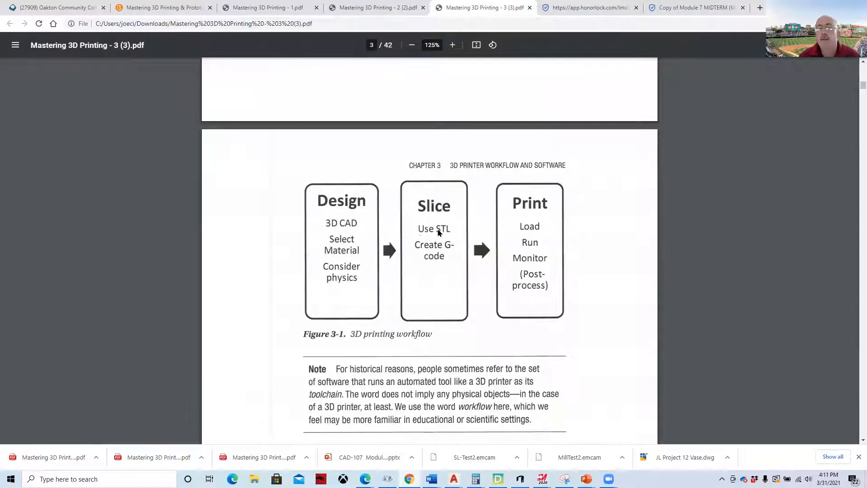
{"action": "mouse_move", "coordinate": [442, 236]}
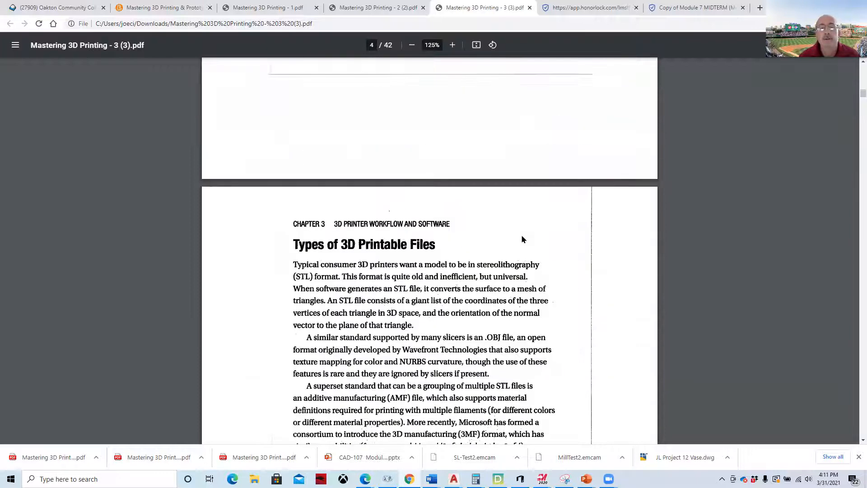
{"action": "scroll", "scroll_direction": "down", "scroll_amount": 3}
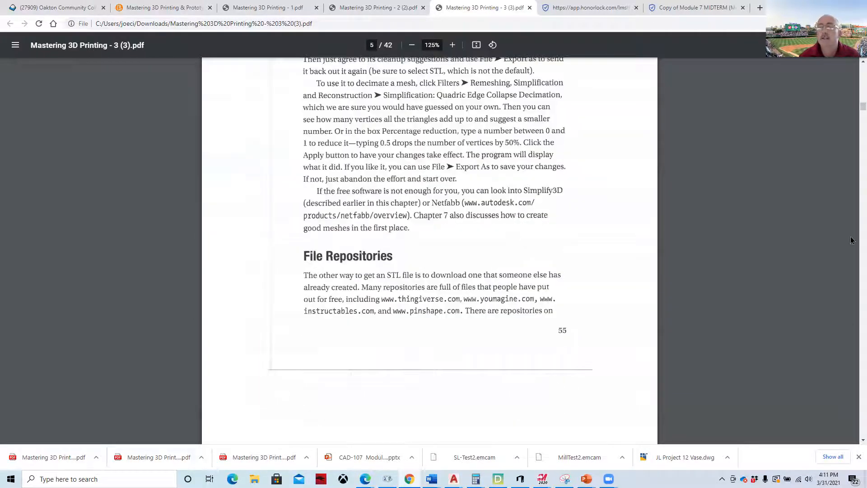
{"action": "scroll", "scroll_direction": "down", "scroll_amount": 3}
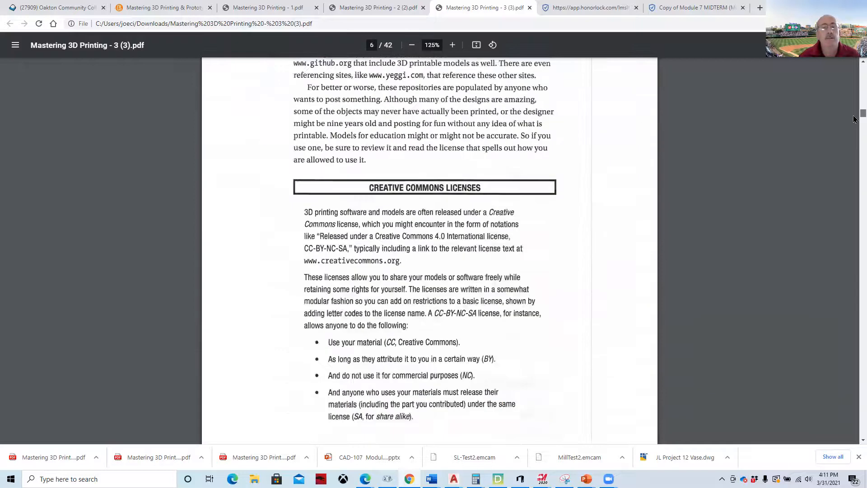
{"action": "scroll", "scroll_direction": "down", "scroll_amount": 3}
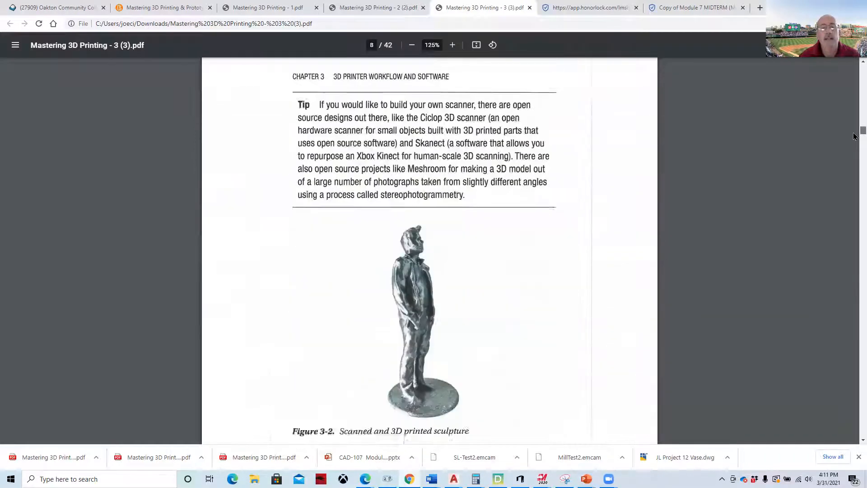
{"action": "scroll", "scroll_direction": "down", "scroll_amount": 3}
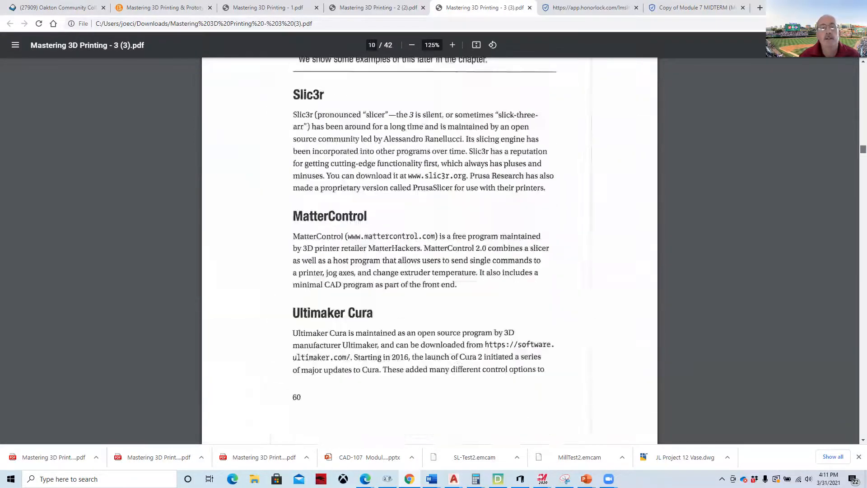
{"action": "scroll", "scroll_direction": "down", "scroll_amount": 3}
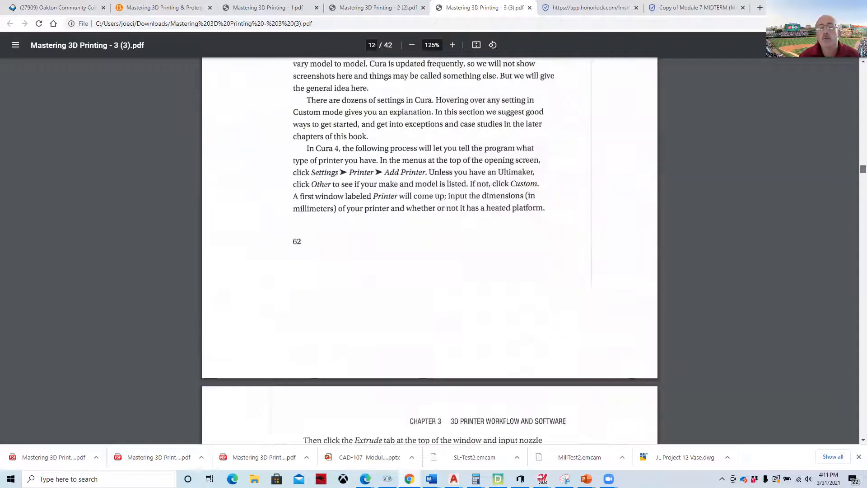
{"action": "scroll", "scroll_direction": "down", "scroll_amount": 3}
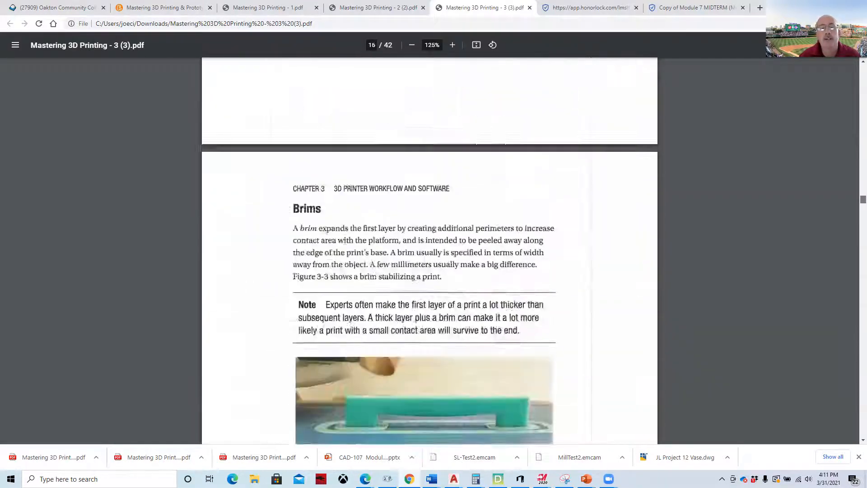
- Continue to page 41's Summary and review questions, then return to the Brightspace textbook tab
{"action": "scroll", "scroll_direction": "down", "scroll_amount": 3}
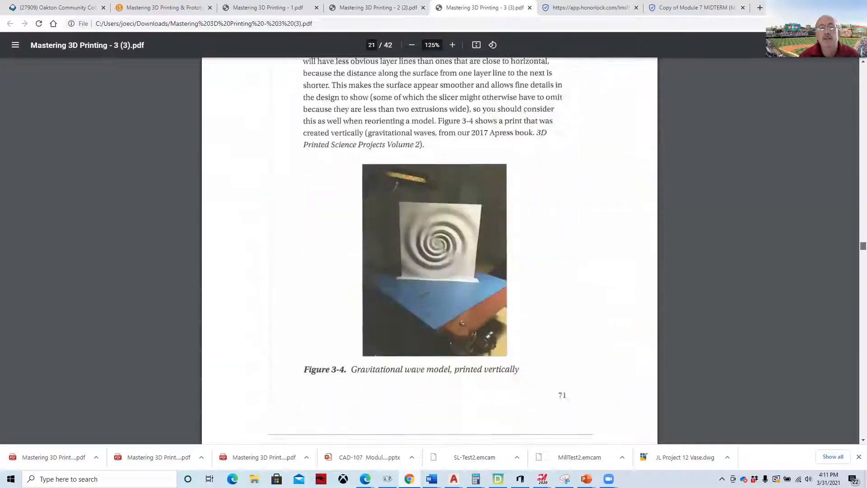
{"action": "scroll", "scroll_direction": "down", "scroll_amount": 3}
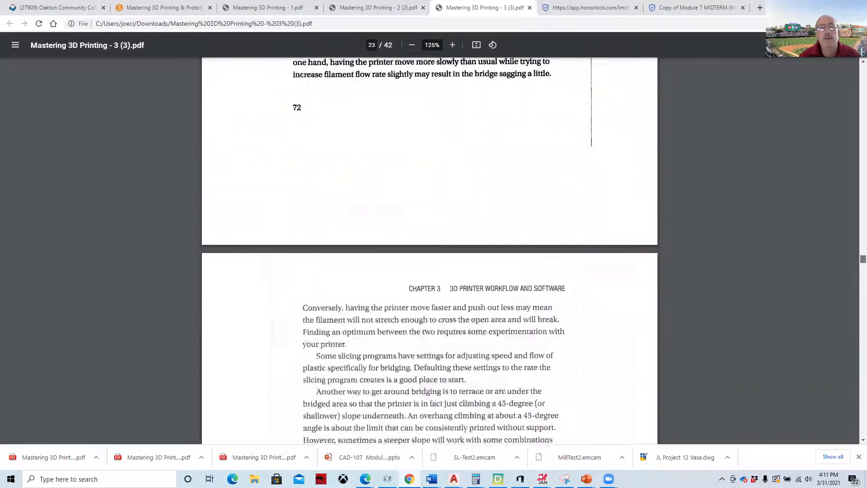
{"action": "scroll", "scroll_direction": "down", "scroll_amount": 3}
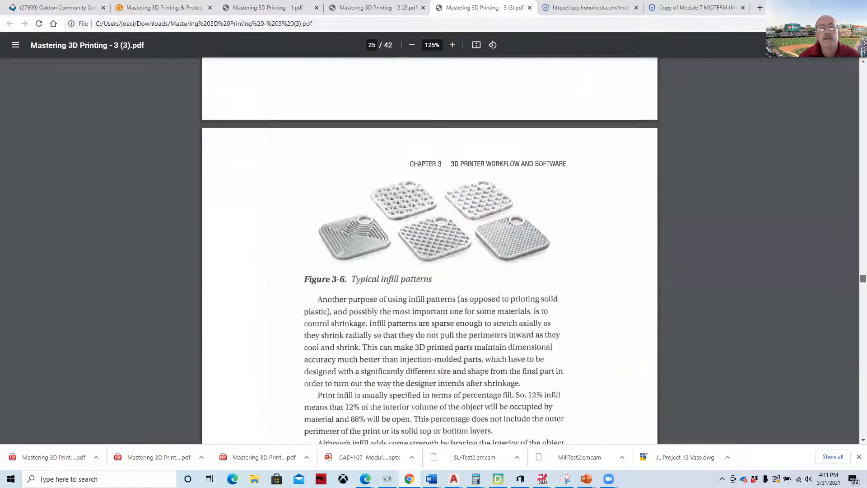
{"action": "scroll", "scroll_direction": "down", "scroll_amount": 3}
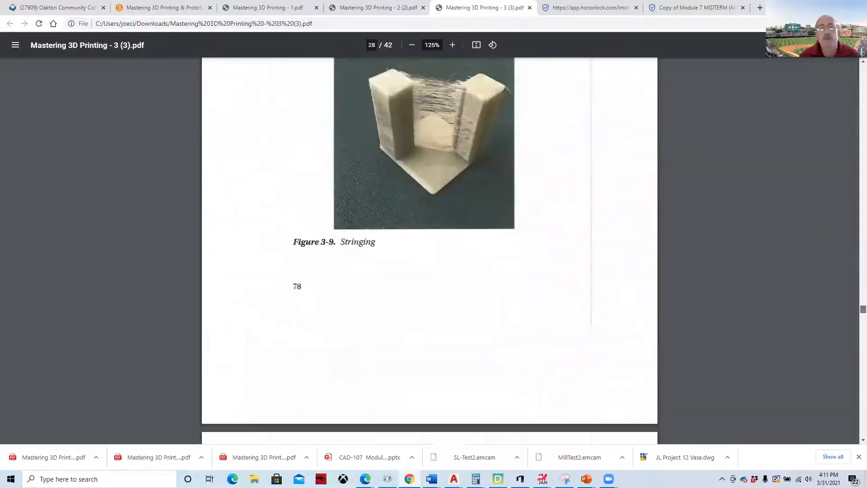
{"action": "scroll", "scroll_direction": "down", "scroll_amount": 3}
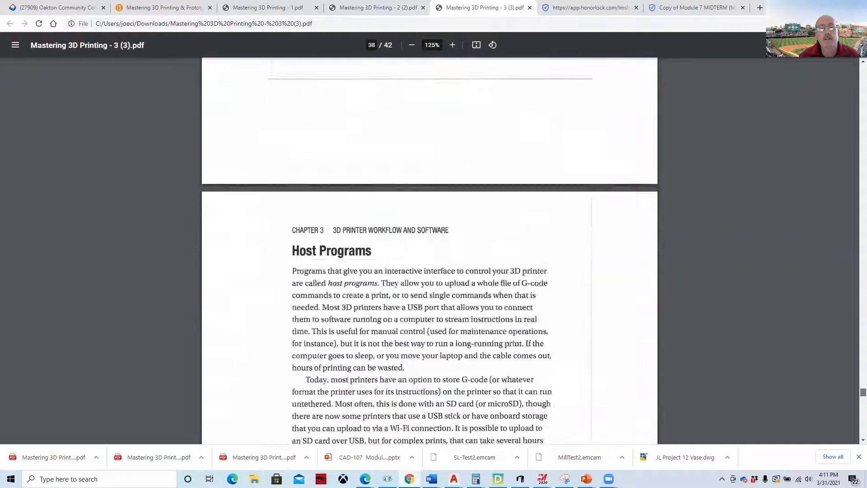
{"action": "scroll", "scroll_direction": "down", "scroll_amount": 3}
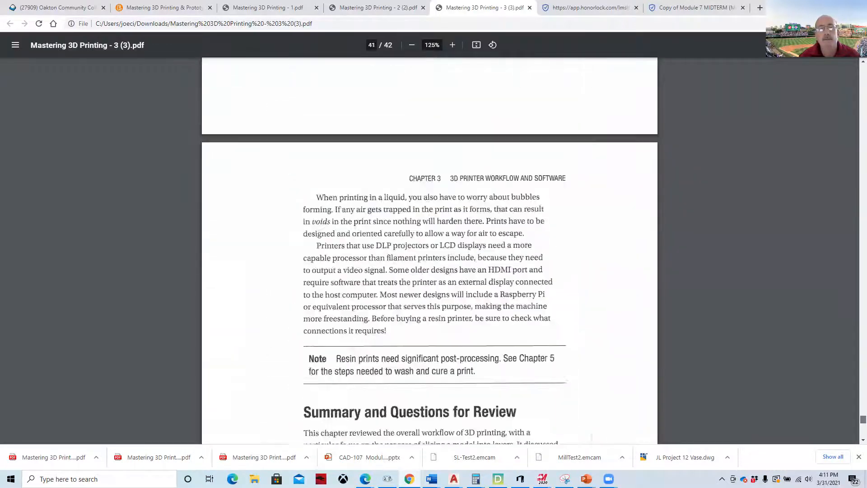
{"action": "scroll", "scroll_direction": "down", "scroll_amount": 3}
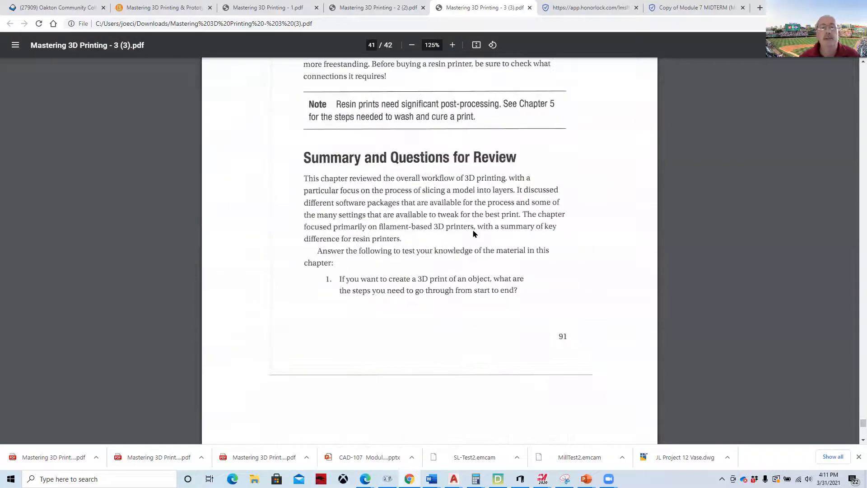
{"action": "mouse_move", "coordinate": [436, 254]}
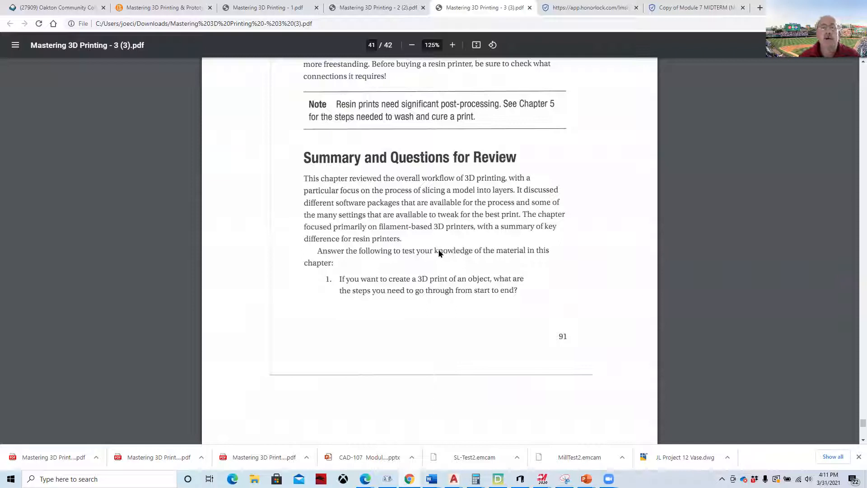
{"action": "scroll", "scroll_direction": "down", "scroll_amount": 3}
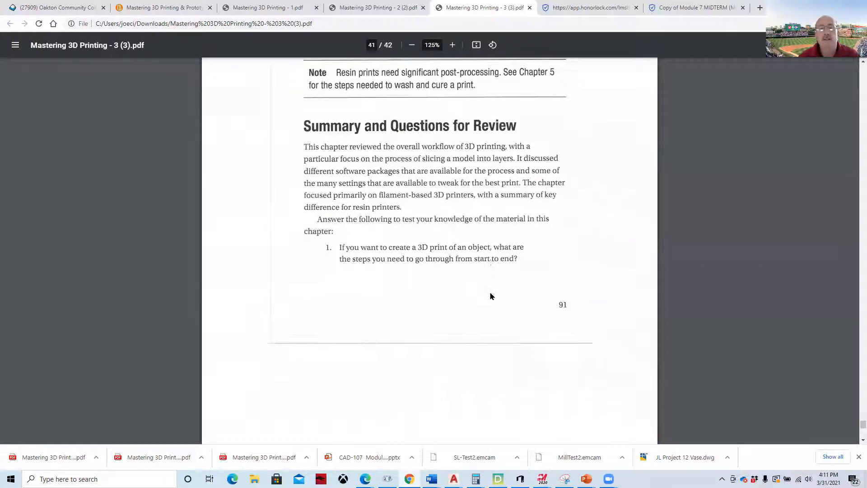
{"action": "scroll", "scroll_direction": "down", "scroll_amount": 3}
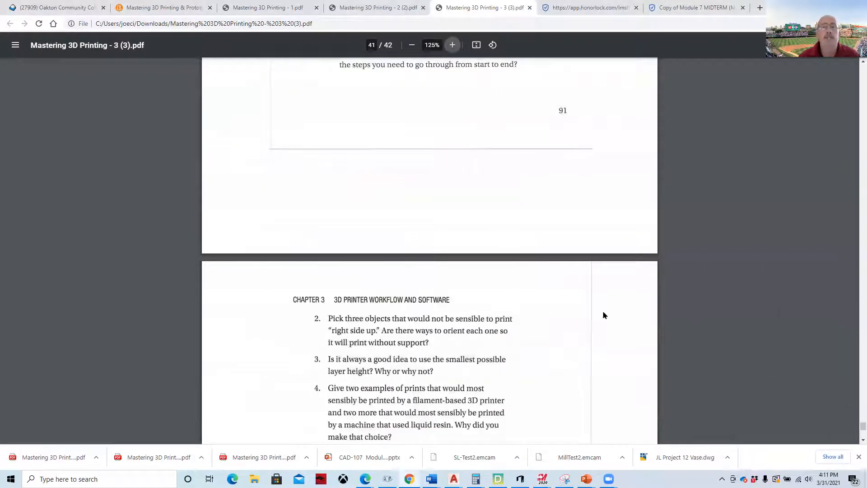
{"action": "left_click", "coordinate": [162, 7]}
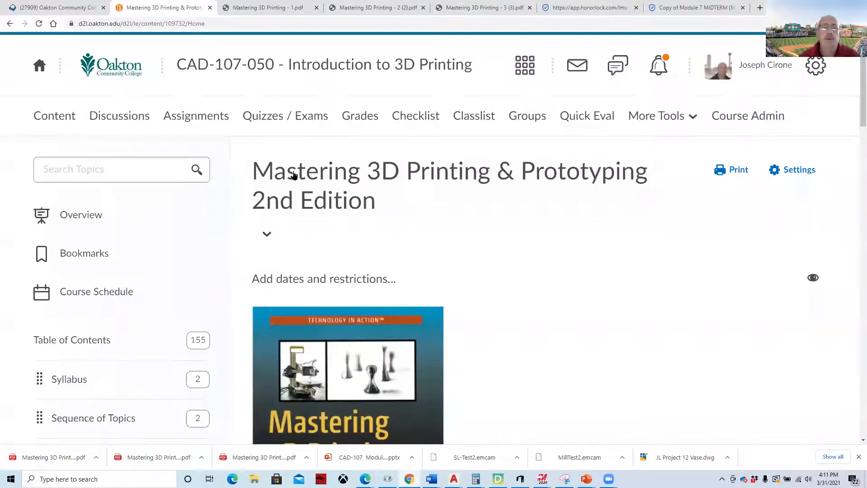
{"action": "mouse_move", "coordinate": [298, 68]}
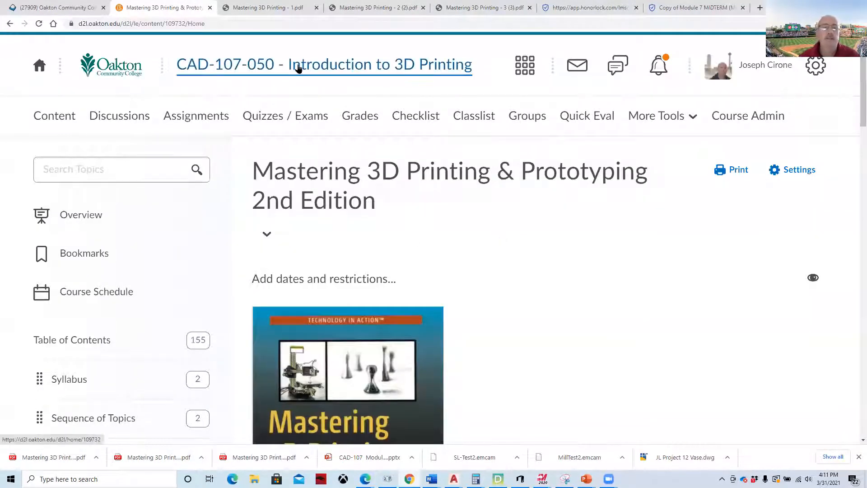
- Go to the CAD-107-050 course homepage, then to Quizzes / Exams
{"action": "left_click", "coordinate": [299, 64]}
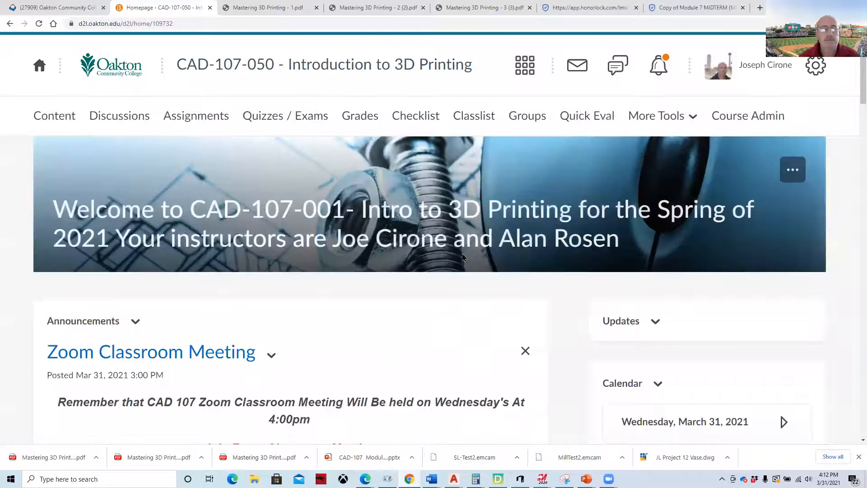
{"action": "scroll", "scroll_direction": "down", "scroll_amount": 3}
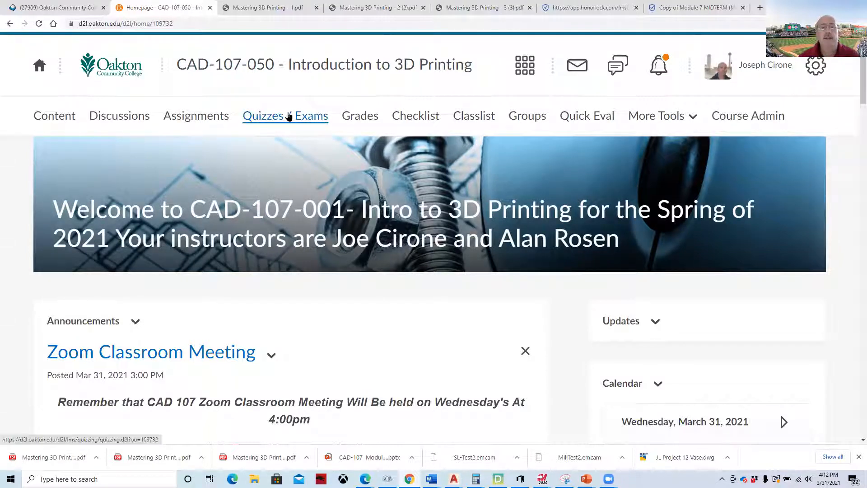
{"action": "left_click", "coordinate": [285, 116]}
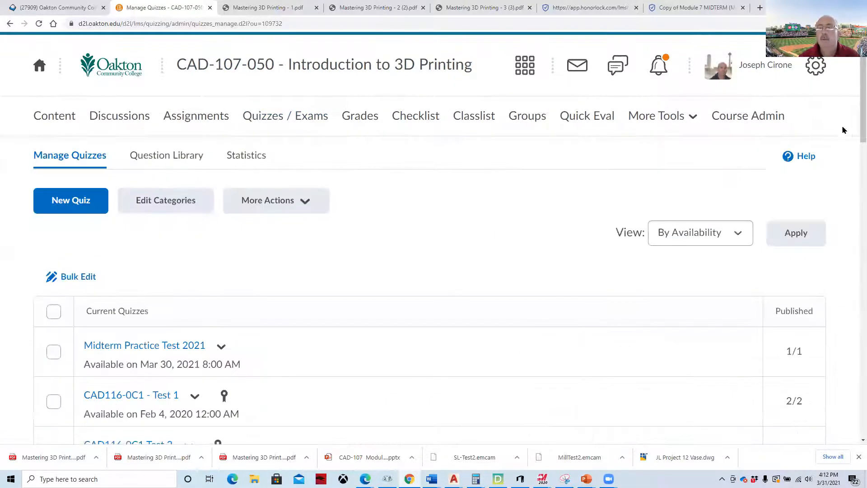
- Open the Midterm Practice Test 2021 quiz and its Quick Eval overview
{"action": "scroll", "scroll_direction": "down", "scroll_amount": 3}
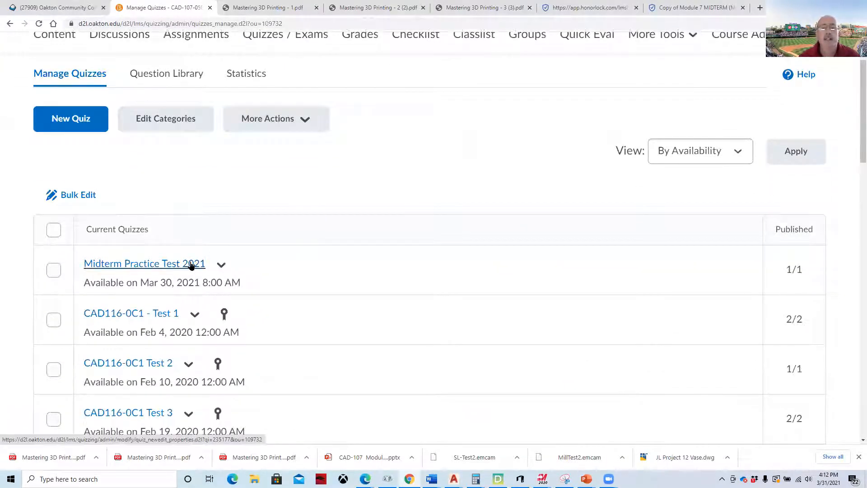
{"action": "left_click", "coordinate": [144, 264]}
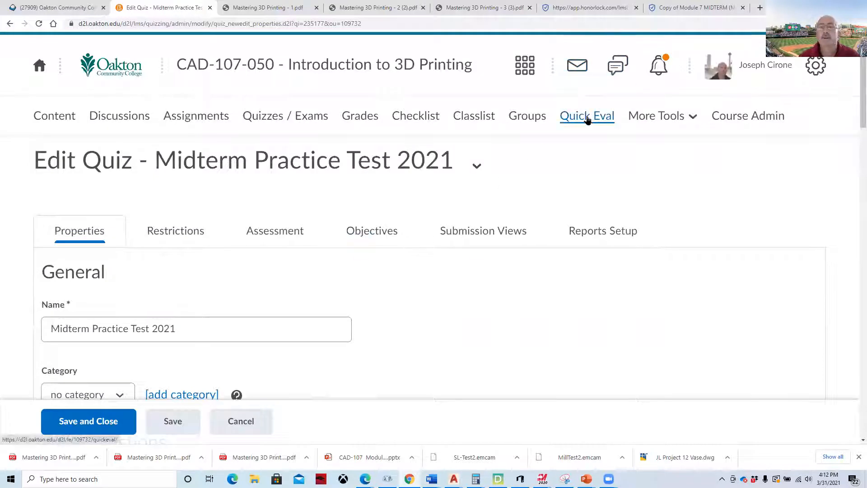
{"action": "left_click", "coordinate": [586, 116]}
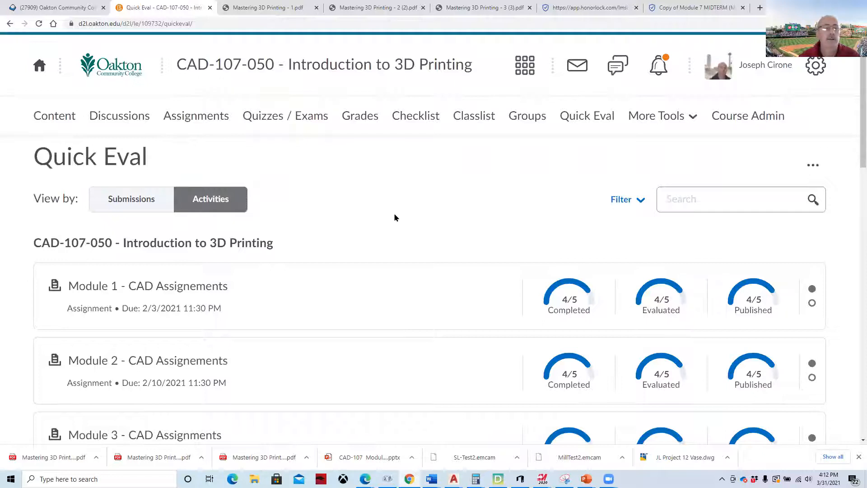
- Evaluate all submissions for Midterm Practice Test 2021 and open attempt 1
{"action": "scroll", "scroll_direction": "down", "scroll_amount": 3}
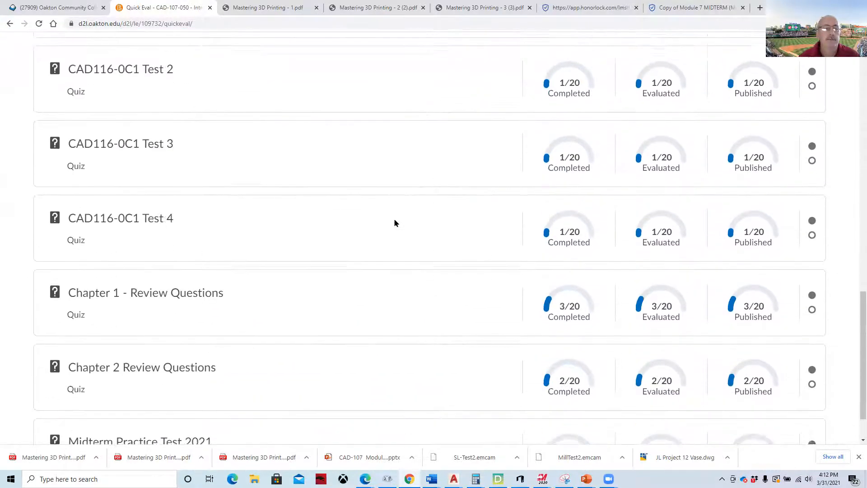
{"action": "scroll", "scroll_direction": "down", "scroll_amount": 3}
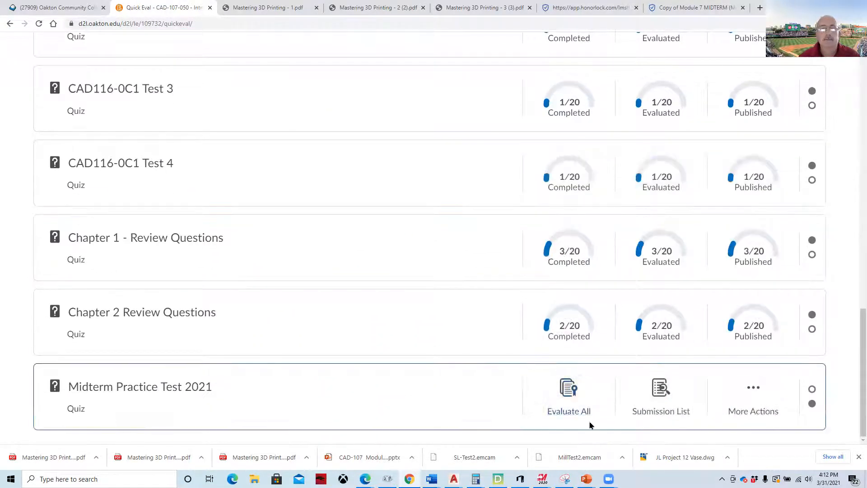
{"action": "left_click", "coordinate": [568, 395]}
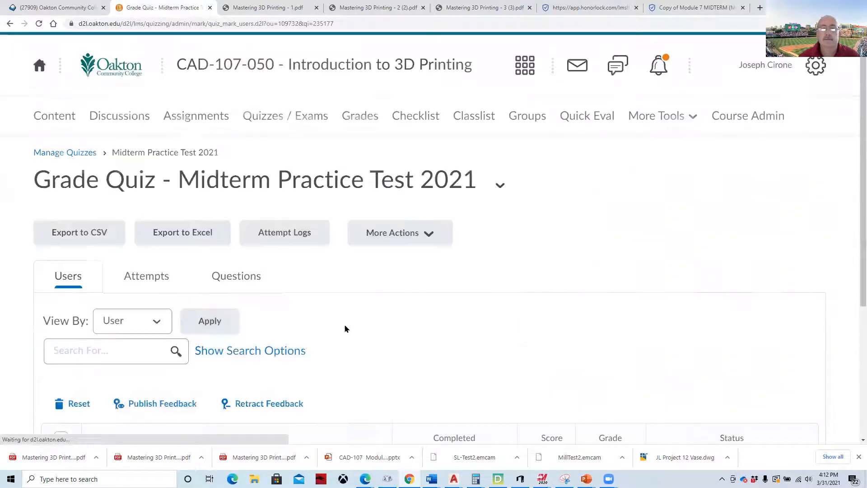
{"action": "scroll", "scroll_direction": "down", "scroll_amount": 3}
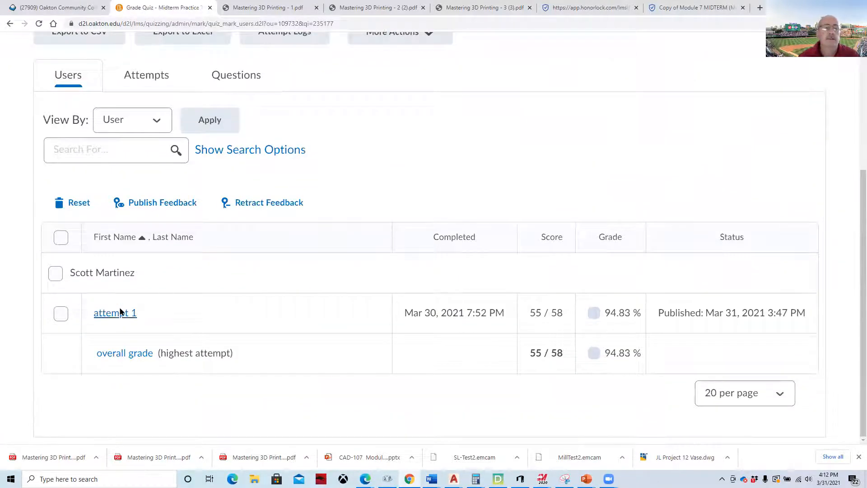
{"action": "left_click", "coordinate": [114, 312]}
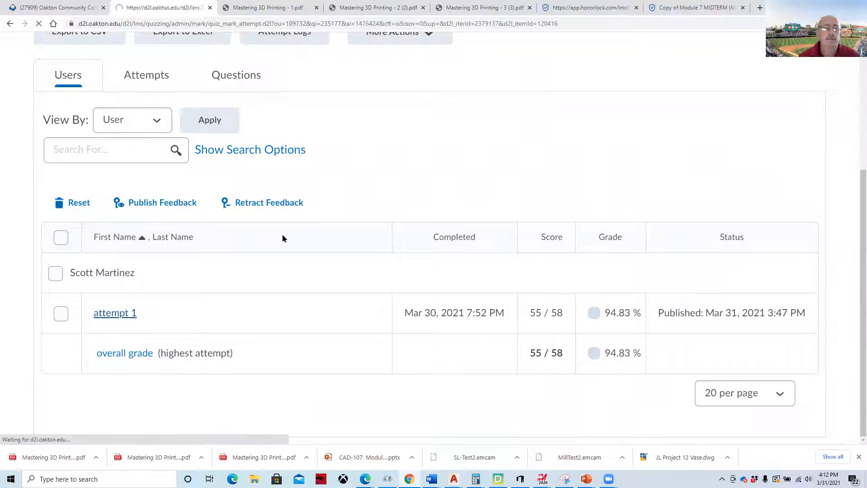
{"action": "left_click", "coordinate": [114, 312]}
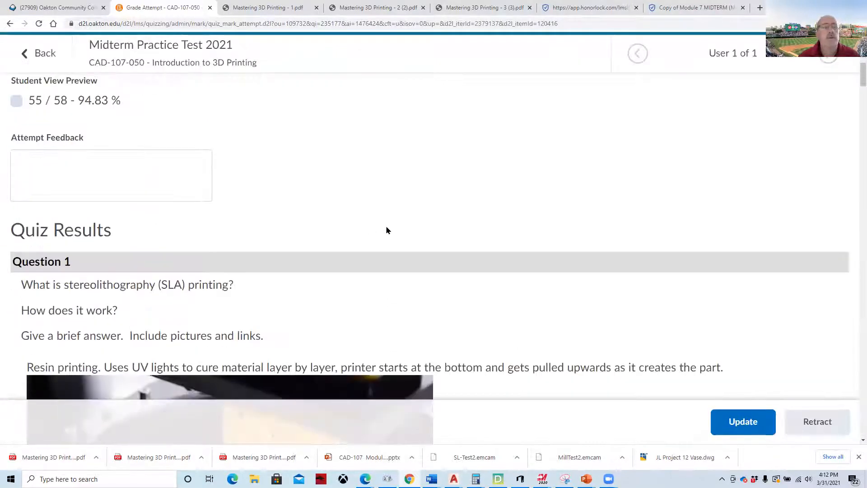
- Scroll through the 55/58 graded attempt's answers and scores up to question 7
{"action": "scroll", "scroll_direction": "down", "scroll_amount": 3}
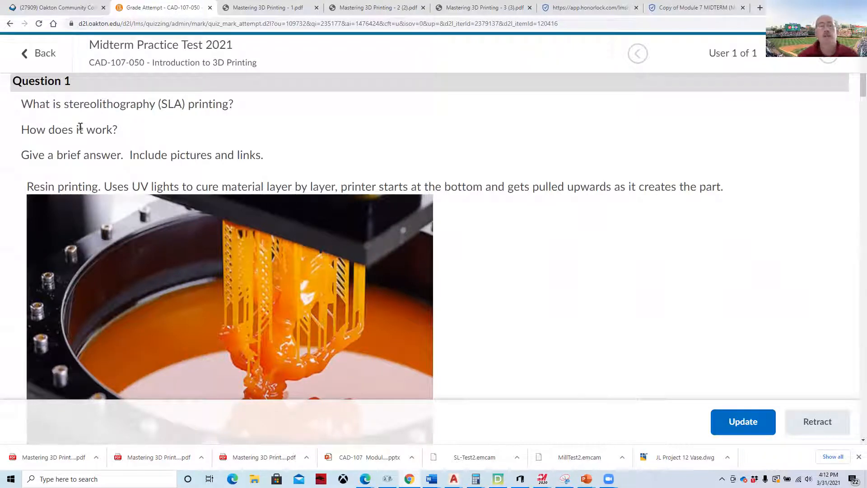
{"action": "mouse_move", "coordinate": [419, 172]}
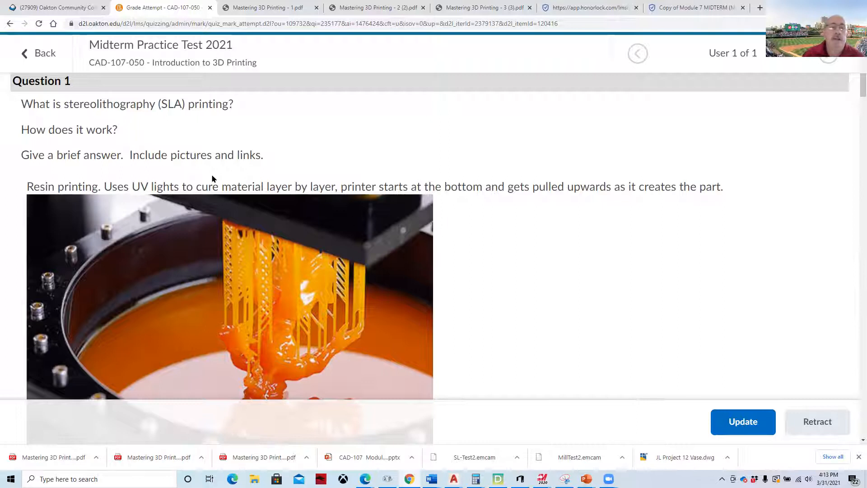
{"action": "mouse_move", "coordinate": [202, 123]}
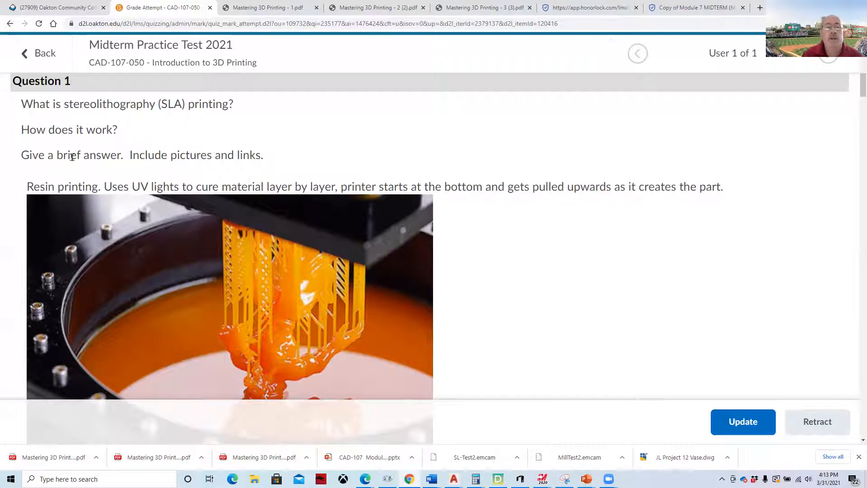
{"action": "scroll", "scroll_direction": "down", "scroll_amount": 3}
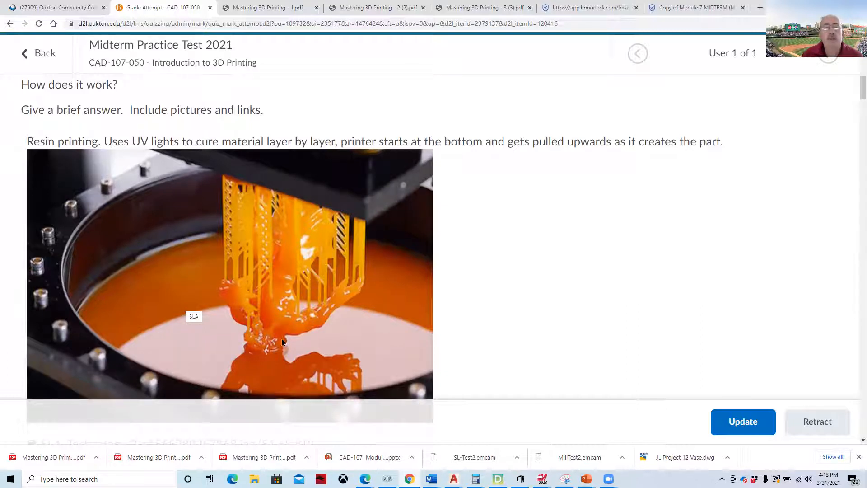
{"action": "scroll", "scroll_direction": "down", "scroll_amount": 3}
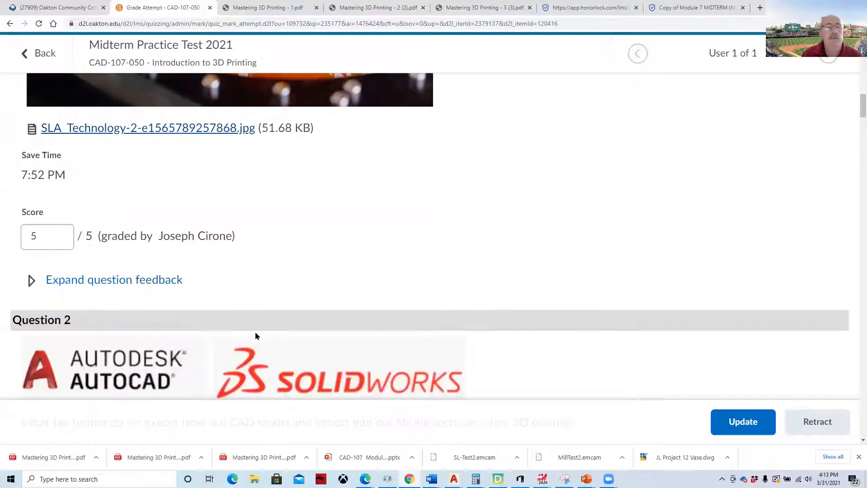
{"action": "scroll", "scroll_direction": "down", "scroll_amount": 3}
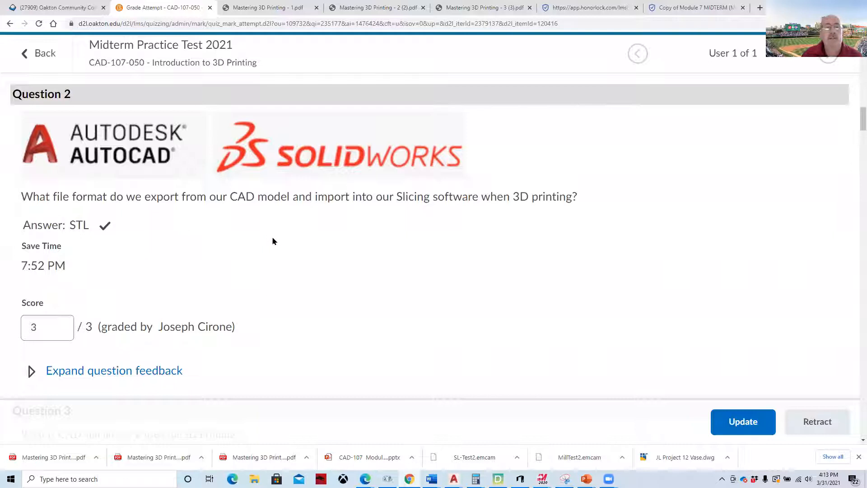
{"action": "scroll", "scroll_direction": "down", "scroll_amount": 3}
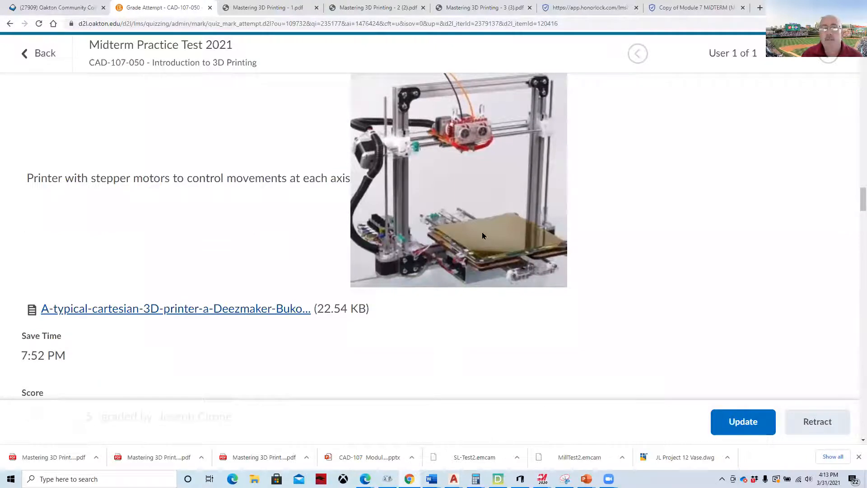
{"action": "scroll", "scroll_direction": "down", "scroll_amount": 3}
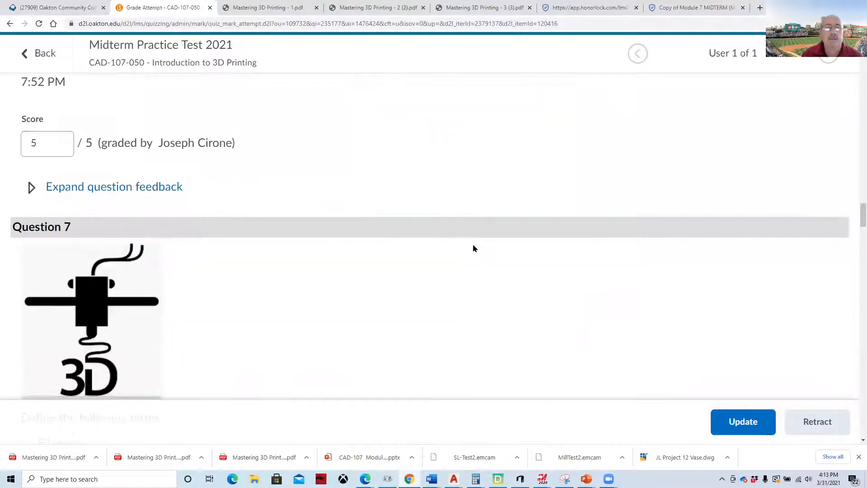
{"action": "scroll", "scroll_direction": "down", "scroll_amount": 3}
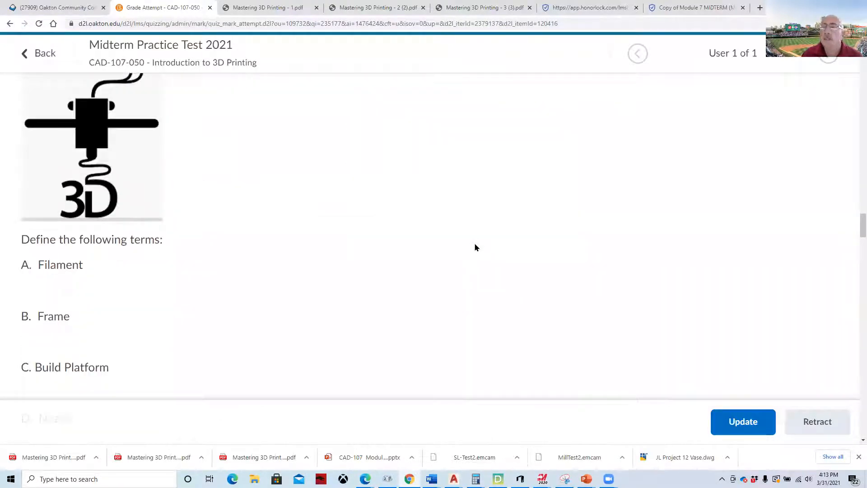
{"action": "scroll", "scroll_direction": "up", "scroll_amount": 3}
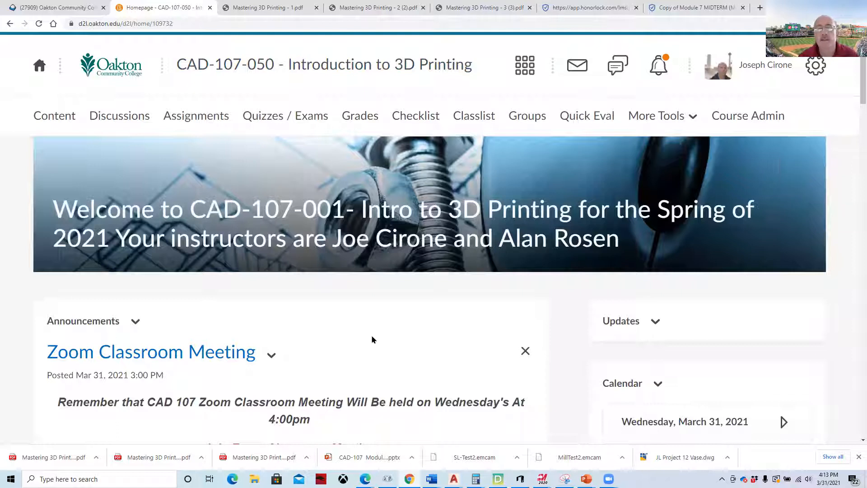
- Scroll the homepage news past the midterm exam details to the Recording post
{"action": "scroll", "scroll_direction": "down", "scroll_amount": 3}
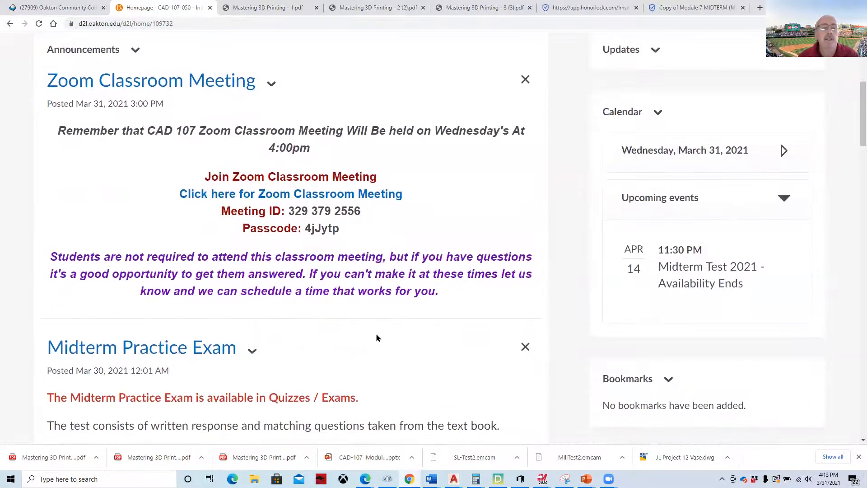
{"action": "scroll", "scroll_direction": "down", "scroll_amount": 3}
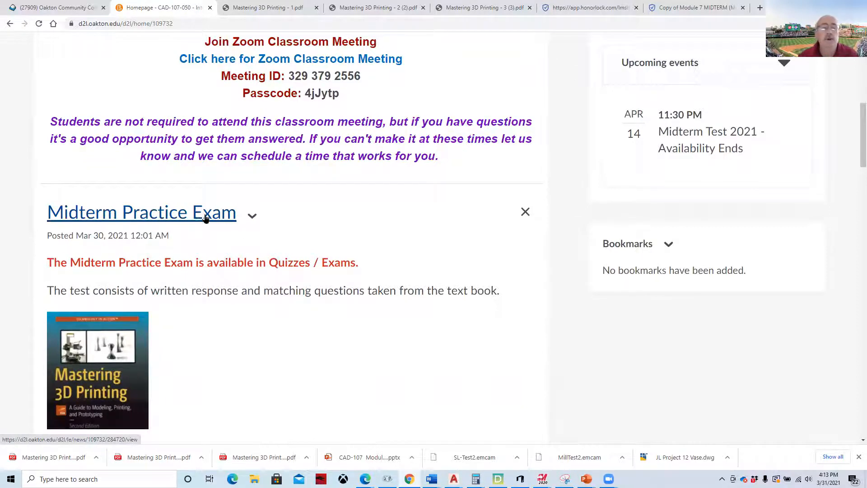
{"action": "scroll", "scroll_direction": "down", "scroll_amount": 3}
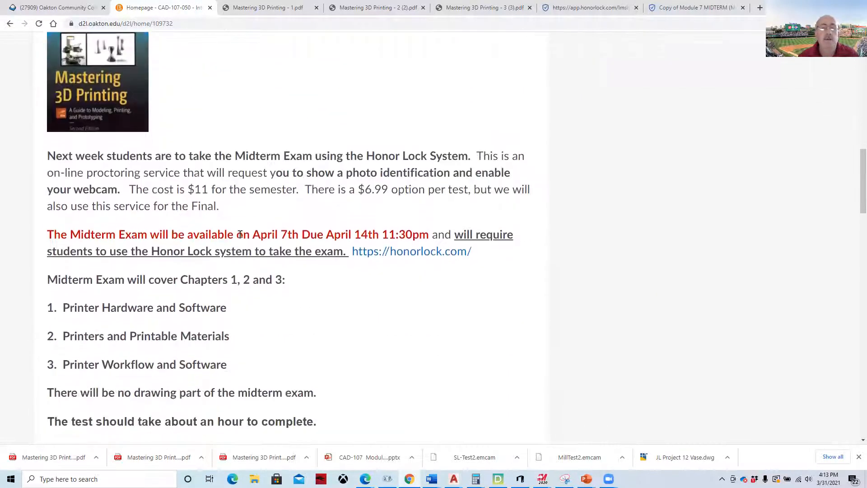
{"action": "scroll", "scroll_direction": "down", "scroll_amount": 3}
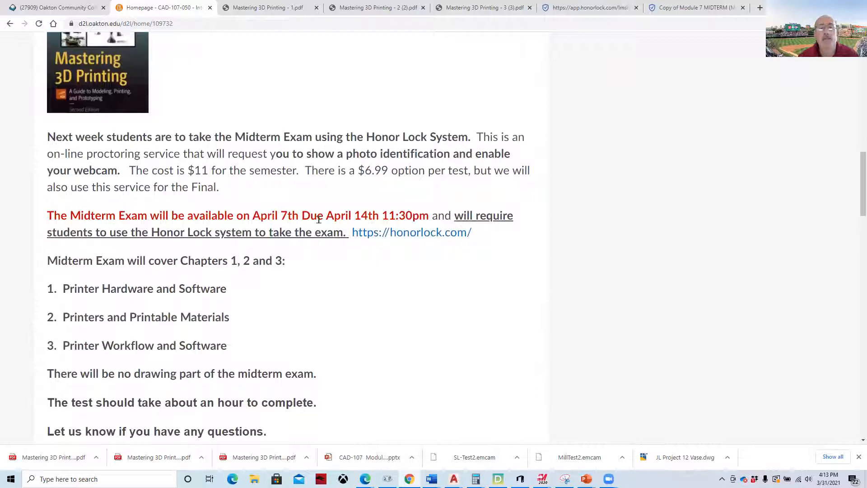
{"action": "mouse_move", "coordinate": [402, 240]}
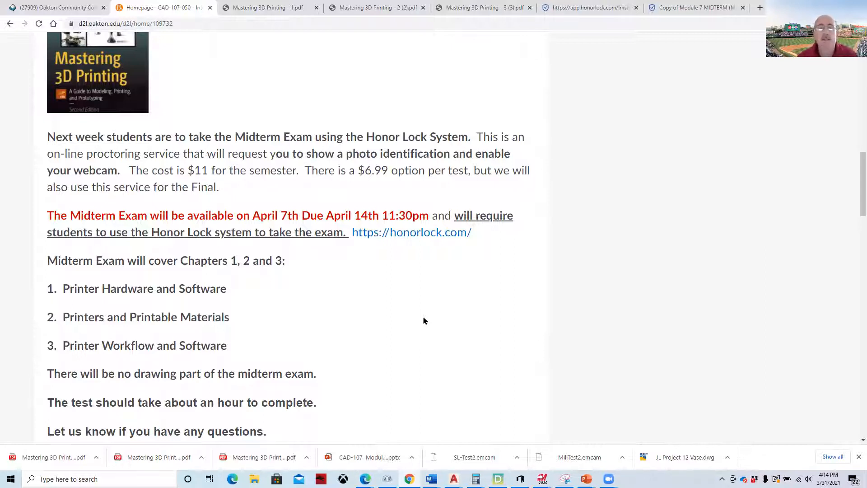
{"action": "scroll", "scroll_direction": "down", "scroll_amount": 3}
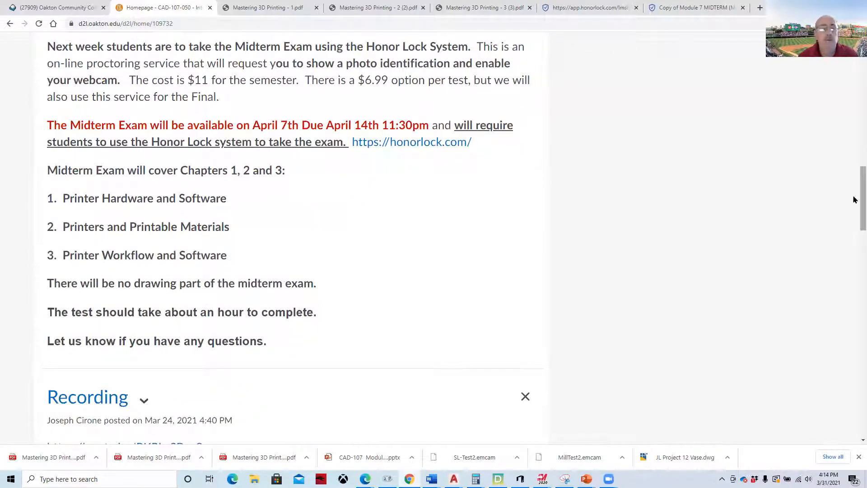
{"action": "scroll", "scroll_direction": "down", "scroll_amount": 3}
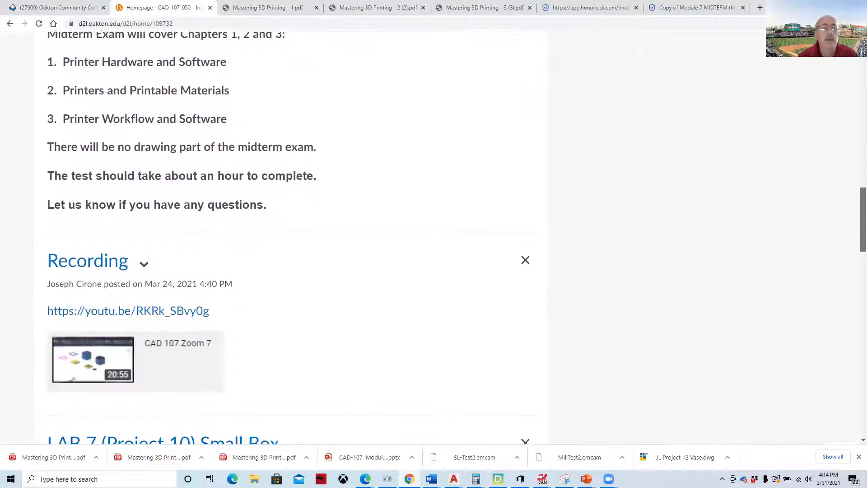
- Scroll down to the LAB 7 (Project 10) Small Box announcement and open its PDF
{"action": "scroll", "scroll_direction": "down", "scroll_amount": 3}
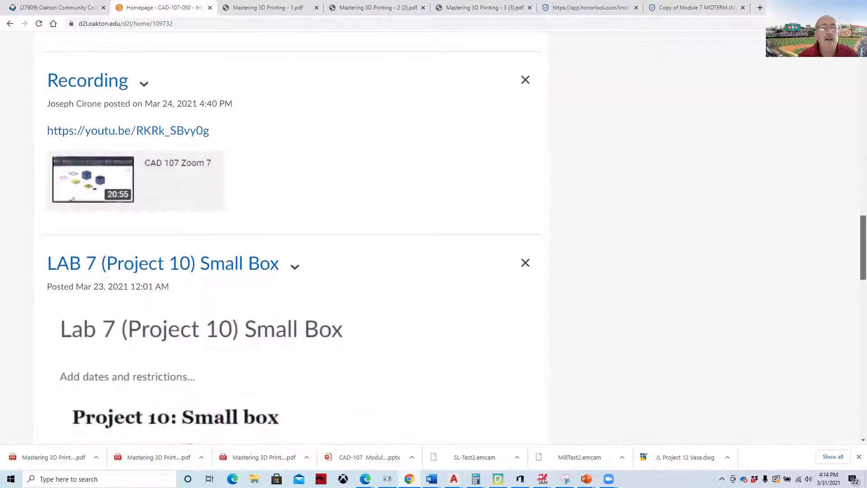
{"action": "scroll", "scroll_direction": "down", "scroll_amount": 3}
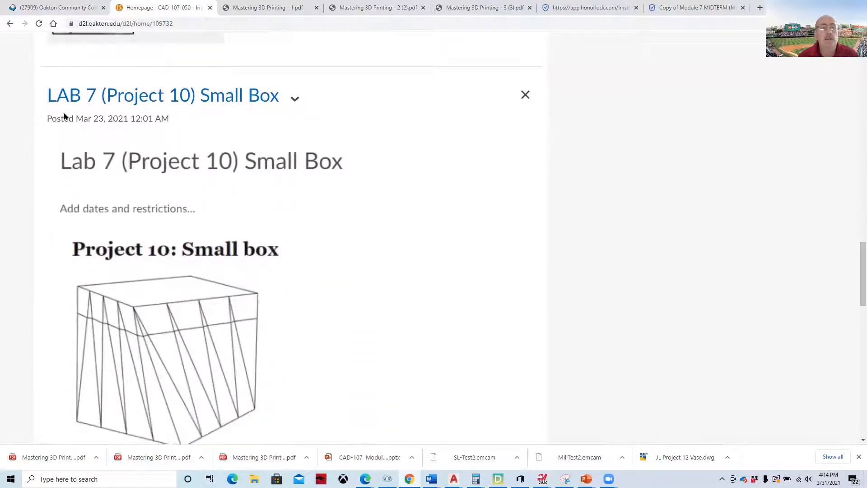
{"action": "mouse_move", "coordinate": [217, 116]}
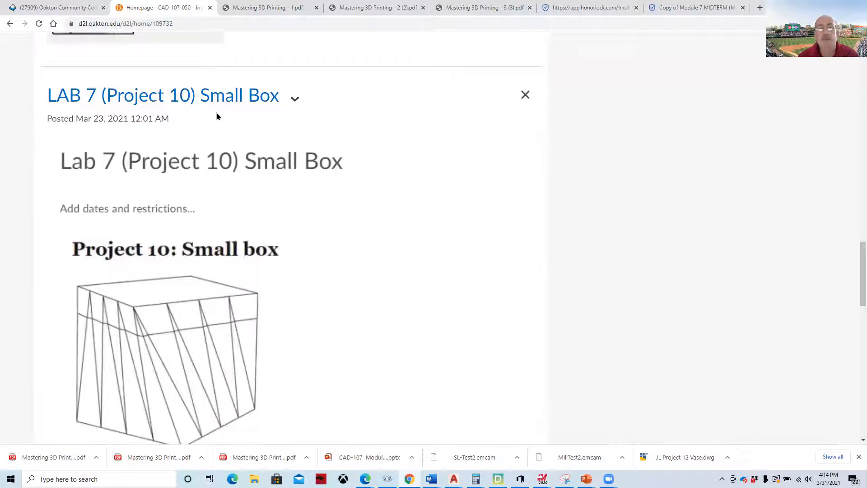
{"action": "scroll", "scroll_direction": "down", "scroll_amount": 3}
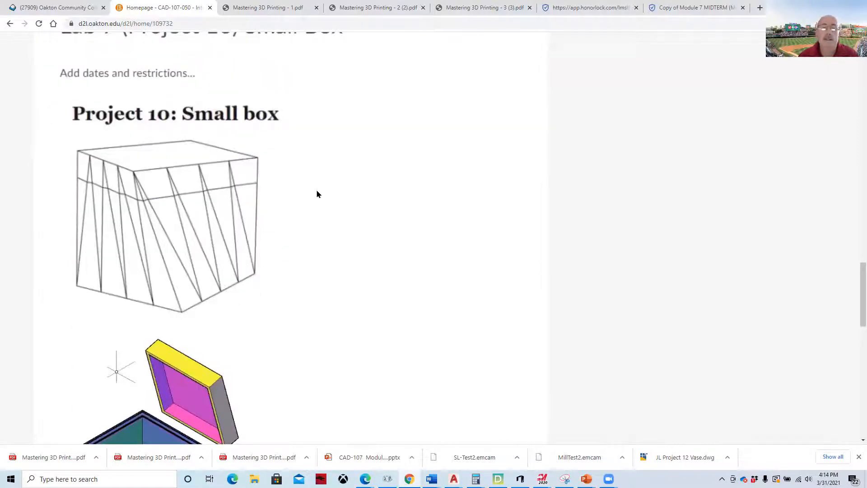
{"action": "scroll", "scroll_direction": "down", "scroll_amount": 3}
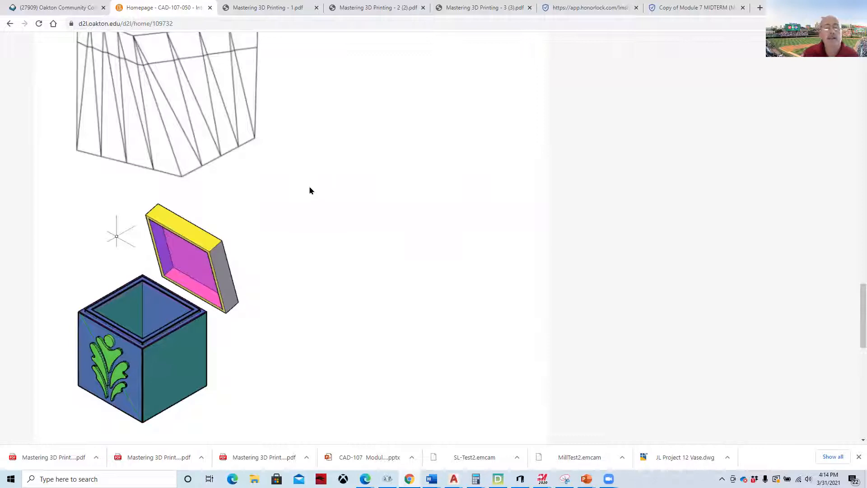
{"action": "mouse_move", "coordinate": [131, 406]}
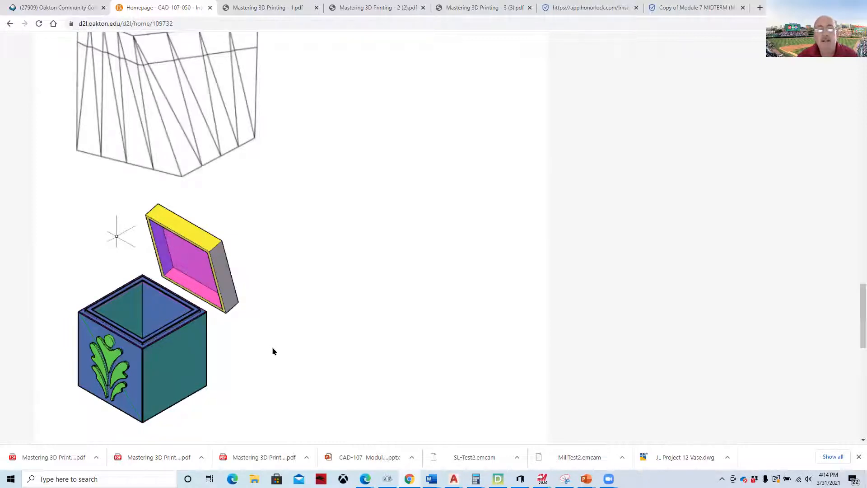
{"action": "scroll", "scroll_direction": "down", "scroll_amount": 3}
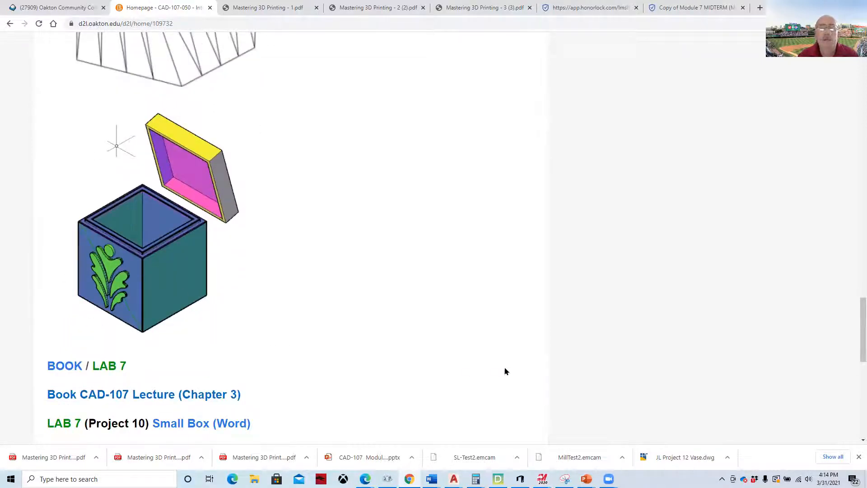
{"action": "scroll", "scroll_direction": "down", "scroll_amount": 3}
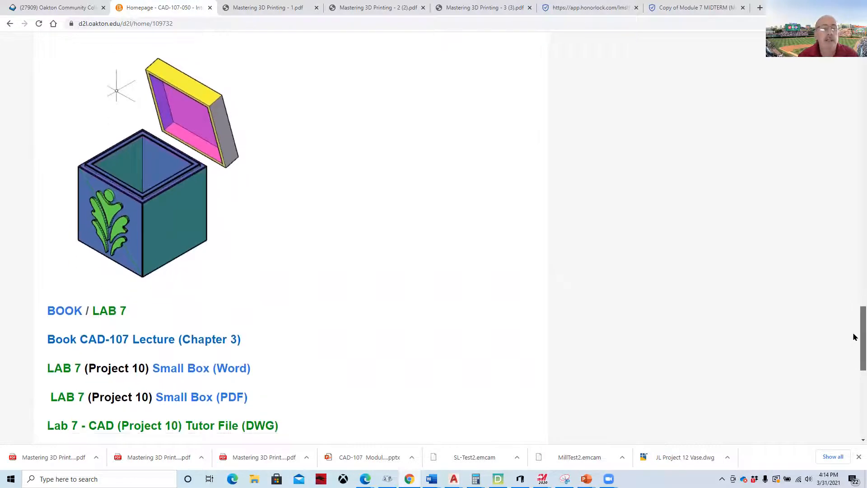
{"action": "scroll", "scroll_direction": "down", "scroll_amount": 3}
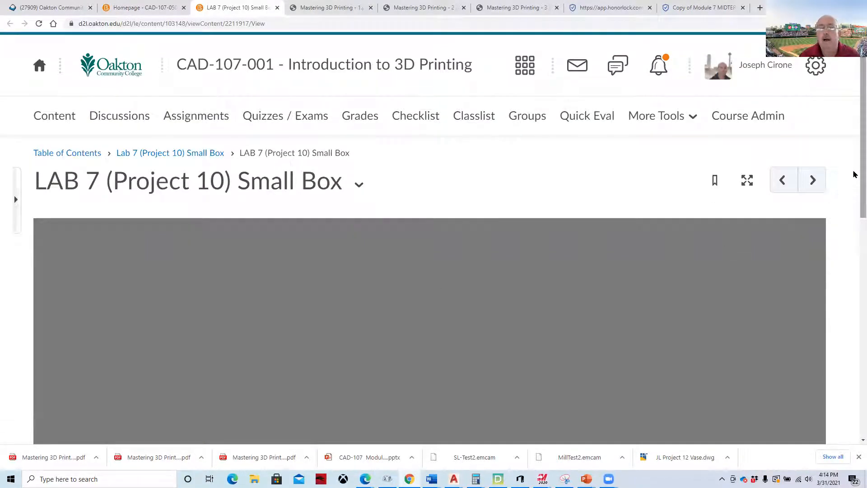
- Read pages 1–3 of the Small Box PDF drawings, then return to the Homepage tab
{"action": "scroll", "scroll_direction": "down", "scroll_amount": 3}
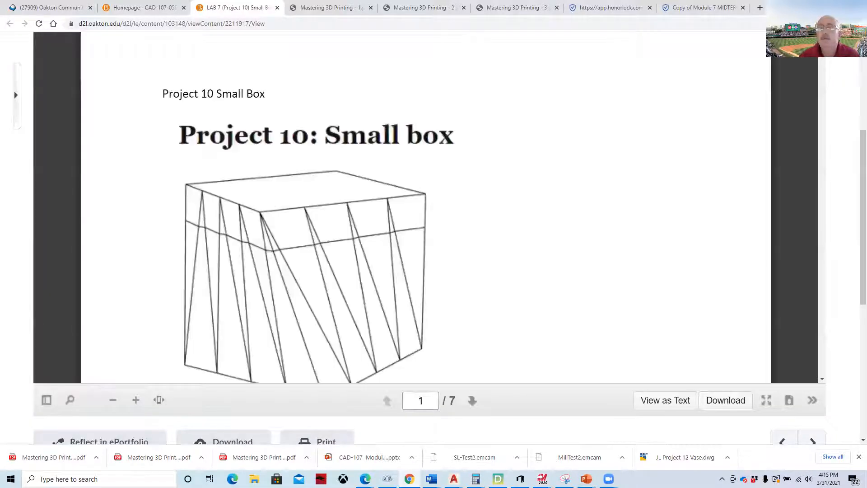
{"action": "scroll", "scroll_direction": "down", "scroll_amount": 3}
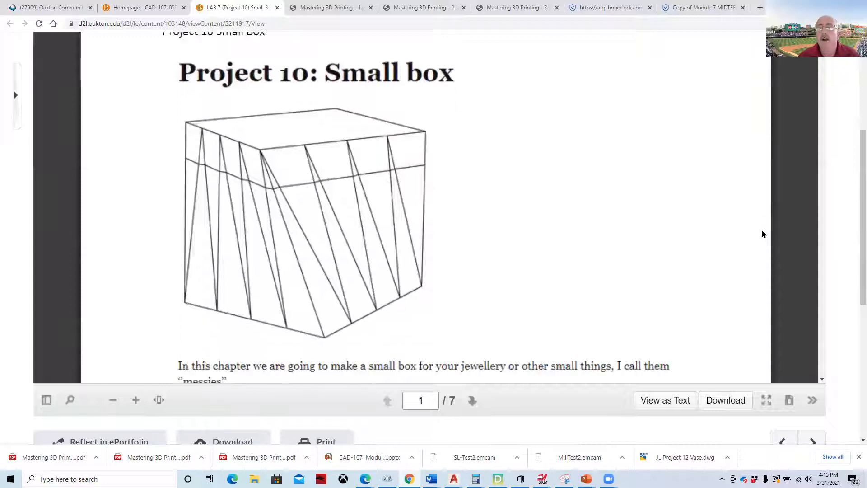
{"action": "scroll", "scroll_direction": "down", "scroll_amount": 3}
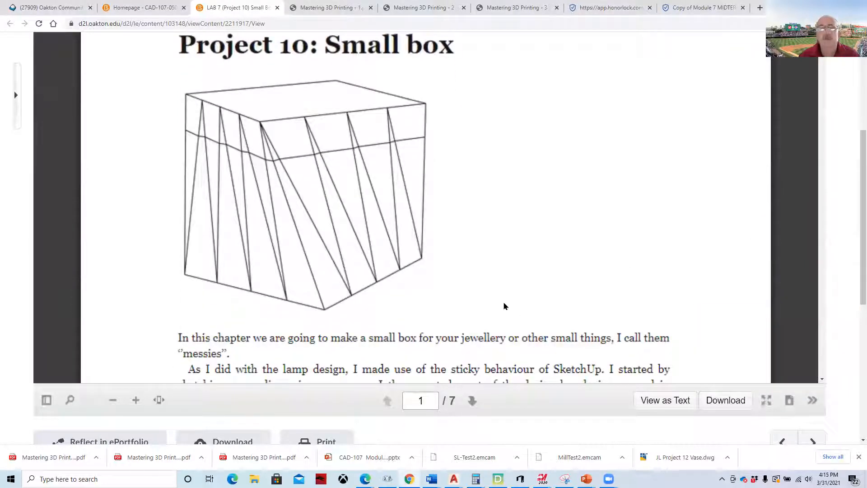
{"action": "mouse_move", "coordinate": [315, 192]}
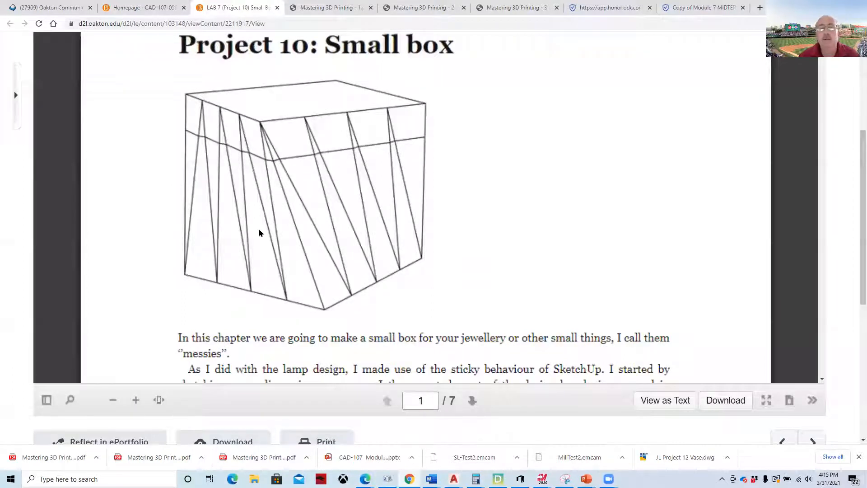
{"action": "scroll", "scroll_direction": "down", "scroll_amount": 3}
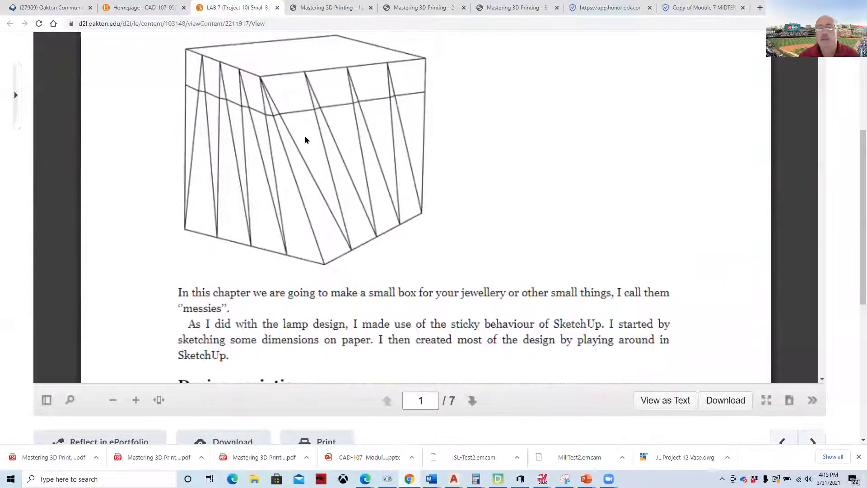
{"action": "scroll", "scroll_direction": "down", "scroll_amount": 3}
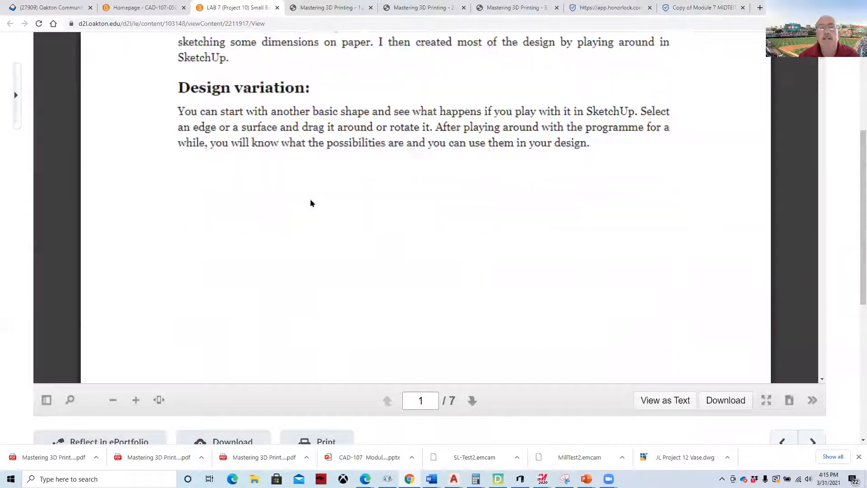
{"action": "left_click", "coordinate": [471, 400]}
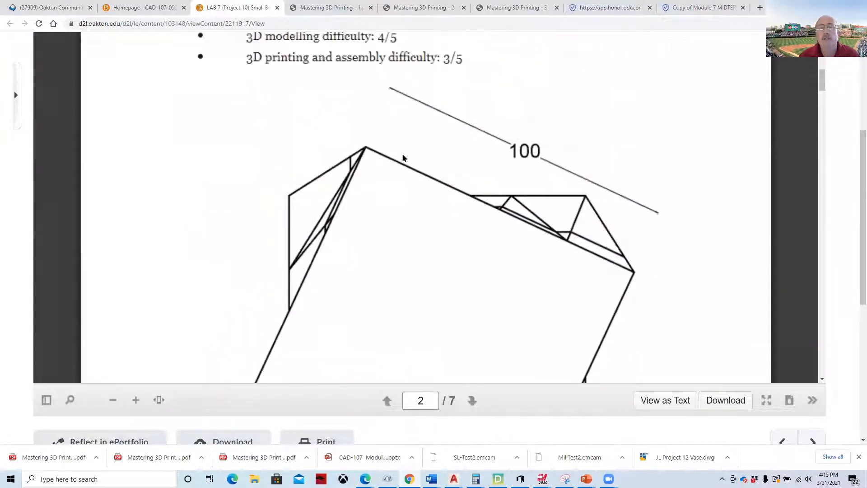
{"action": "scroll", "scroll_direction": "down", "scroll_amount": 3}
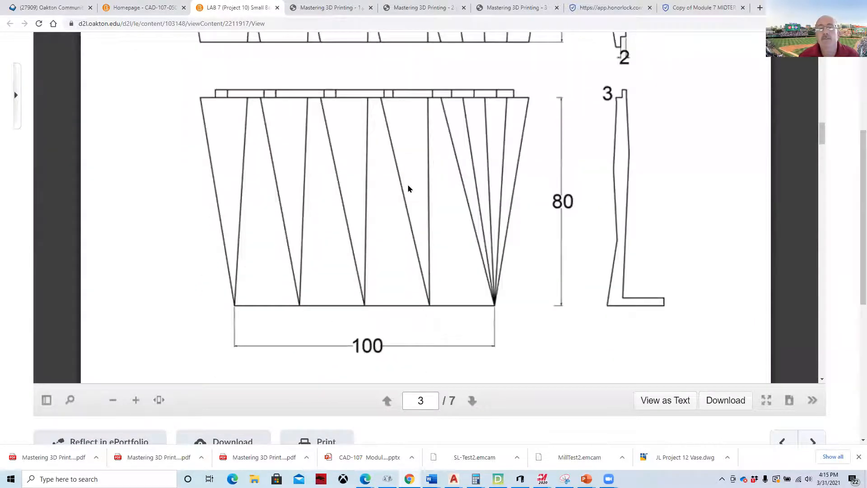
{"action": "scroll", "scroll_direction": "down", "scroll_amount": 3}
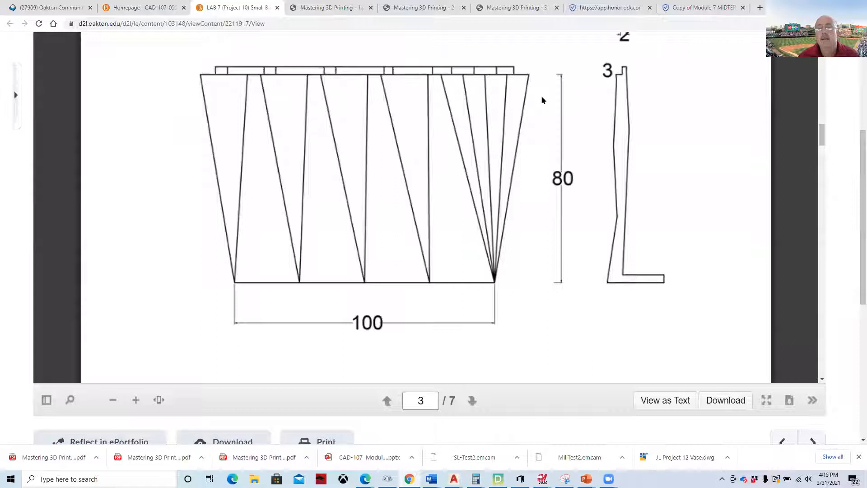
{"action": "scroll", "scroll_direction": "down", "scroll_amount": 3}
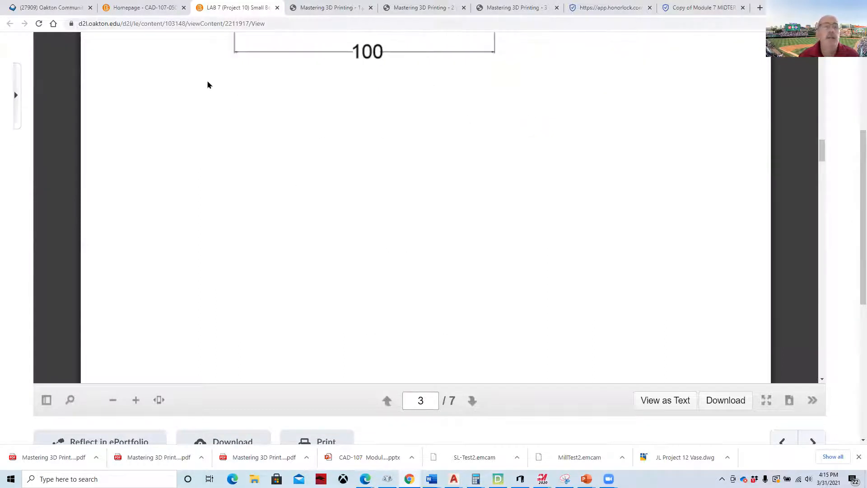
{"action": "left_click", "coordinate": [140, 8]}
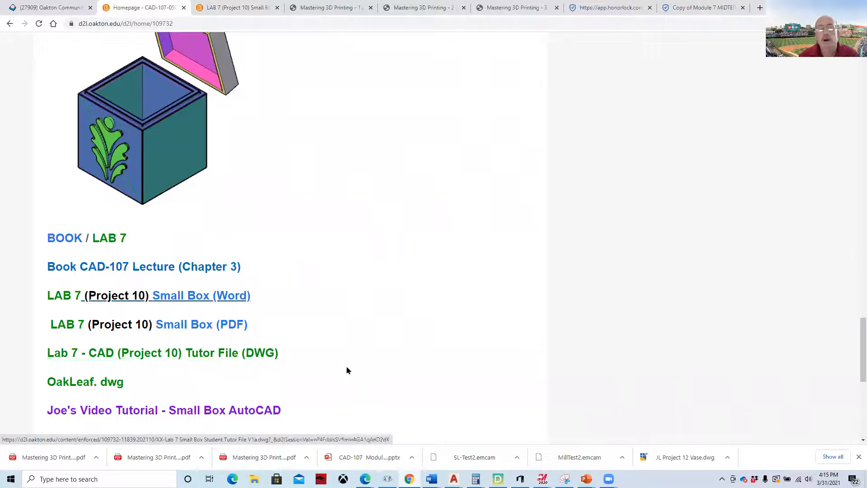
{"action": "mouse_move", "coordinate": [197, 358]}
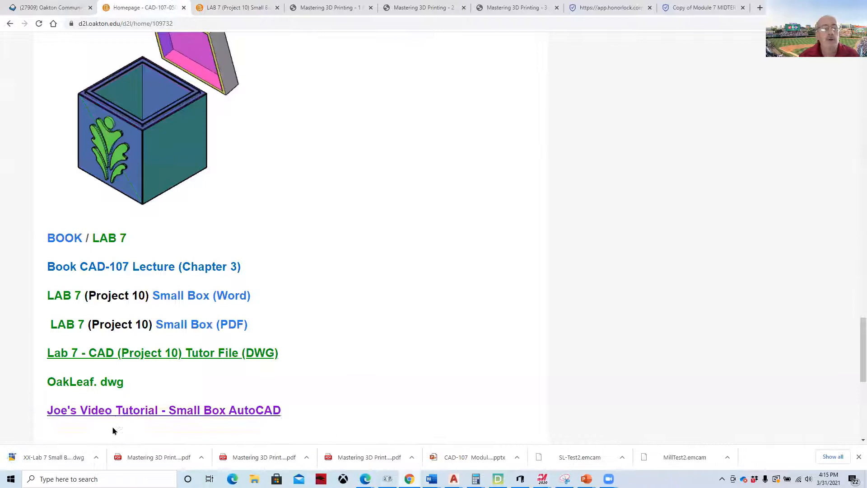
- Open the downloaded Lab 7 Small Box tutor DWG from the download bar
{"action": "left_click", "coordinate": [162, 352]}
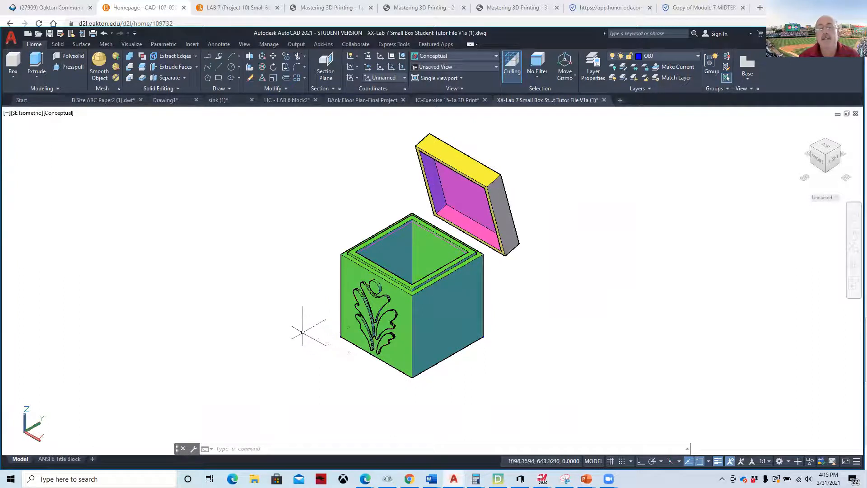
{"action": "mouse_move", "coordinate": [306, 342]}
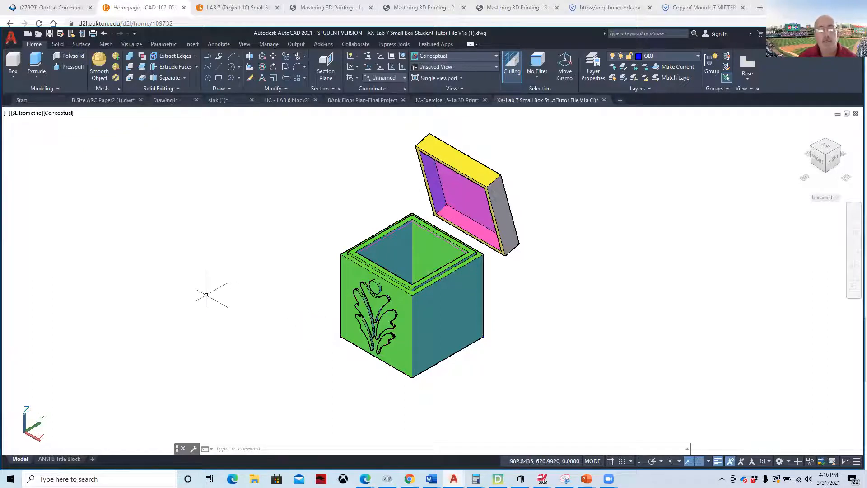
- Start the EXPORT command for the Small Box model as a Lithography STL
{"action": "type", "text": "EXPo"}
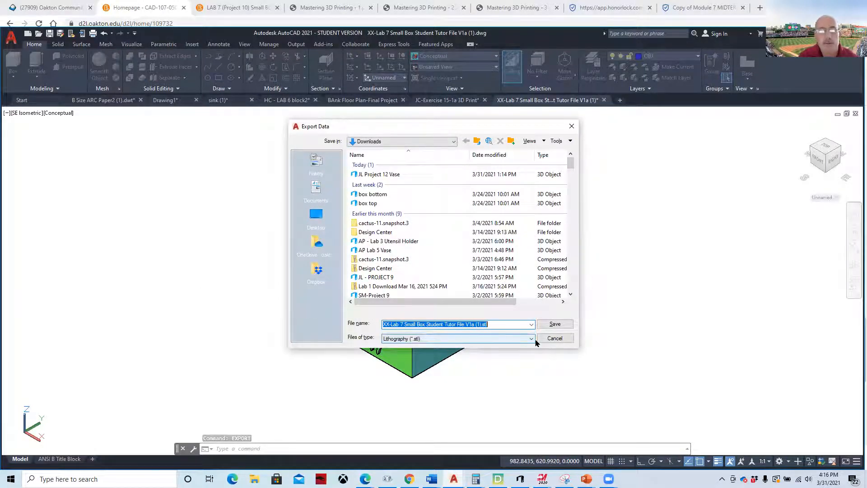
- Save the box export as bx.stl in Downloads
{"action": "type", "text": "bx"}
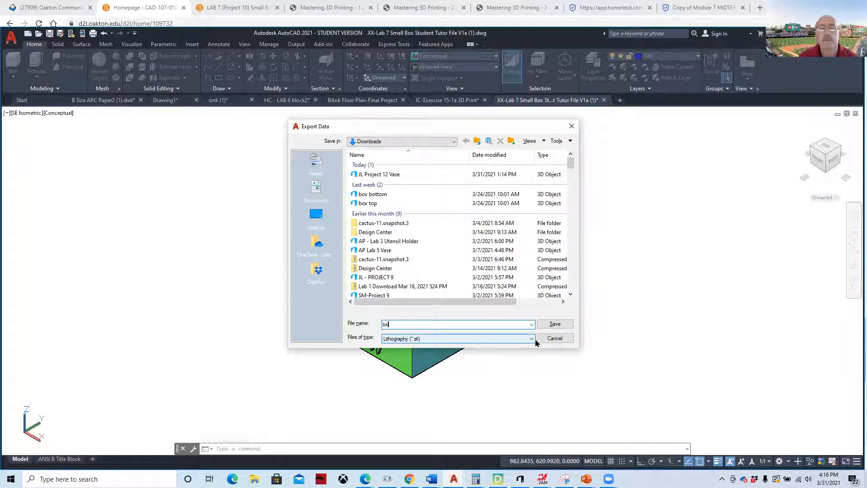
{"action": "left_click", "coordinate": [554, 323]}
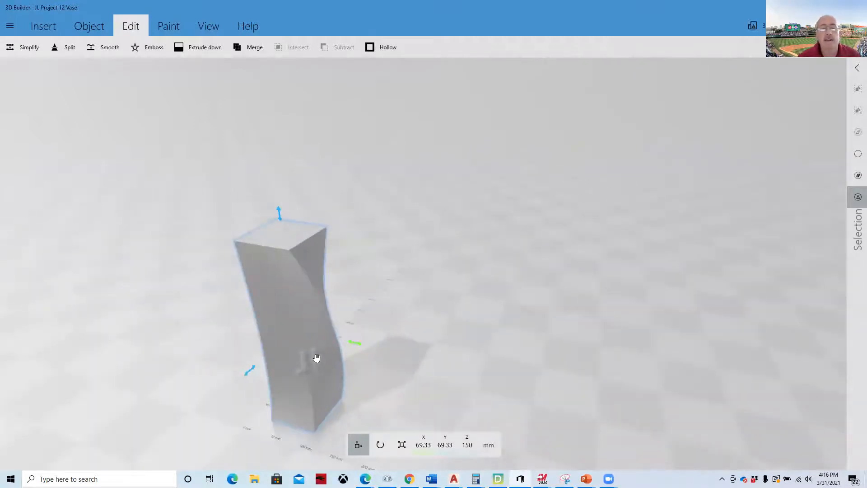
- Orbit the vase, then choose Open and discard the unsaved vase scene
{"action": "left_click_drag", "start_coordinate": [316, 358], "coordinate": [413, 283]}
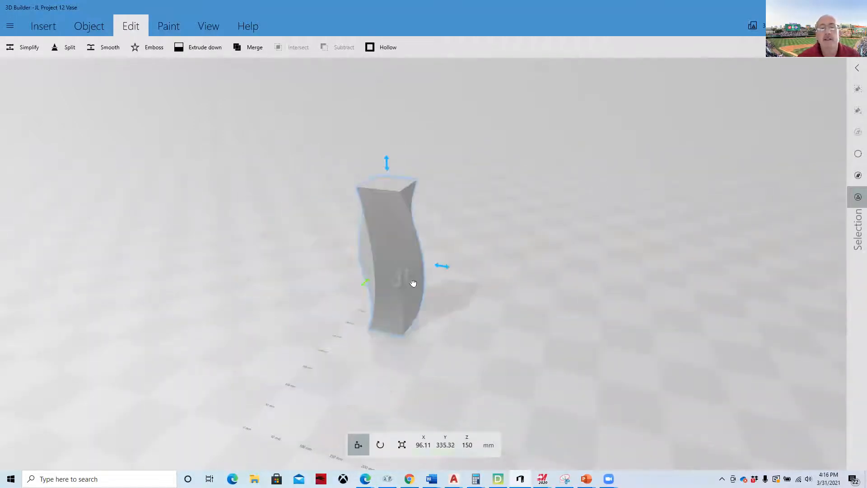
{"action": "left_click_drag", "start_coordinate": [413, 282], "coordinate": [401, 356]}
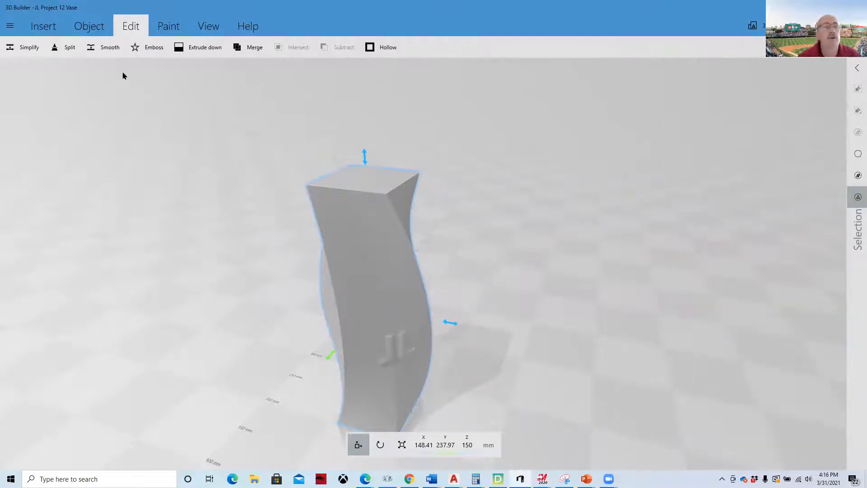
{"action": "left_click", "coordinate": [15, 25]}
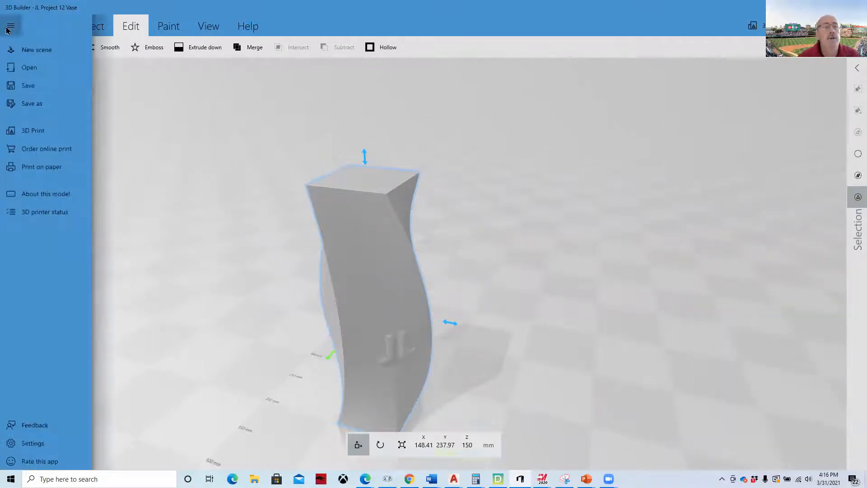
{"action": "left_click", "coordinate": [36, 50]}
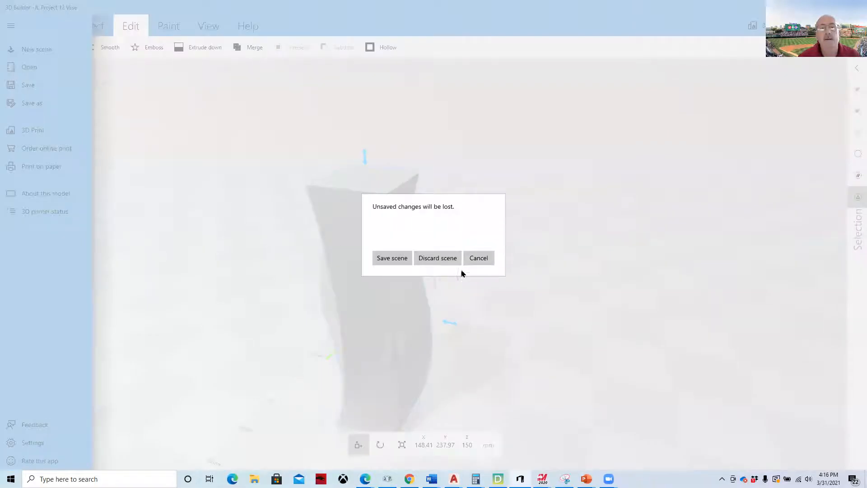
{"action": "left_click", "coordinate": [437, 258]}
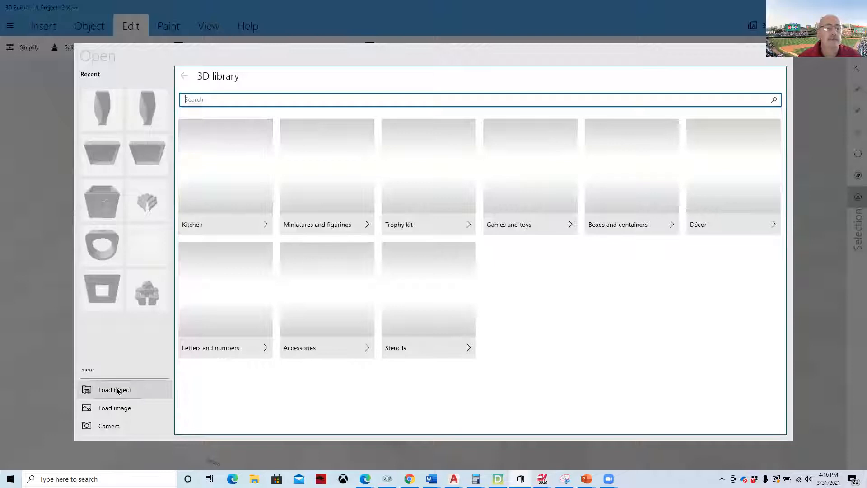
- Load the bx model from the Downloads folder into 3D Builder
{"action": "left_click", "coordinate": [114, 390]}
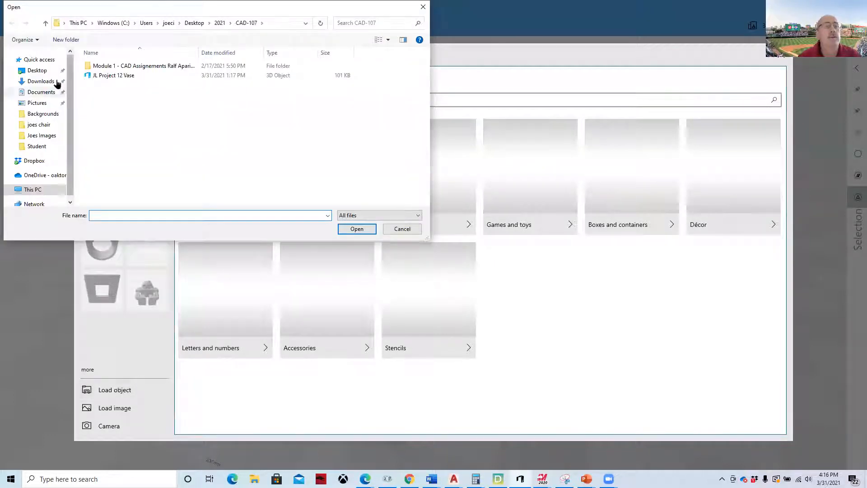
{"action": "left_click", "coordinate": [41, 82]}
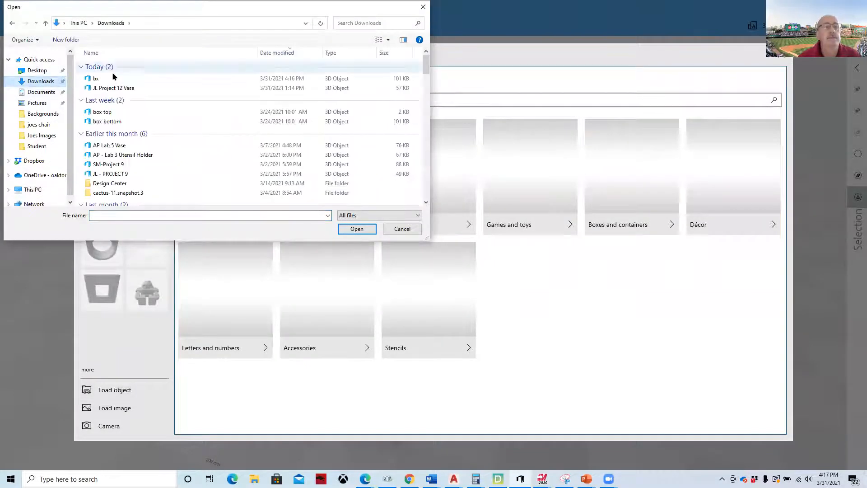
{"action": "double_click", "coordinate": [95, 79]}
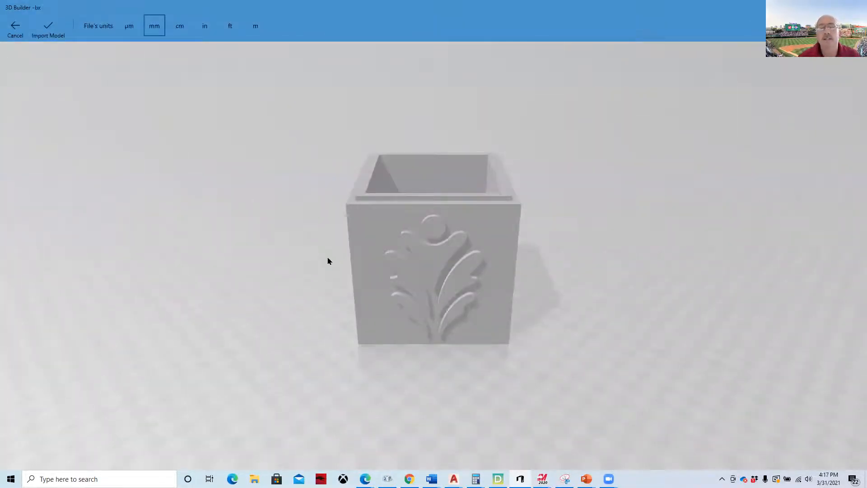
{"action": "mouse_move", "coordinate": [461, 332]}
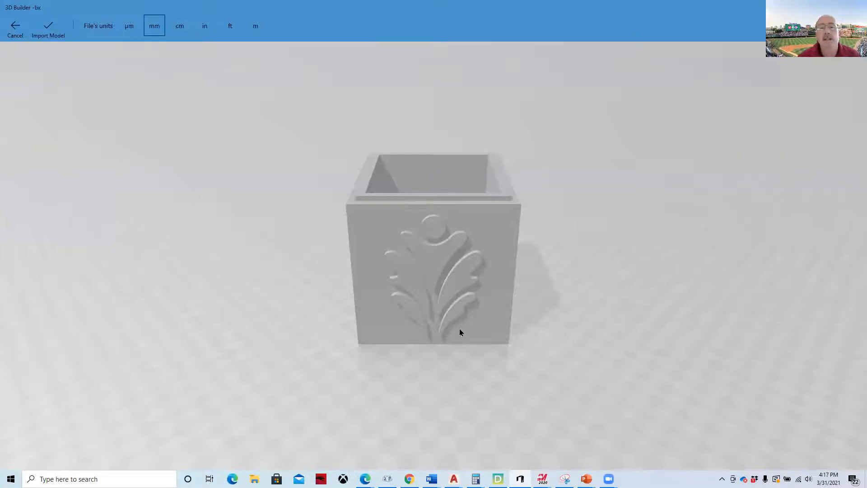
- Orbit around the box and import the bx model in millimetres
{"action": "left_click_drag", "start_coordinate": [460, 331], "coordinate": [385, 331]}
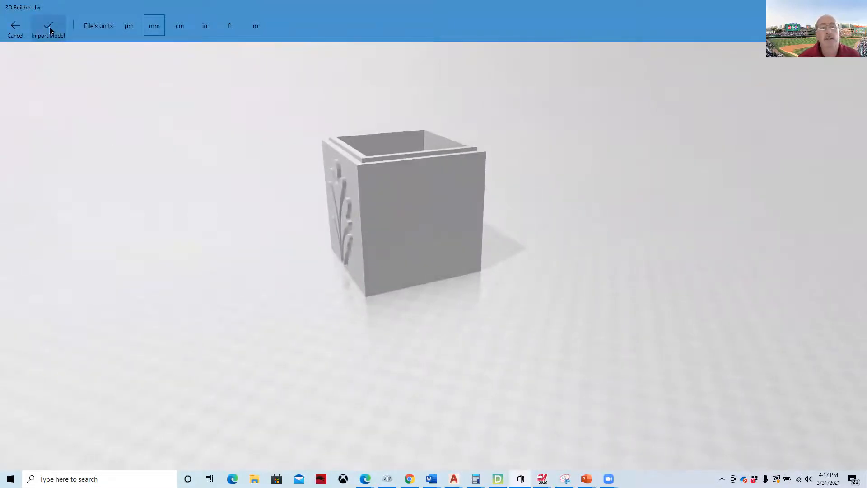
{"action": "left_click", "coordinate": [48, 26]}
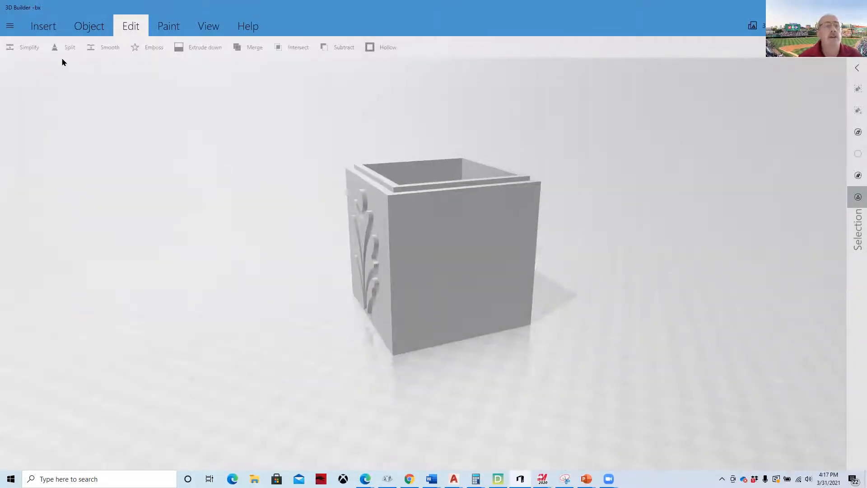
- Select the box and emboss the name 'Joe' onto its front face
{"action": "left_click", "coordinate": [449, 258]}
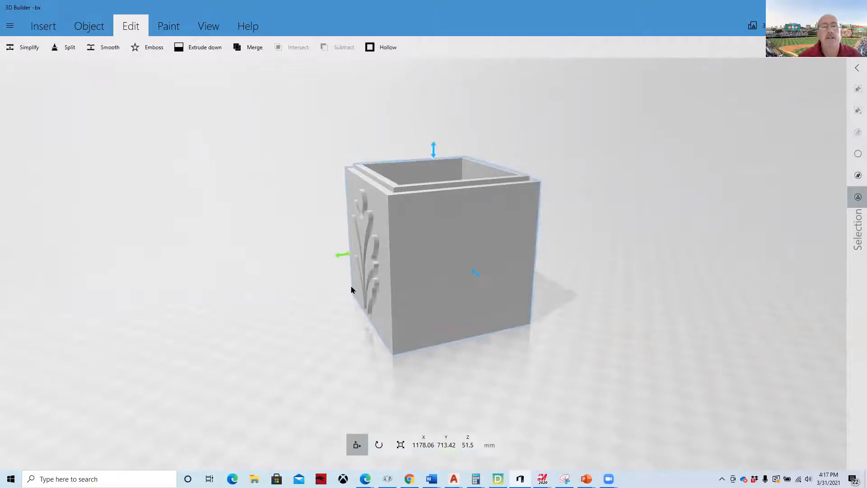
{"action": "left_click", "coordinate": [147, 47]}
{"action": "type", "text": "Joe"}
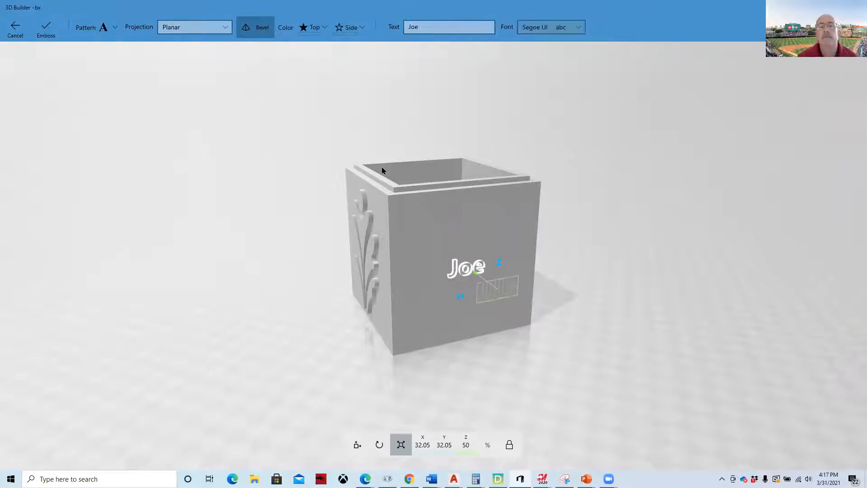
{"action": "mouse_move", "coordinate": [550, 24]}
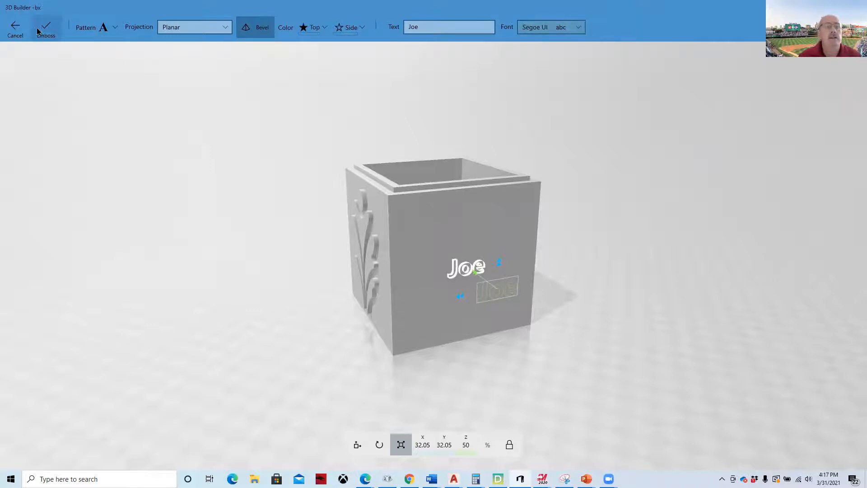
{"action": "left_click", "coordinate": [44, 25]}
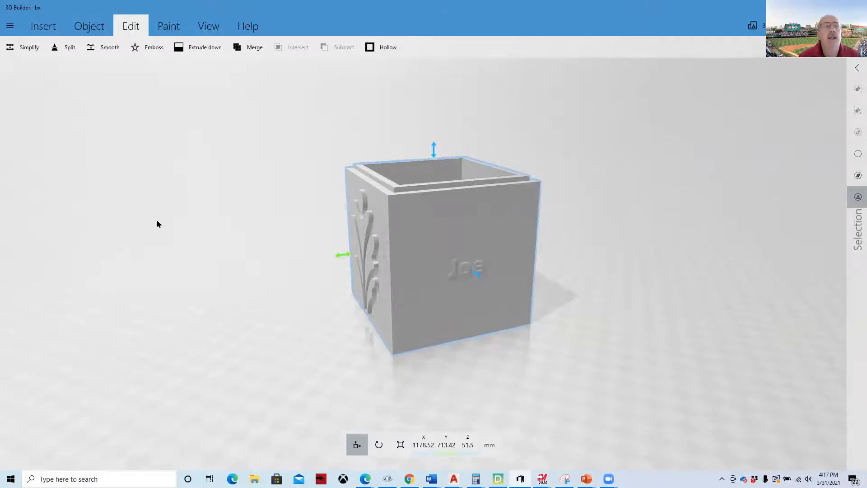
- Save the embossed box as bx.stl in Downloads, replacing the existing file
{"action": "left_click", "coordinate": [12, 26]}
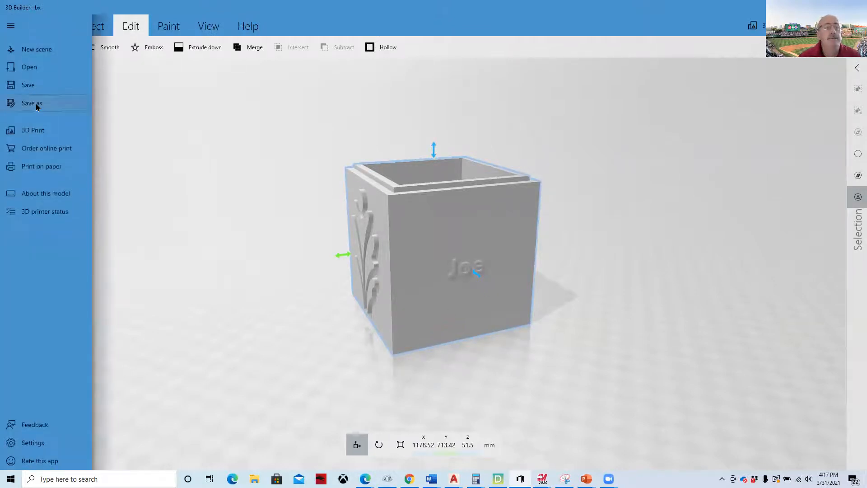
{"action": "left_click", "coordinate": [30, 103]}
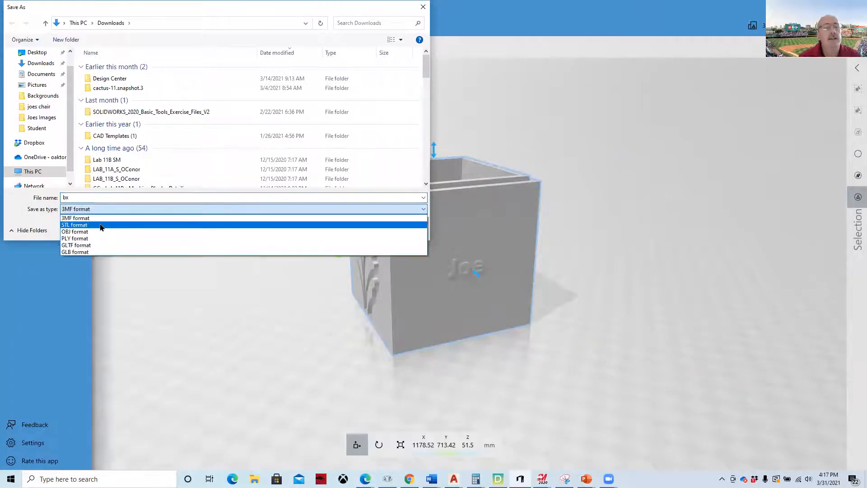
{"action": "left_click", "coordinate": [74, 224]}
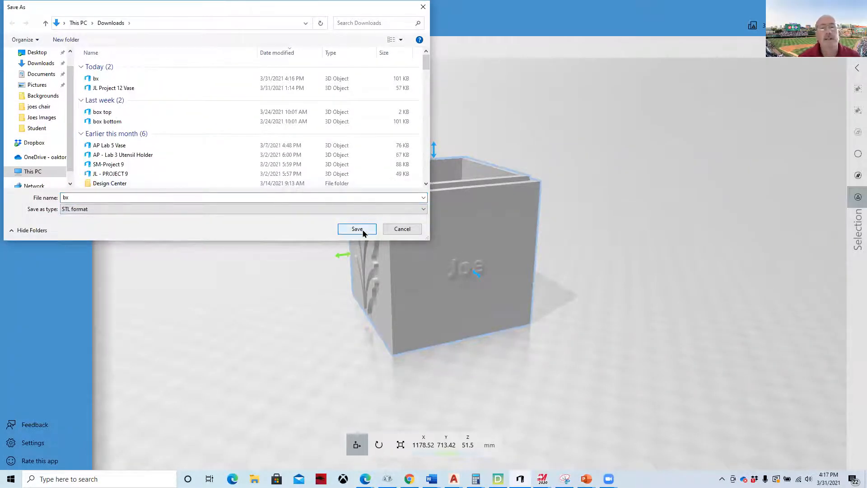
{"action": "left_click", "coordinate": [356, 229]}
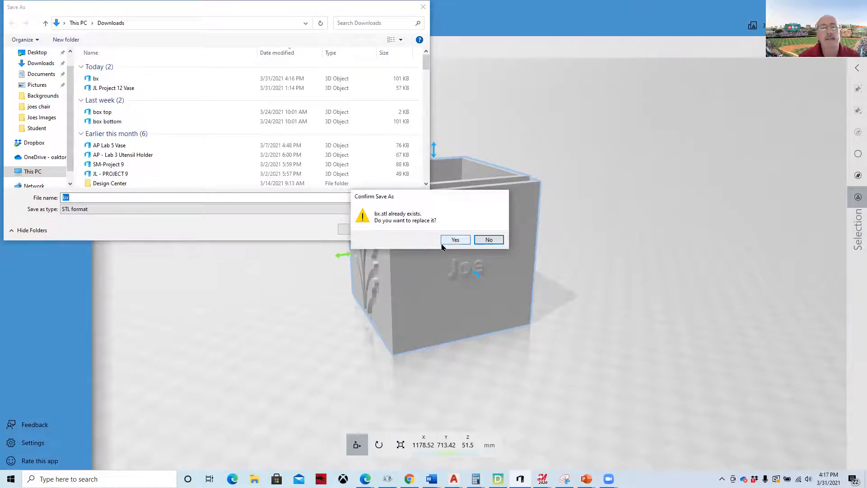
{"action": "left_click", "coordinate": [455, 240]}
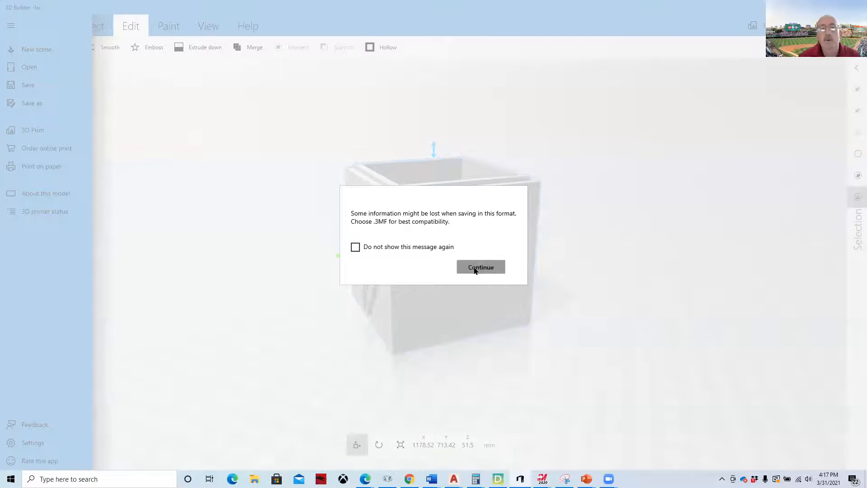
{"action": "left_click", "coordinate": [480, 267]}
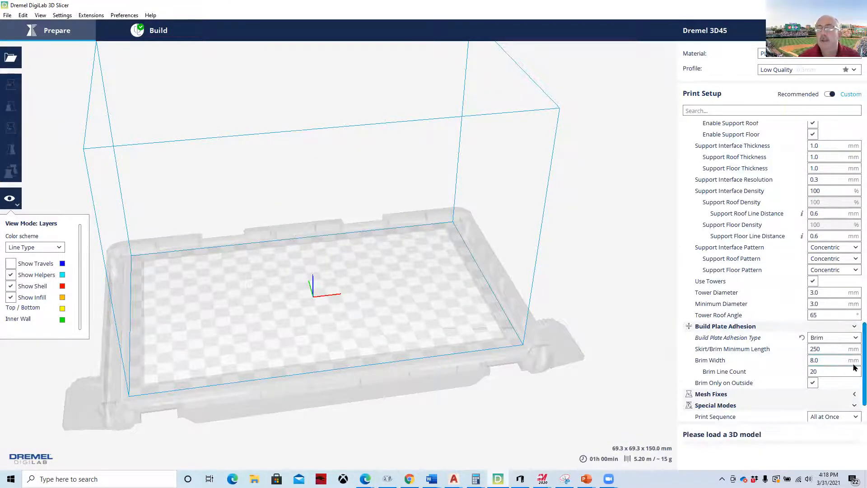
- Open bx.stl from the Downloads folder onto the Dremel build plate
{"action": "scroll", "scroll_direction": "down", "scroll_amount": 3}
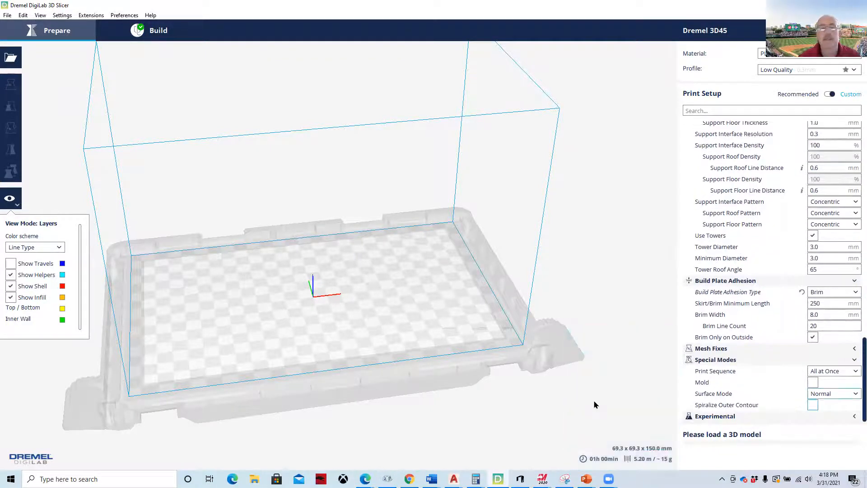
{"action": "left_click", "coordinate": [10, 57]}
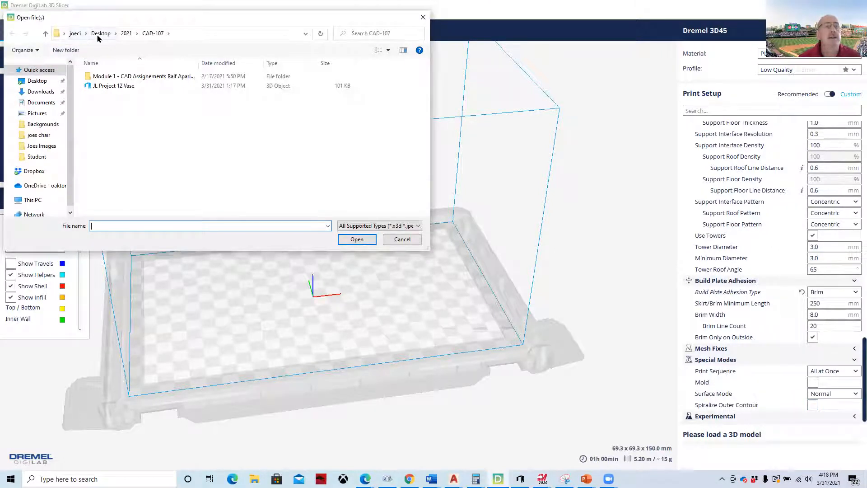
{"action": "left_click", "coordinate": [101, 33]}
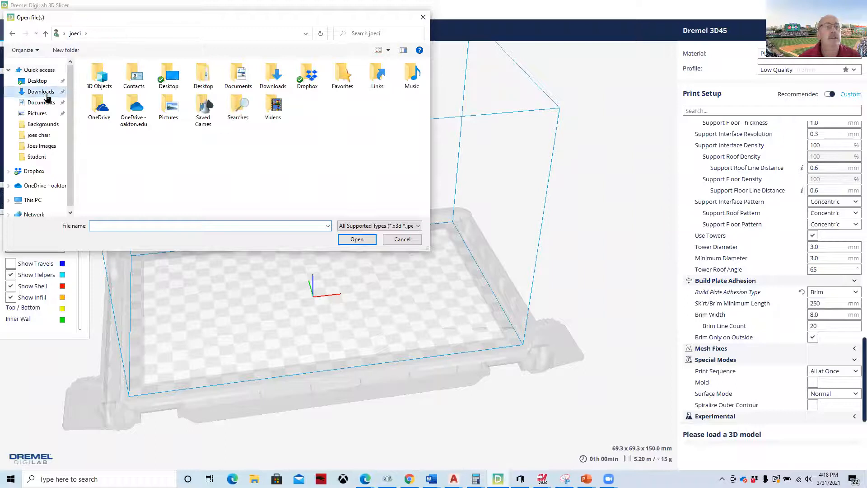
{"action": "left_click", "coordinate": [39, 92]}
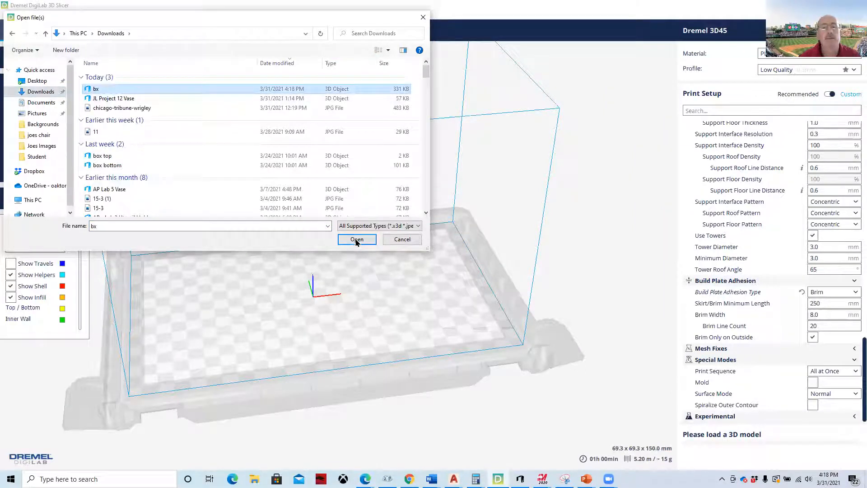
{"action": "left_click", "coordinate": [356, 239]}
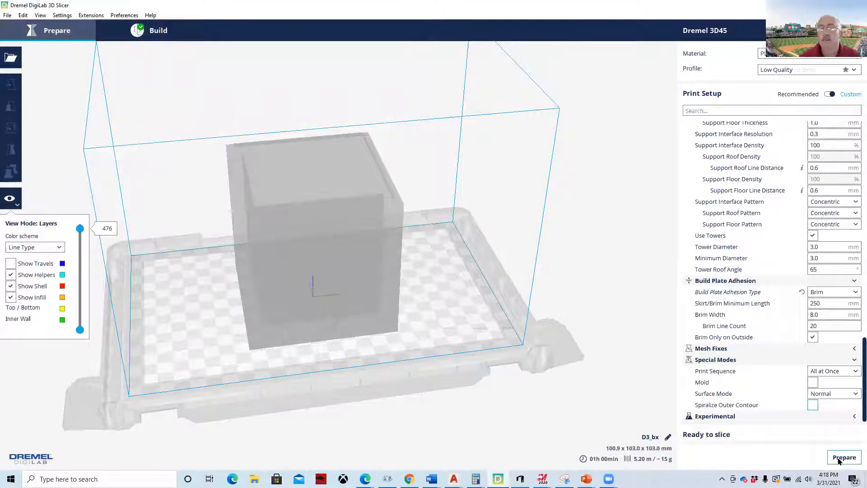
{"action": "left_click", "coordinate": [843, 457]}
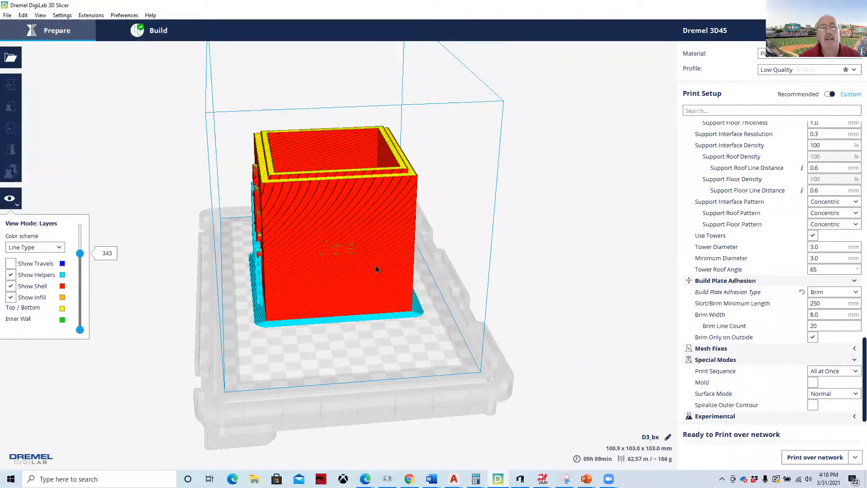
{"action": "left_click_drag", "start_coordinate": [376, 269], "coordinate": [342, 256]}
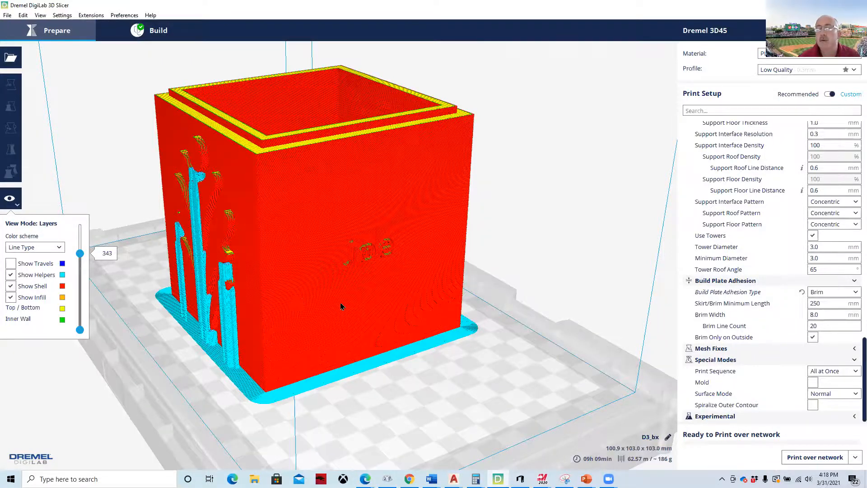
{"action": "left_click_drag", "start_coordinate": [341, 307], "coordinate": [350, 302]}
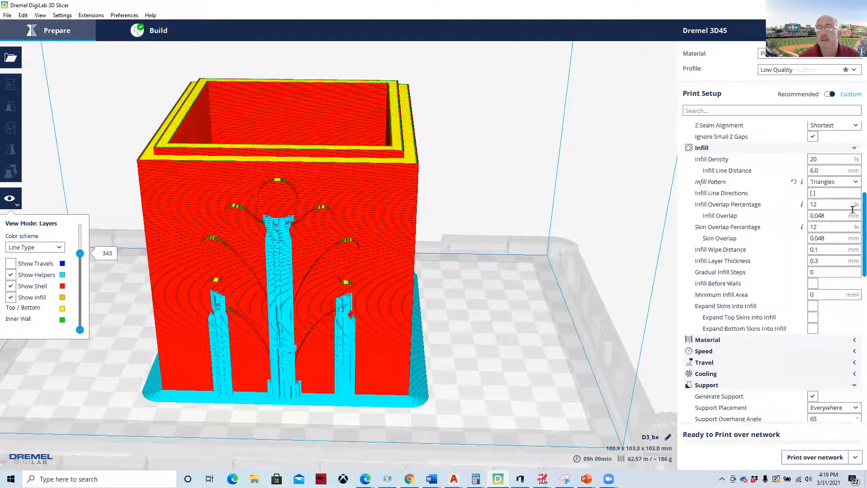
{"action": "scroll", "scroll_direction": "down", "scroll_amount": 3}
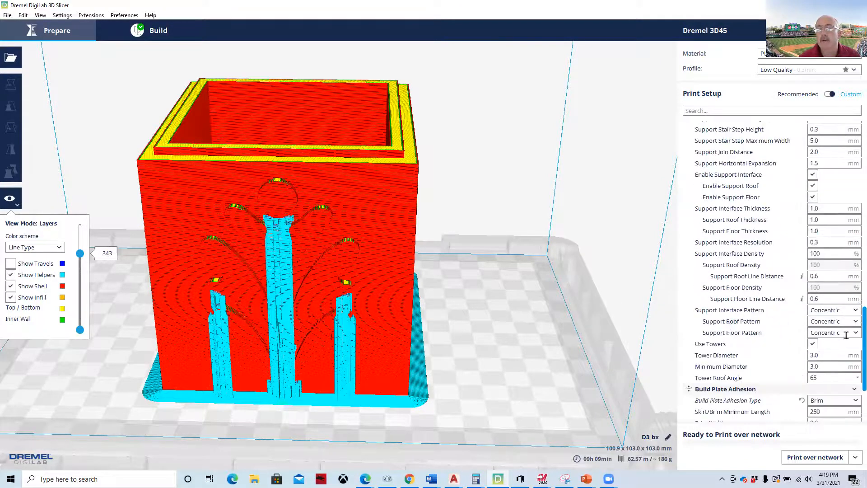
{"action": "scroll", "scroll_direction": "down", "scroll_amount": 3}
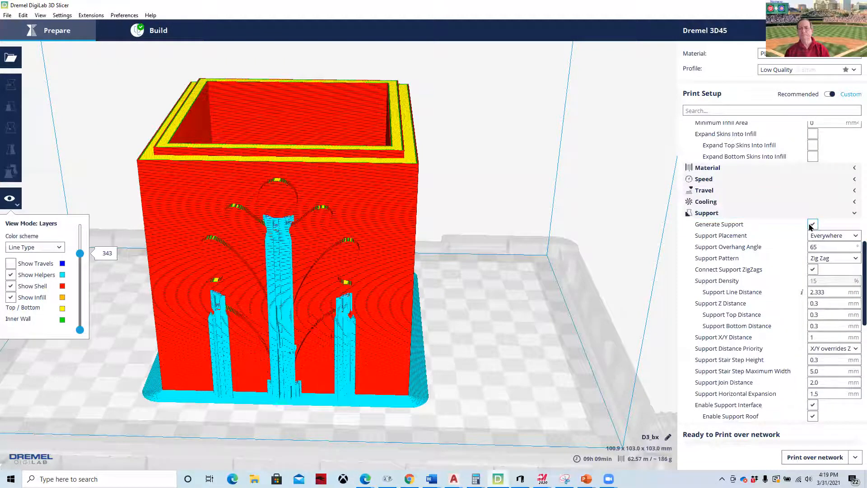
- Disable Generate Support and re-slice: brim only, about 9 h 2 min, 184 g
{"action": "left_click", "coordinate": [812, 224]}
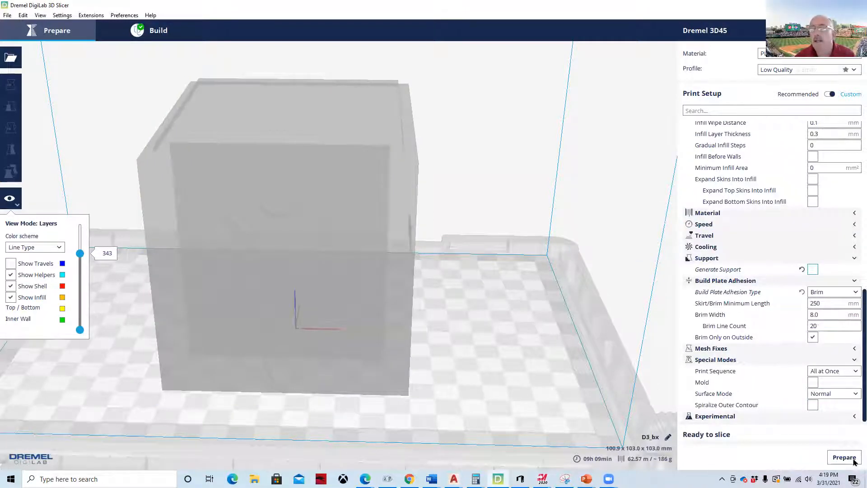
{"action": "left_click", "coordinate": [843, 457]}
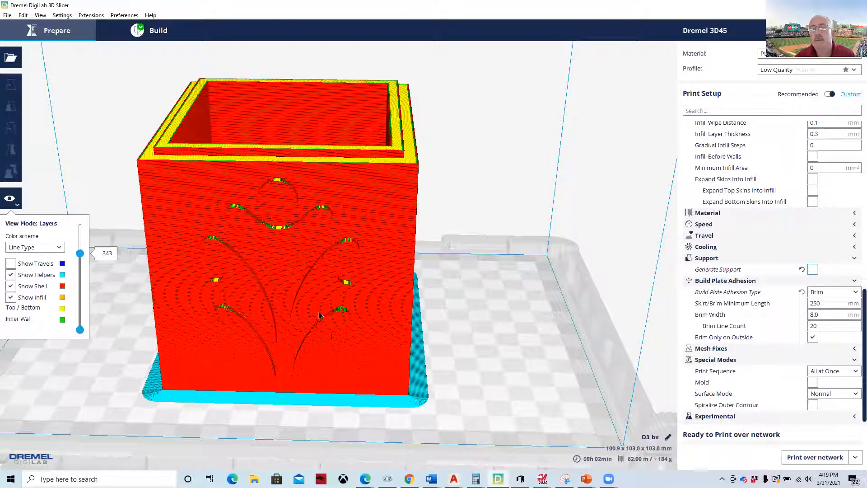
{"action": "mouse_move", "coordinate": [295, 364]}
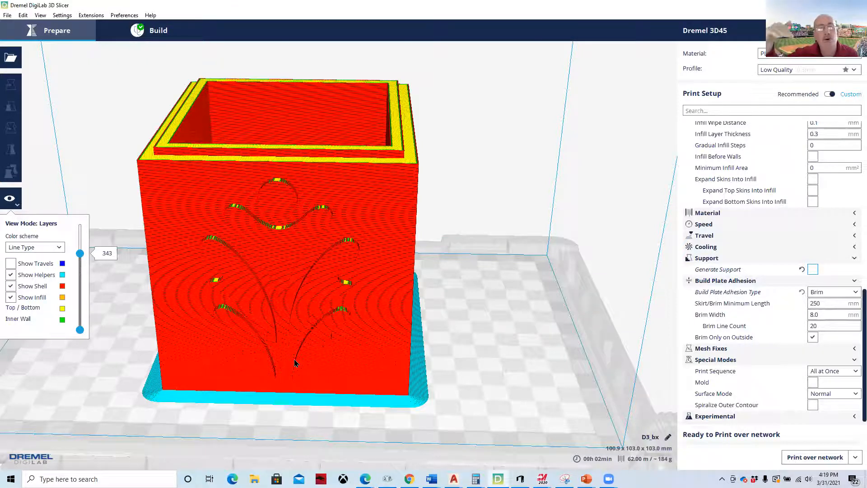
{"action": "mouse_move", "coordinate": [473, 364]}
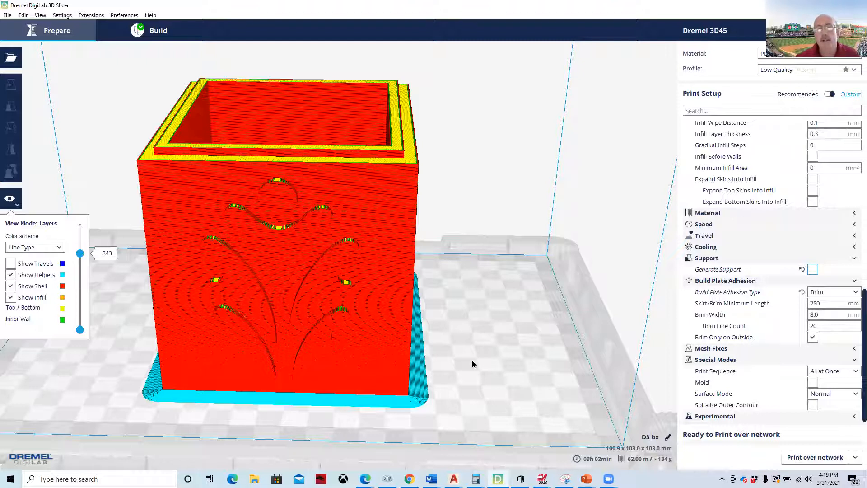
{"action": "mouse_move", "coordinate": [452, 365]}
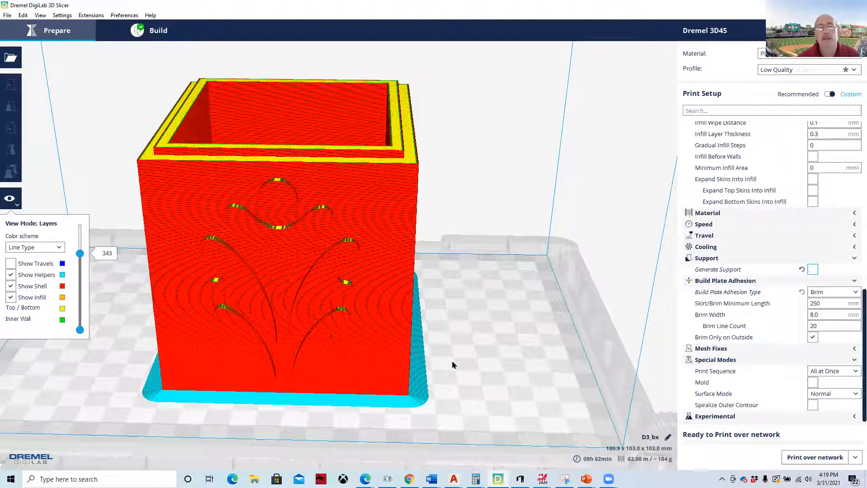
{"action": "mouse_move", "coordinate": [456, 361]}
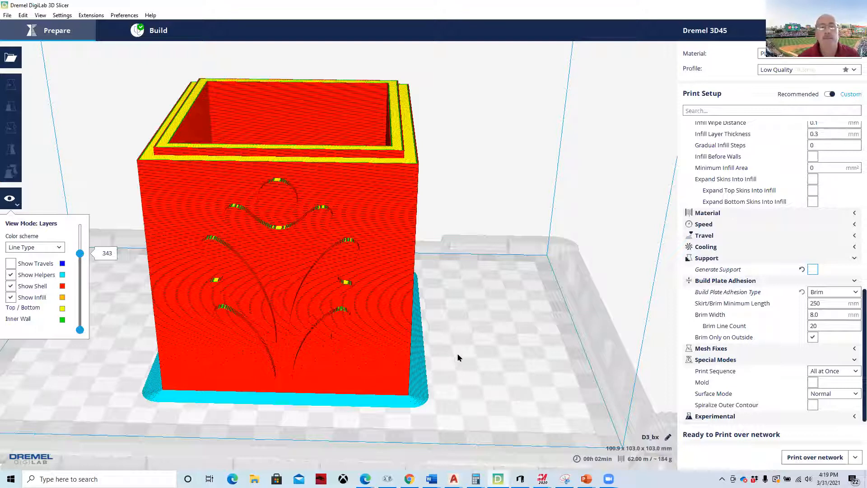
{"action": "mouse_move", "coordinate": [539, 87]}
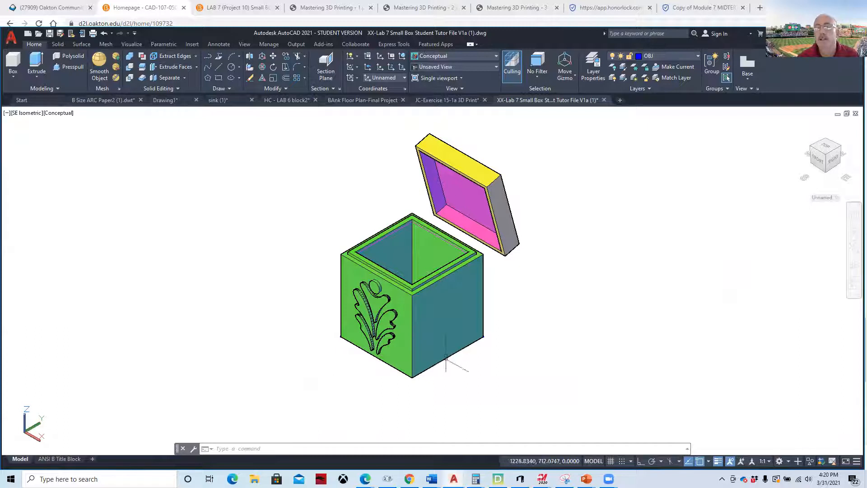
{"action": "mouse_move", "coordinate": [309, 191]}
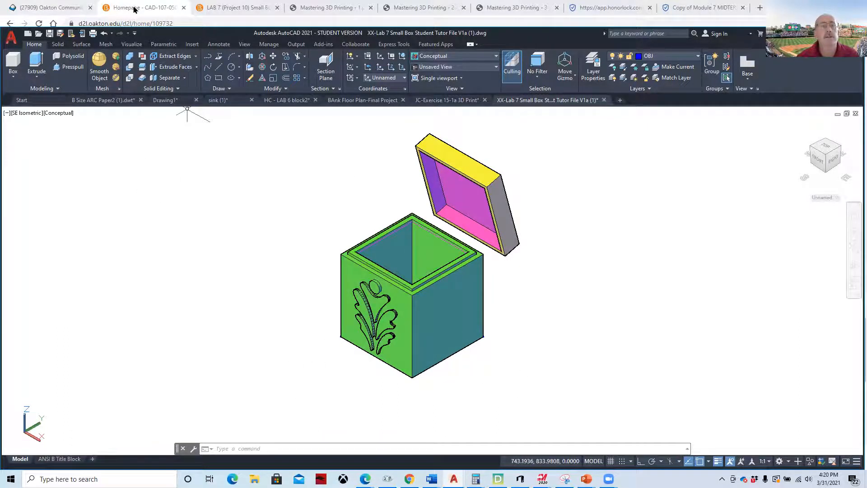
- Switch back to the D2L course Homepage browser tab
{"action": "left_click", "coordinate": [135, 8]}
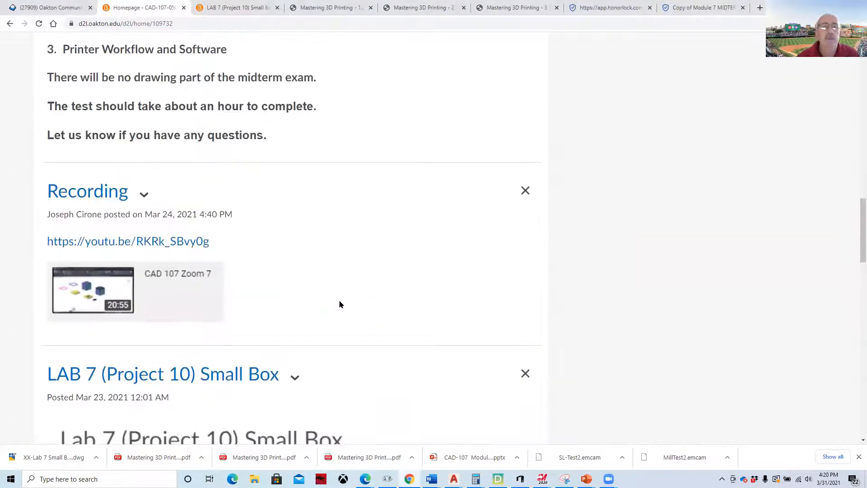
{"action": "scroll", "scroll_direction": "up", "scroll_amount": 3}
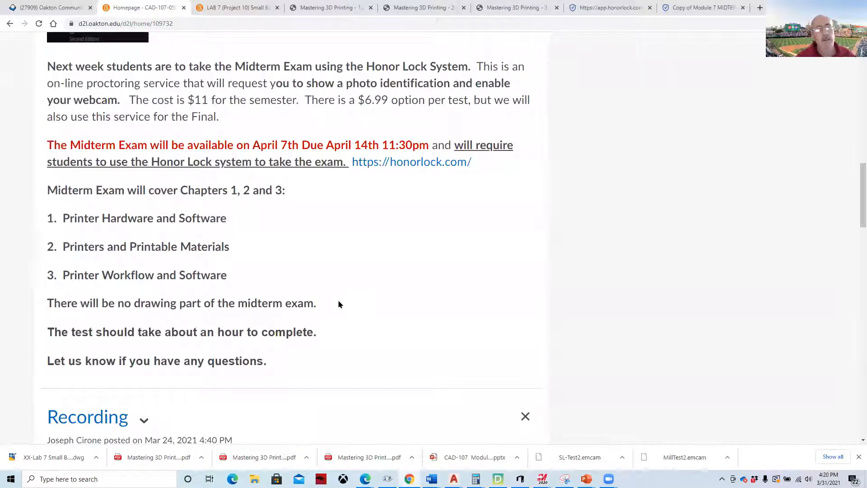
{"action": "mouse_move", "coordinate": [332, 307]}
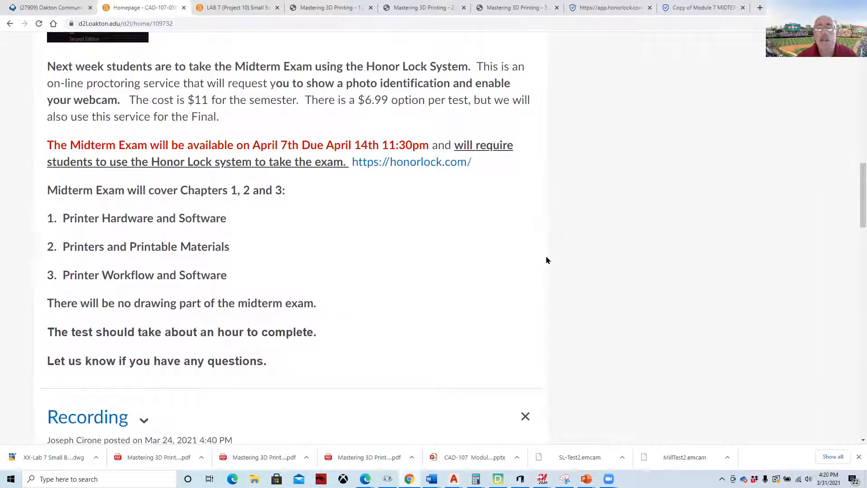
{"action": "scroll", "scroll_direction": "up", "scroll_amount": 3}
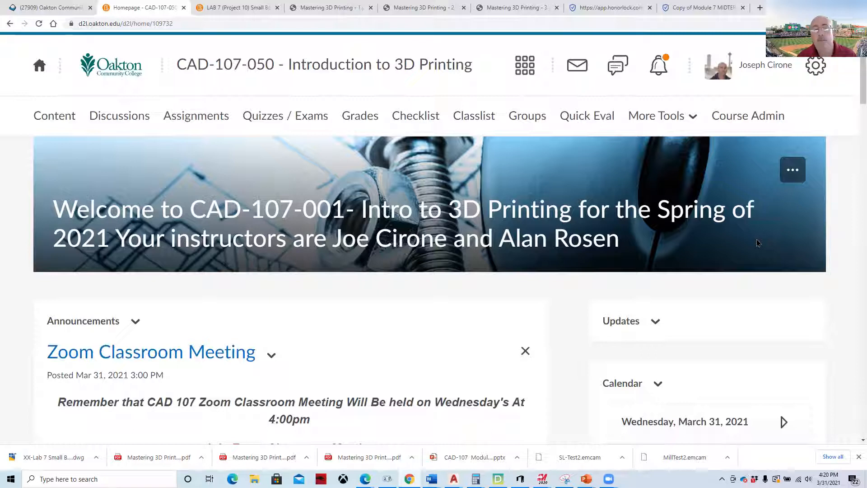
{"action": "mouse_move", "coordinate": [755, 243]}
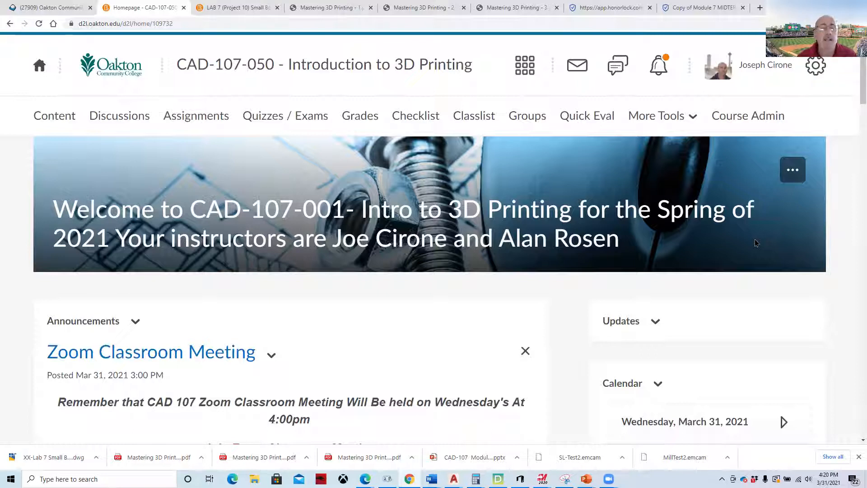
{"action": "mouse_move", "coordinate": [671, 269]}
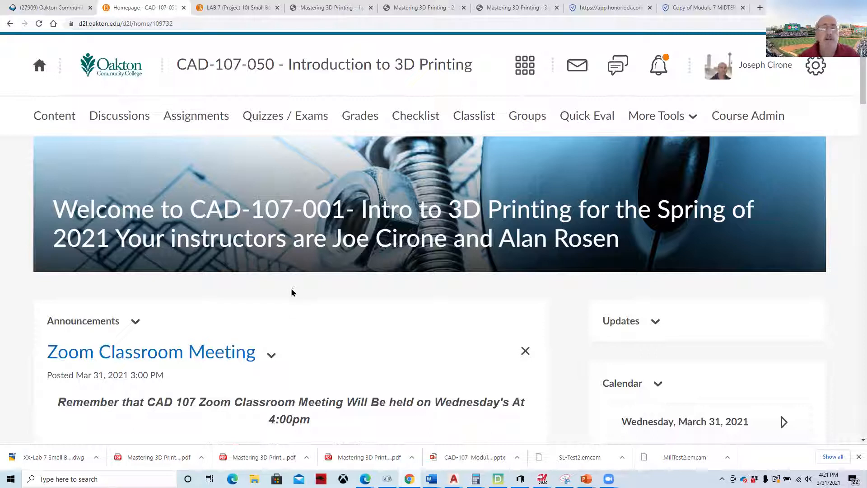
{"action": "mouse_move", "coordinate": [658, 241]}
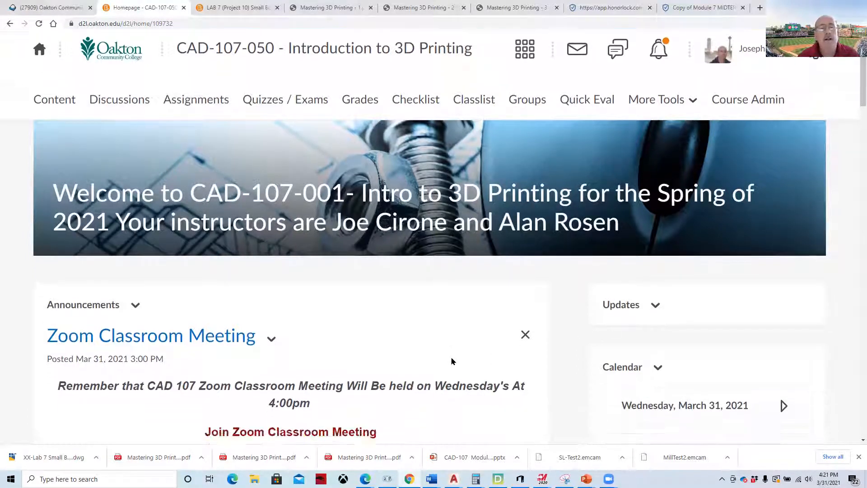
{"action": "scroll", "scroll_direction": "down", "scroll_amount": 3}
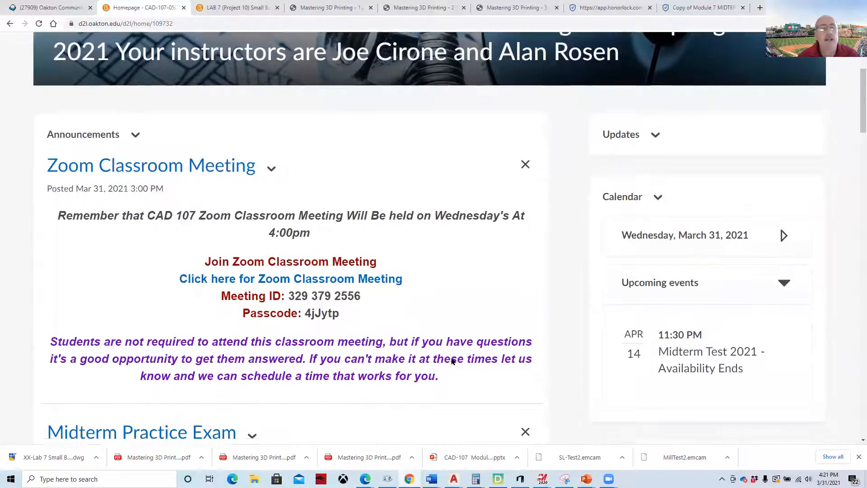
{"action": "scroll", "scroll_direction": "down", "scroll_amount": 3}
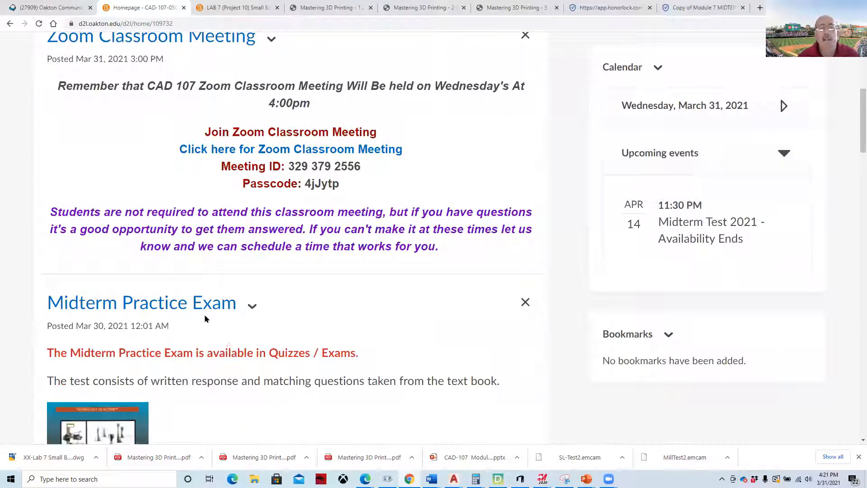
{"action": "scroll", "scroll_direction": "down", "scroll_amount": 3}
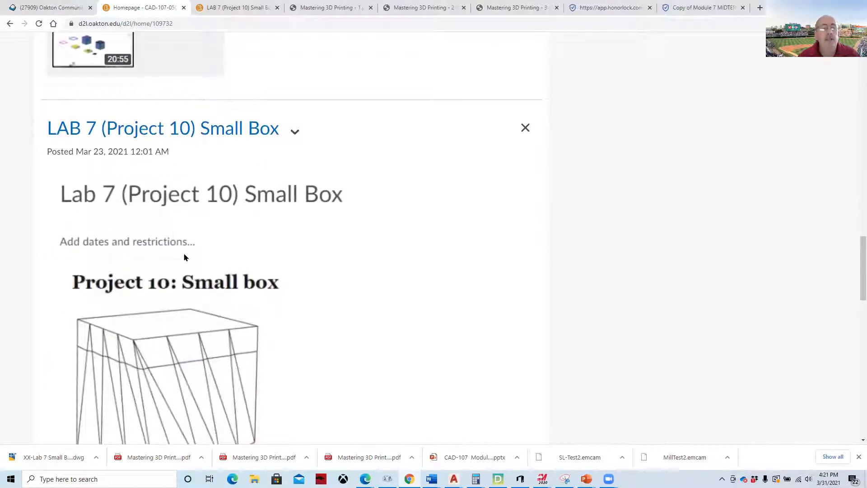
{"action": "mouse_move", "coordinate": [449, 309]}
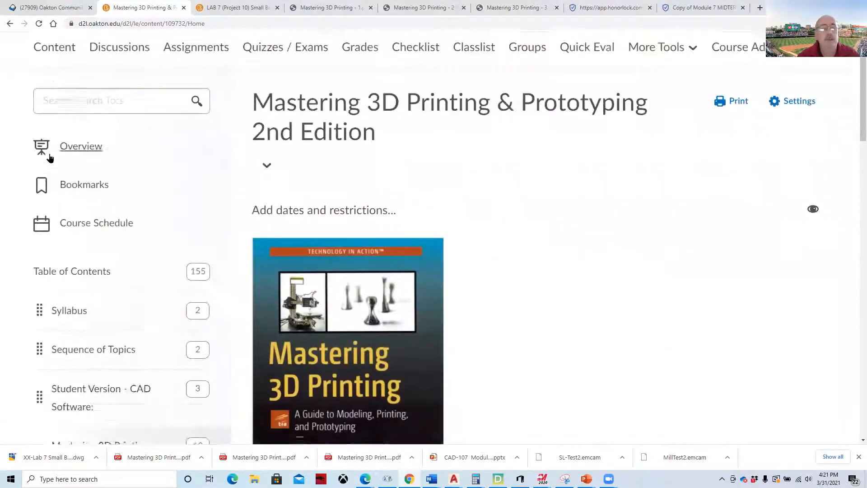
- Scroll the Table of Contents and open the Lab 8 (Project 8) Tape Dispenser module
{"action": "scroll", "scroll_direction": "down", "scroll_amount": 3}
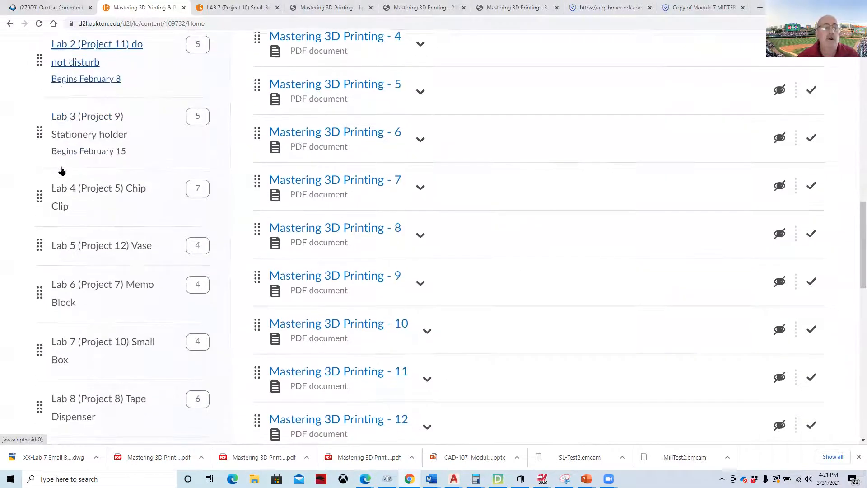
{"action": "scroll", "scroll_direction": "down", "scroll_amount": 3}
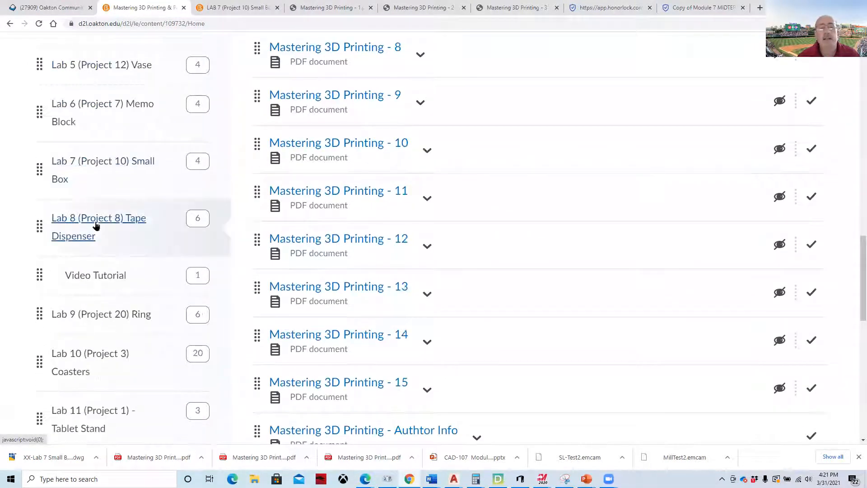
{"action": "left_click", "coordinate": [98, 218]}
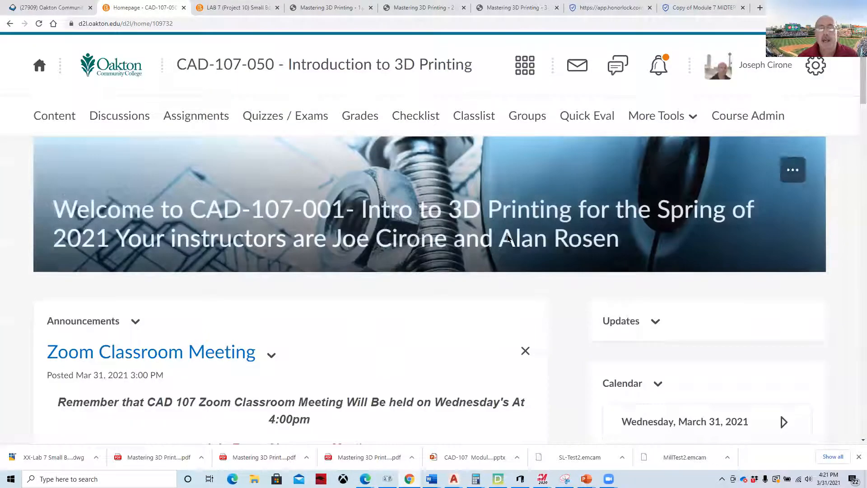
- Scroll the homepage down to the Zoom Classroom Meeting announcement
{"action": "scroll", "scroll_direction": "down", "scroll_amount": 3}
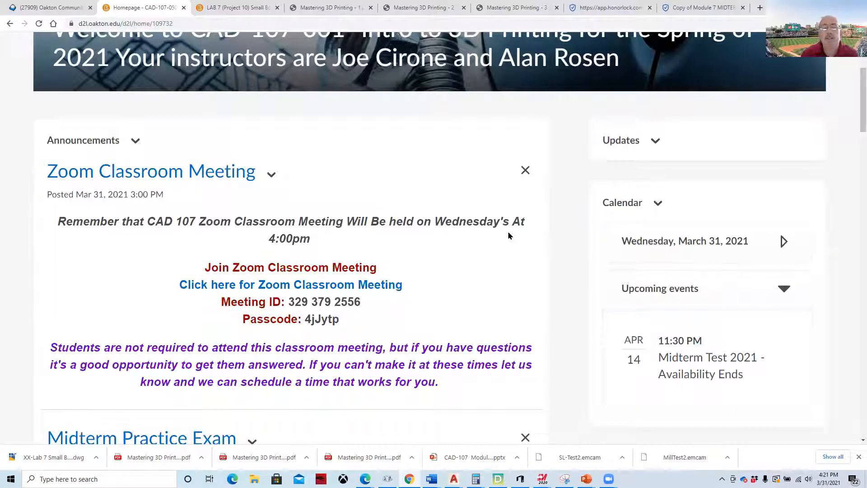
{"action": "mouse_move", "coordinate": [428, 384]}
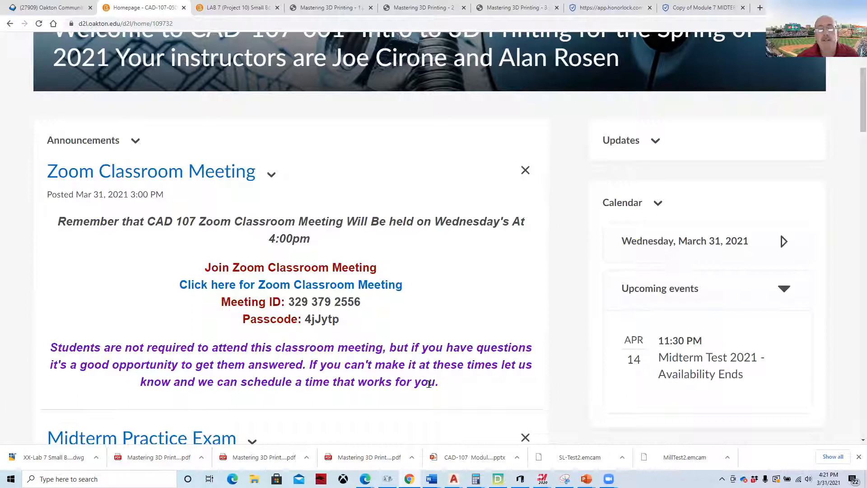